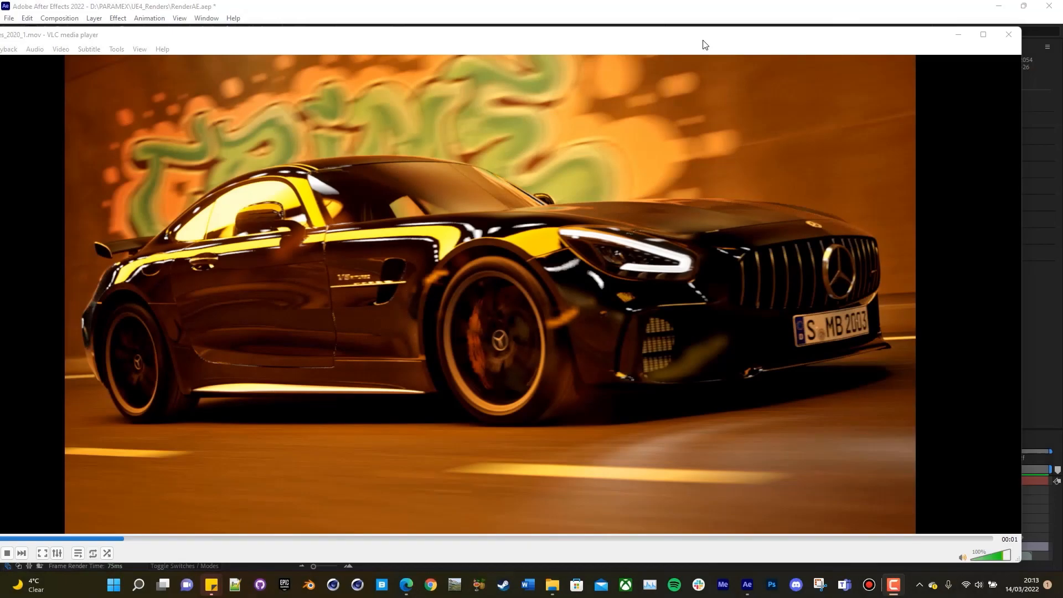
Play the rendered Mercedes tunnel .mov in VLC, then close the player.
double_click(487, 270)
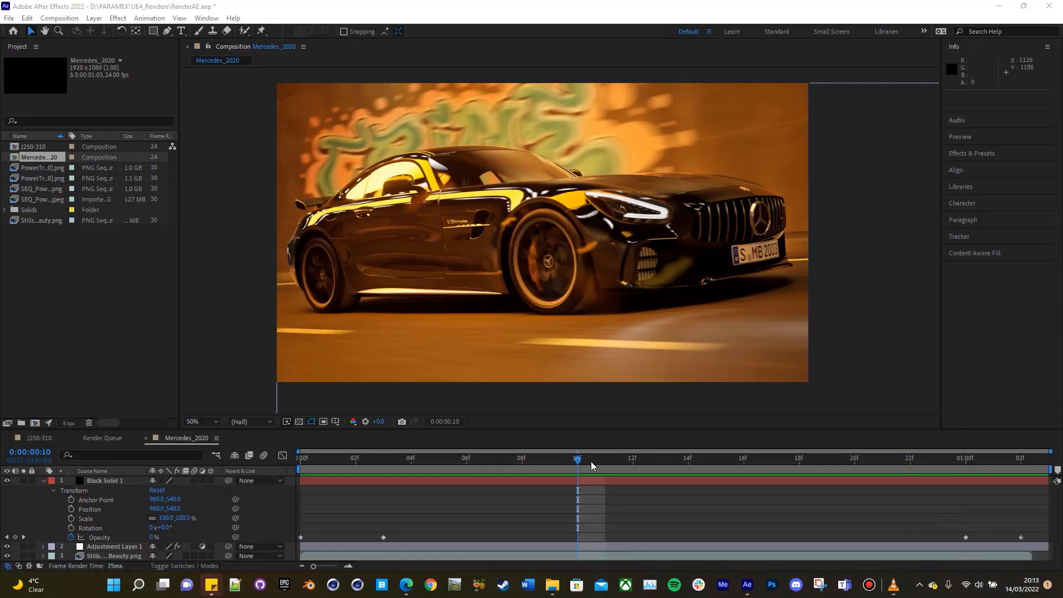
left_click(494, 459)
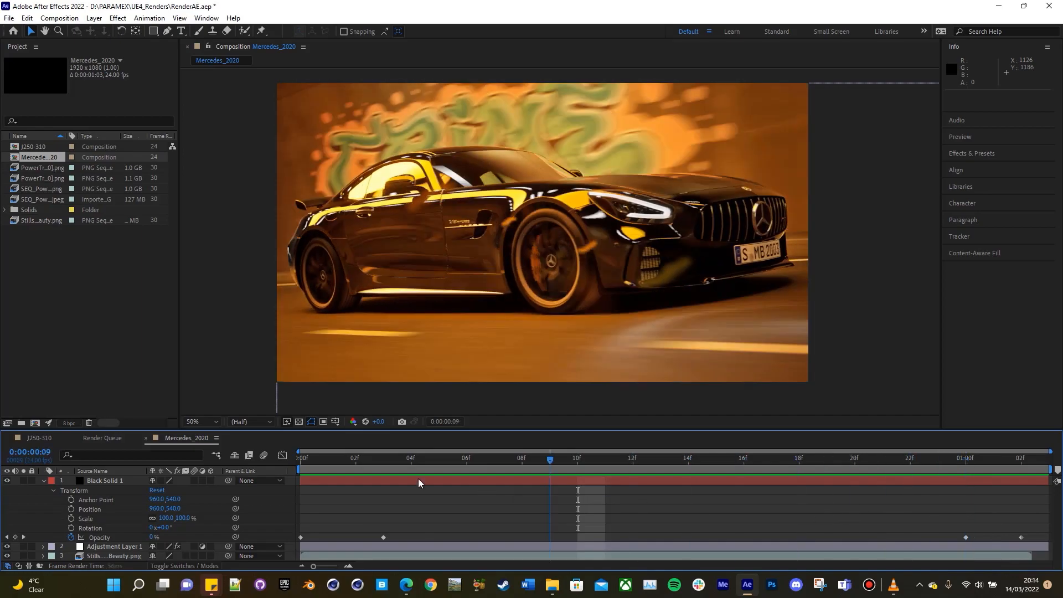
left_click(577, 459)
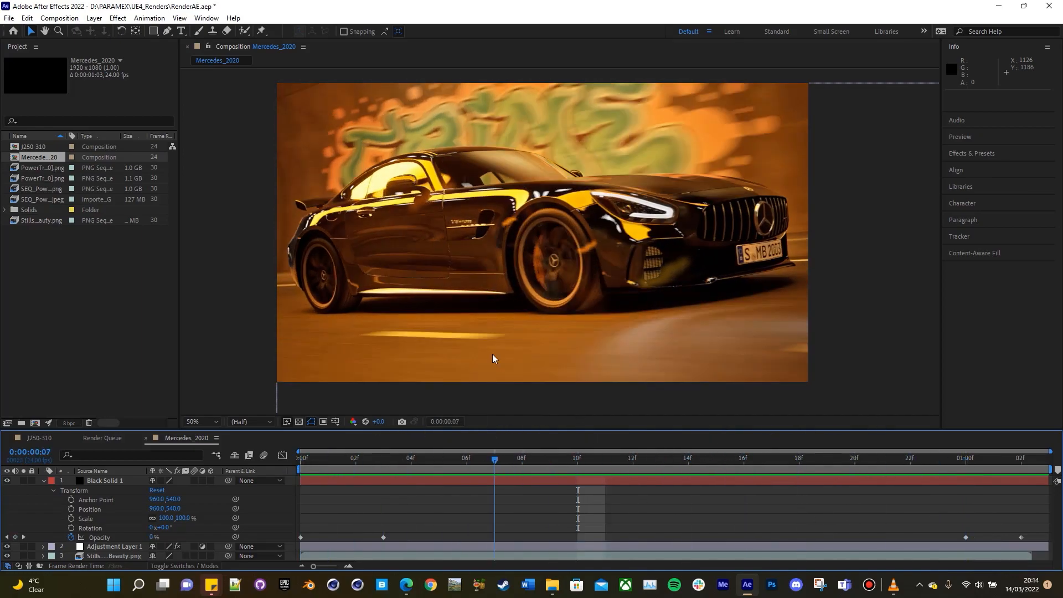
left_click(522, 459)
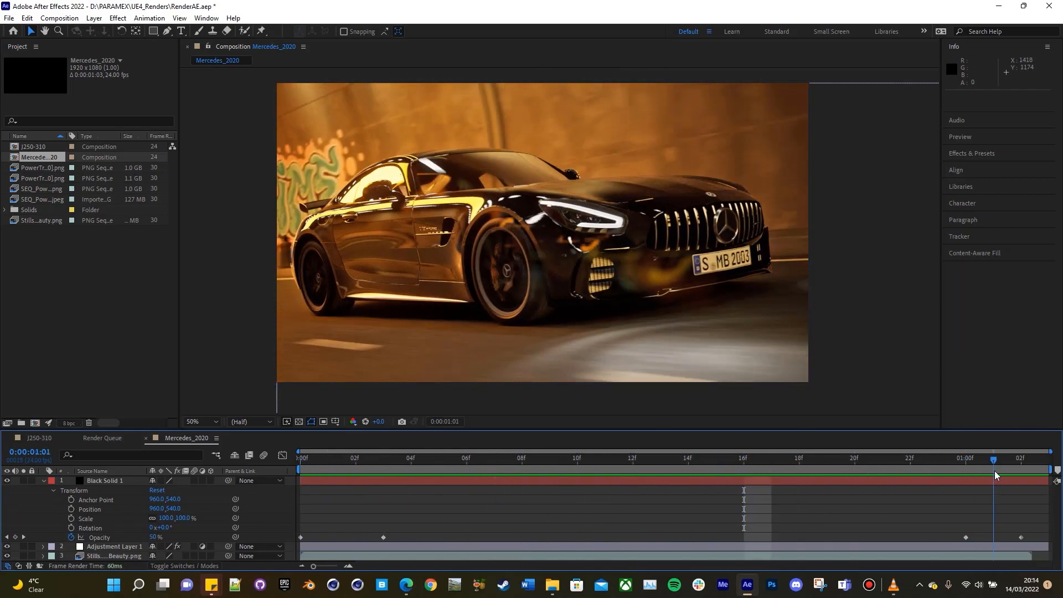
left_click_drag(995, 457, 798, 457)
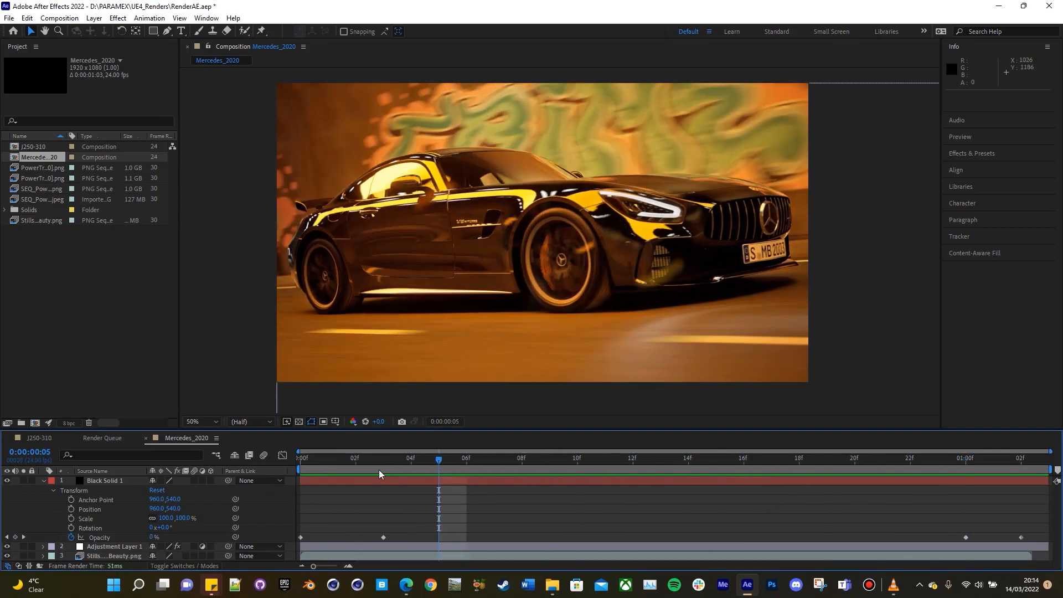
left_click(410, 459)
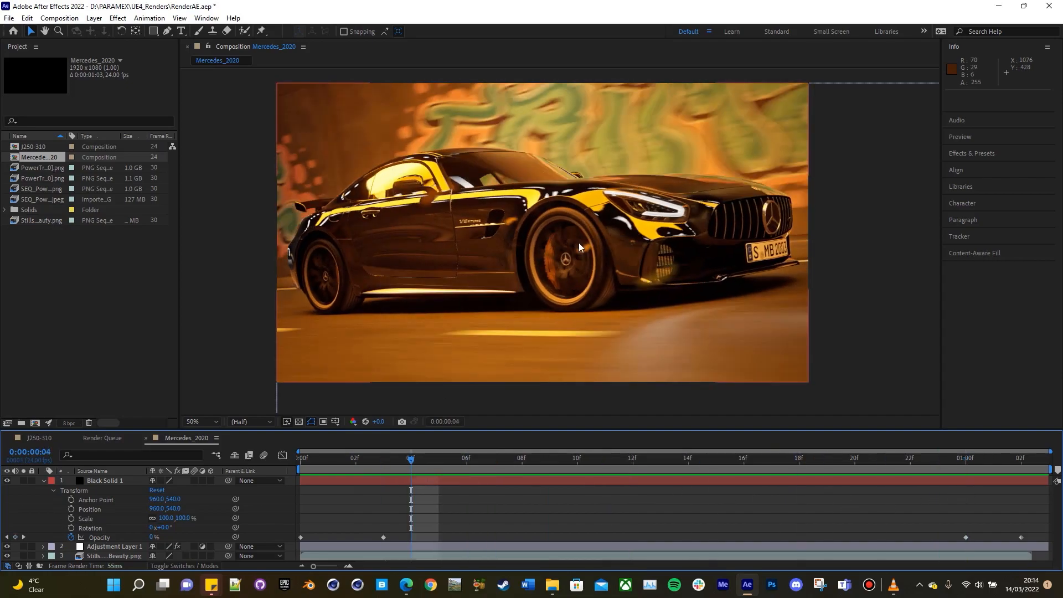
left_click(715, 460)
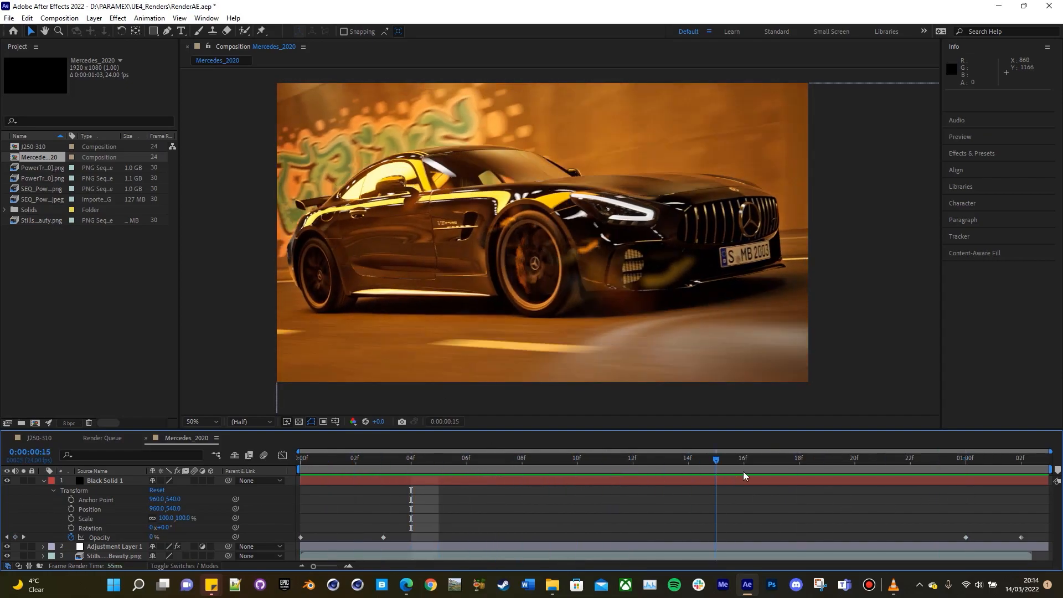
left_click(493, 460)
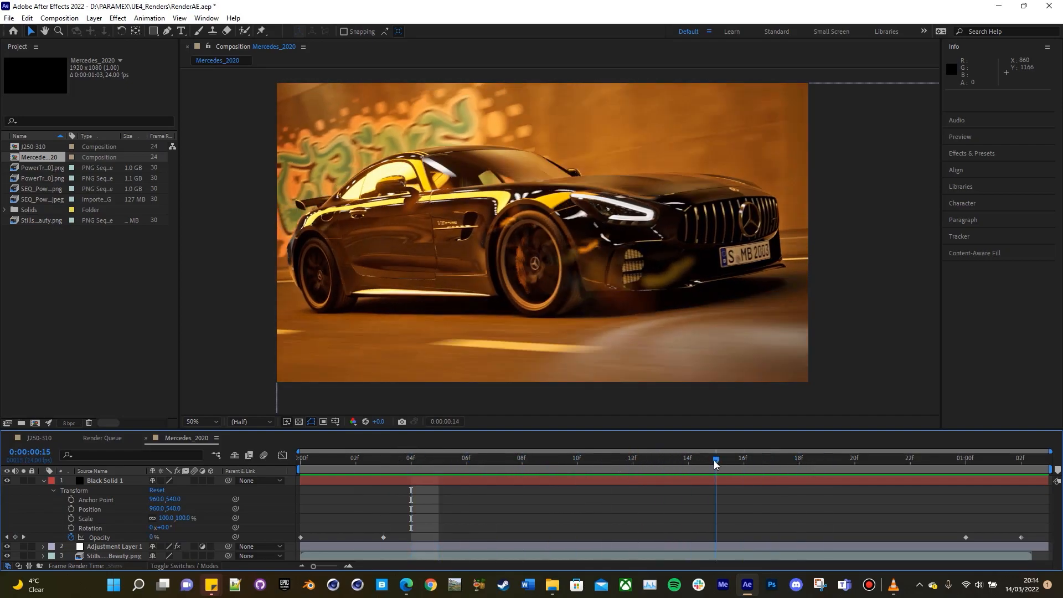
left_click(355, 458)
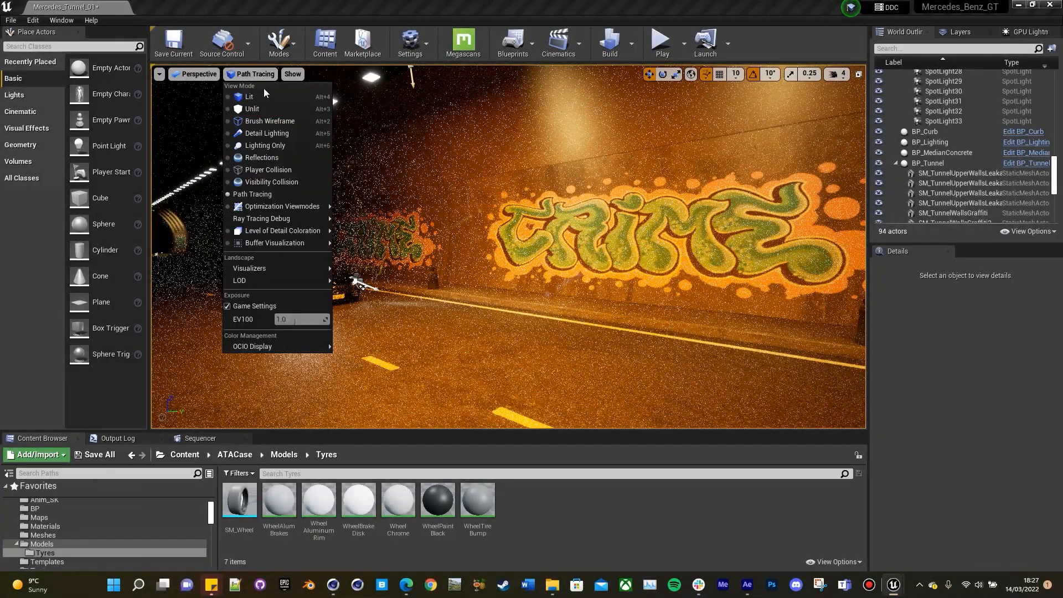
Set the viewport View Mode back to Lit shading.
left_click(248, 97)
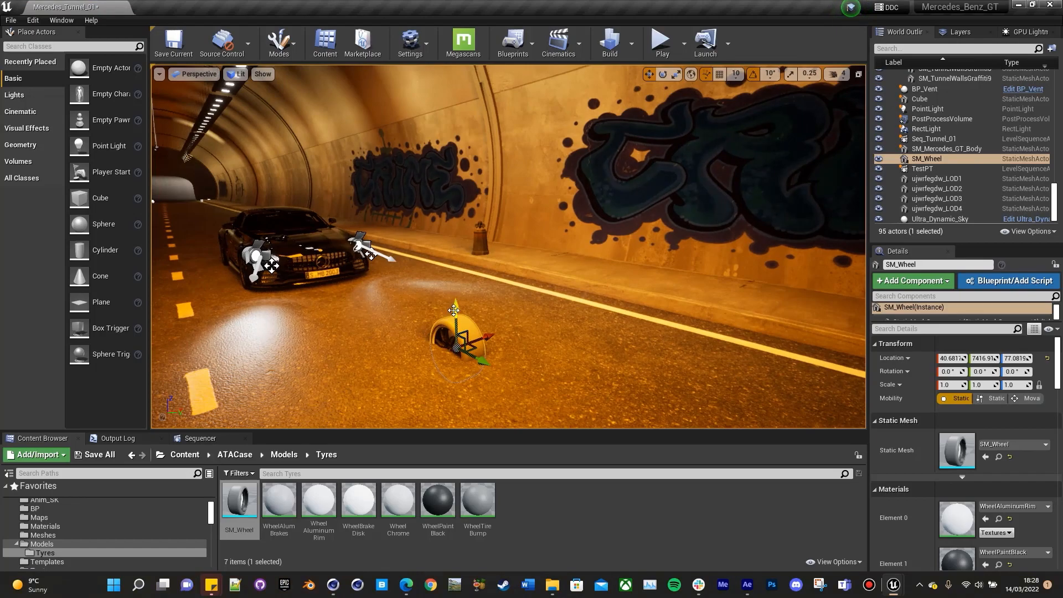
Convert the placed wheel into an Actor-based blueprint BP_Tyre via Harvest Components and open it.
left_click_drag(454, 305, 579, 346)
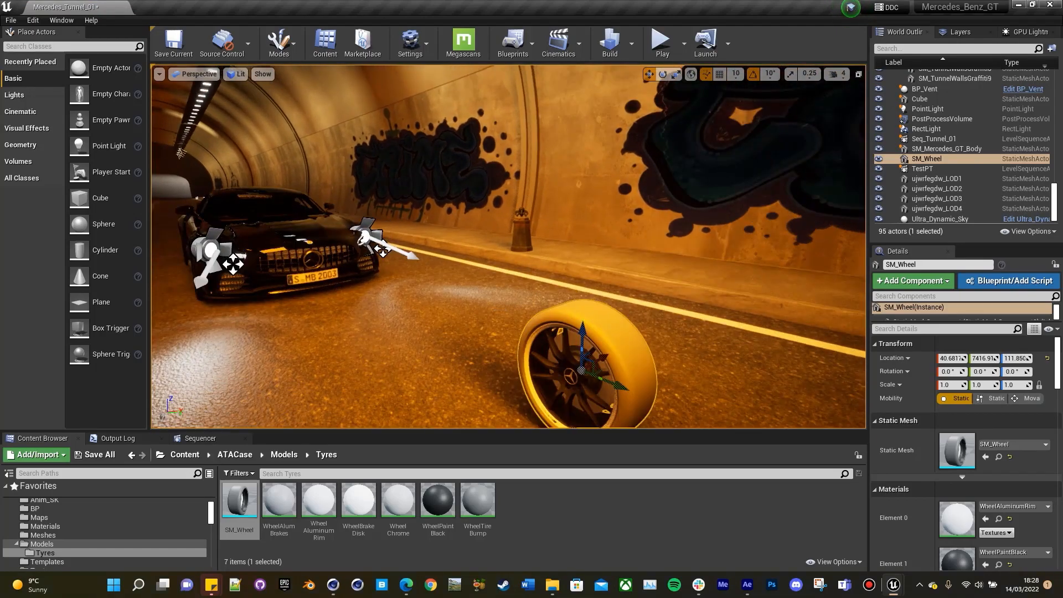
left_click(513, 40)
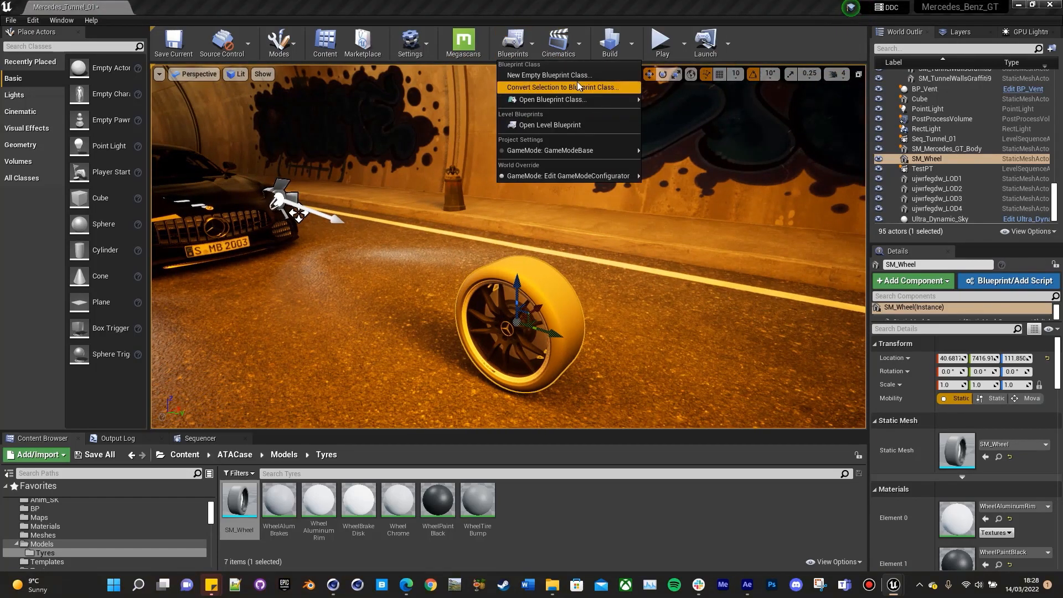
left_click(561, 87)
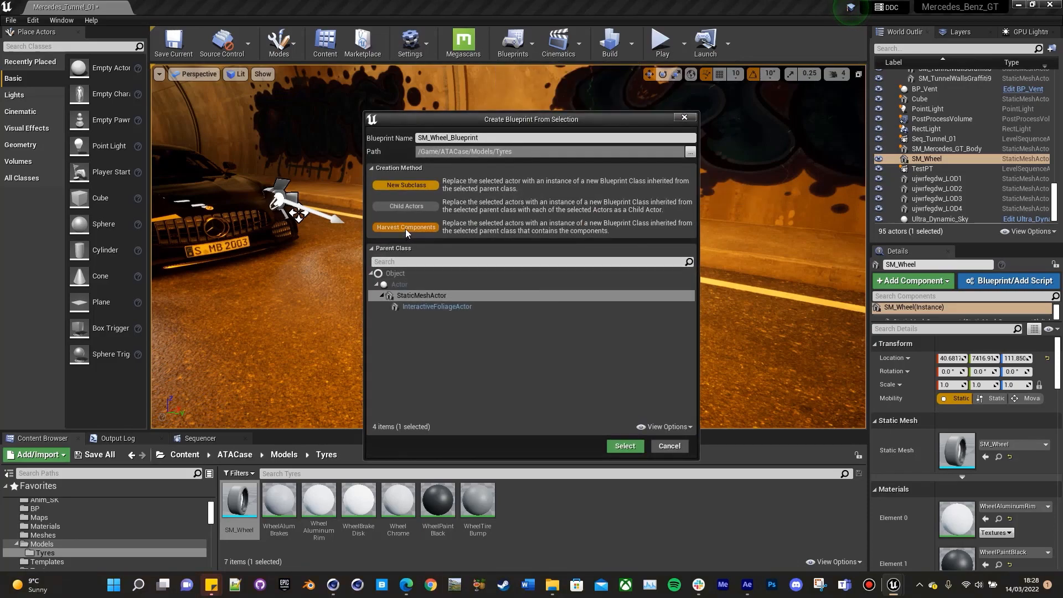
left_click(406, 227)
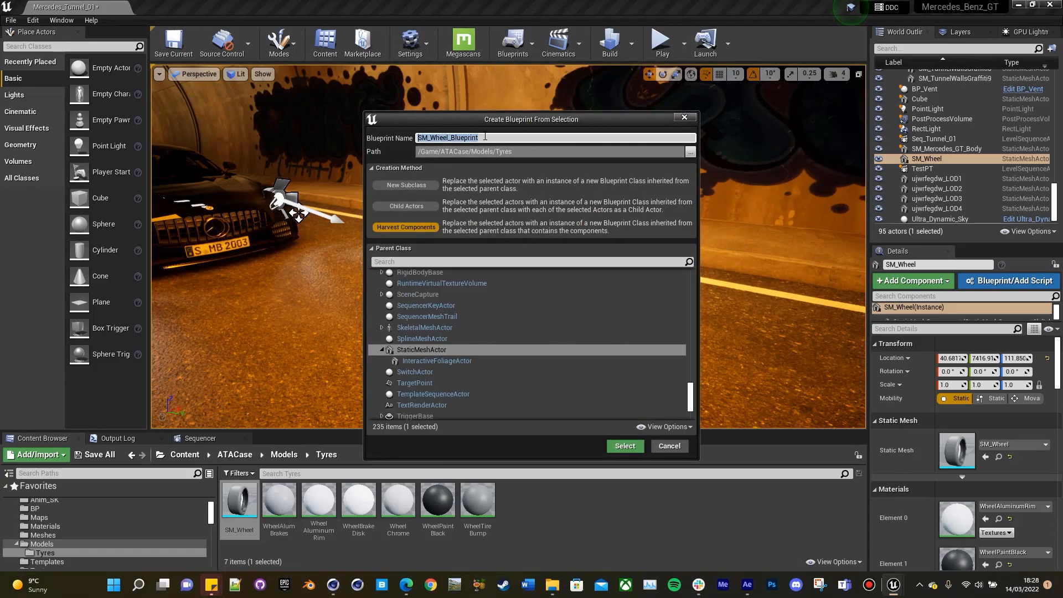
type("BP_Tyre")
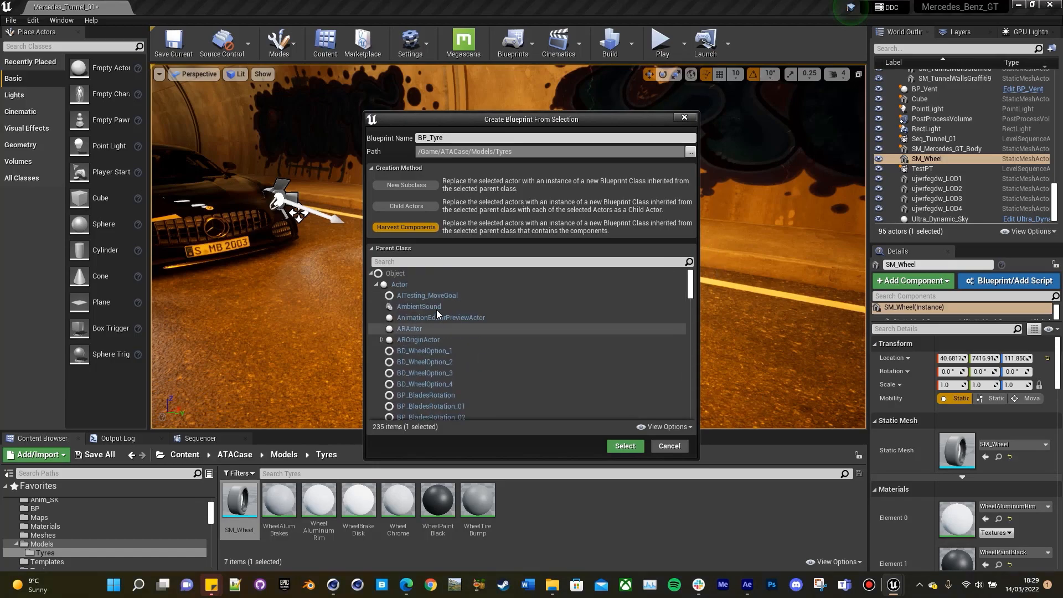
left_click(399, 283)
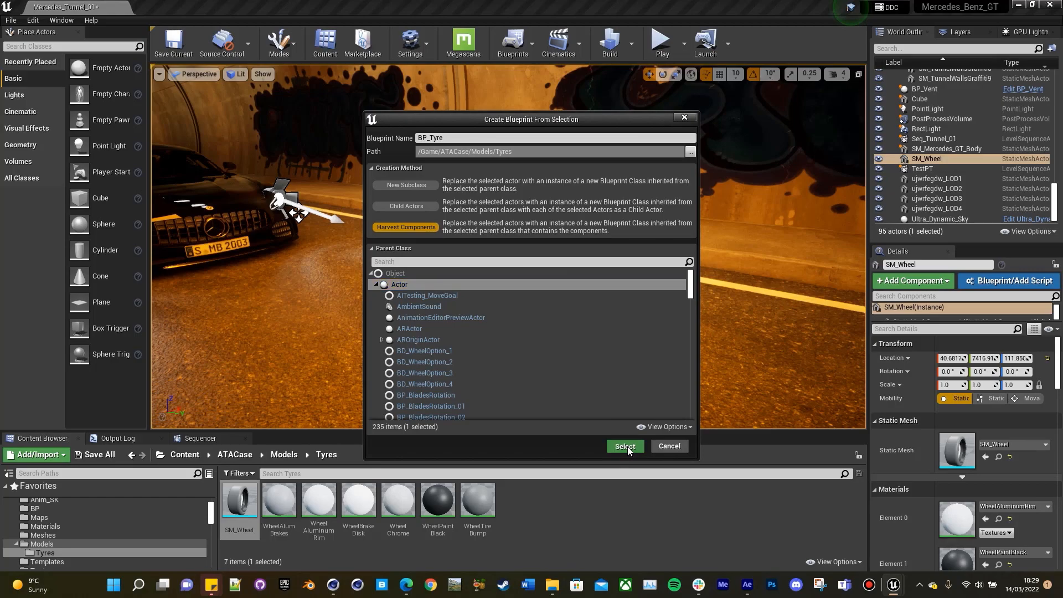
left_click(624, 445)
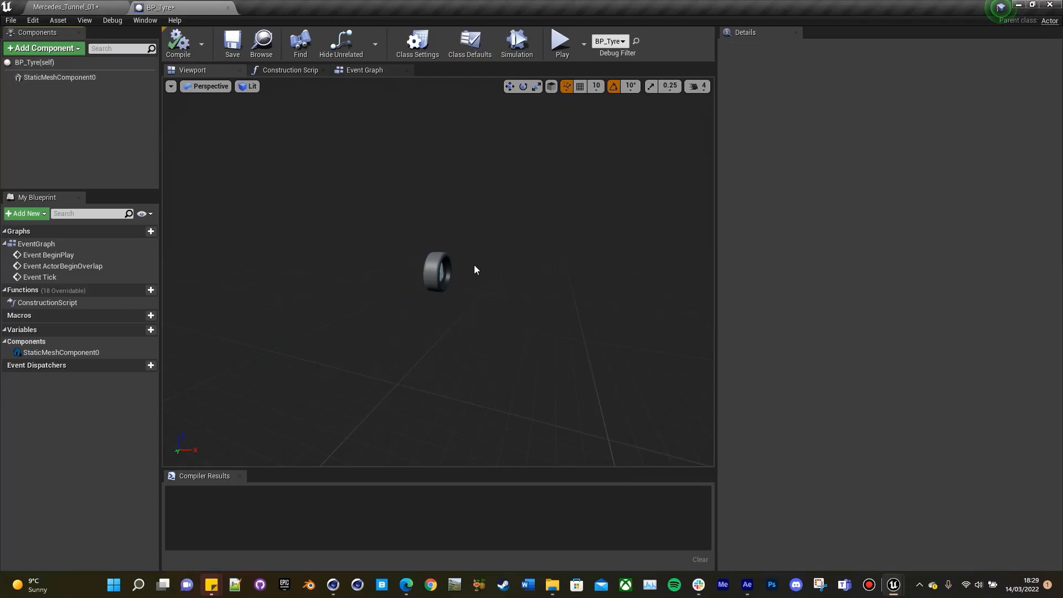
Add a Scene component as BP_Tyre's root, parenting the SM_Wheel mesh under it.
left_click(55, 77)
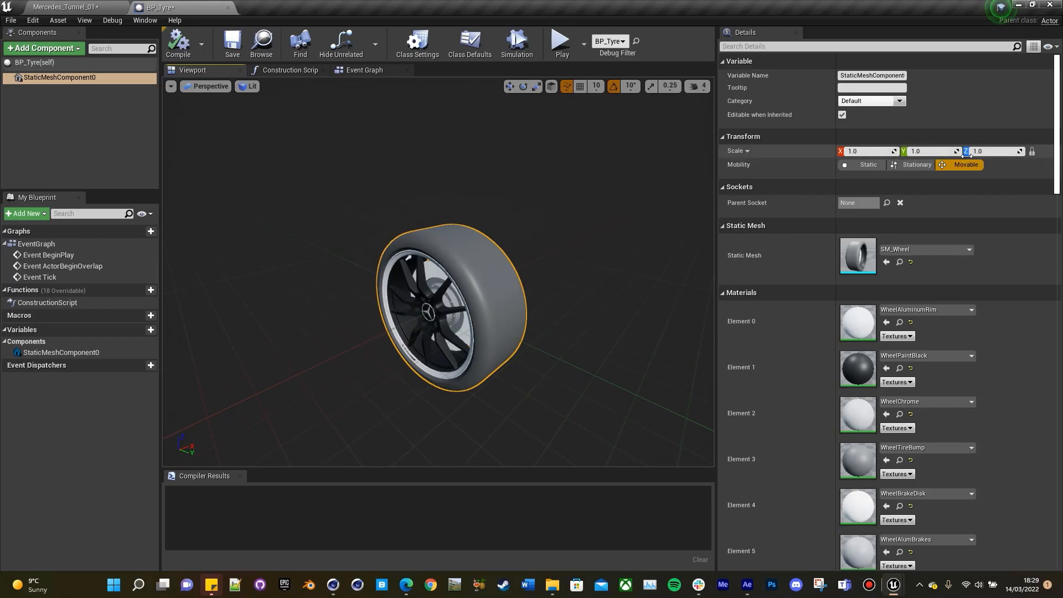
mouse_move(68, 83)
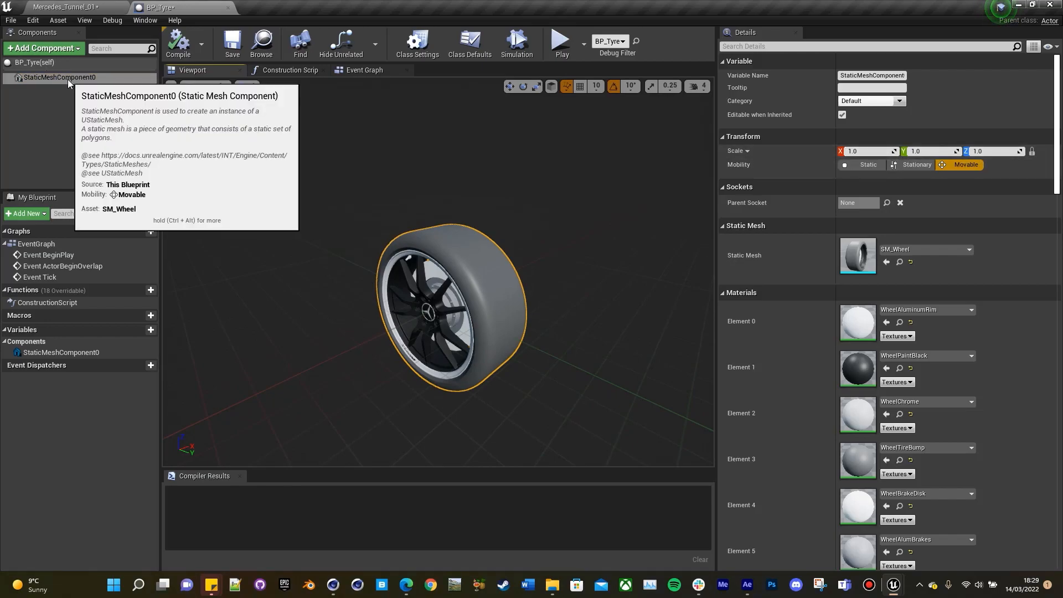
right_click(53, 77)
type("sc")
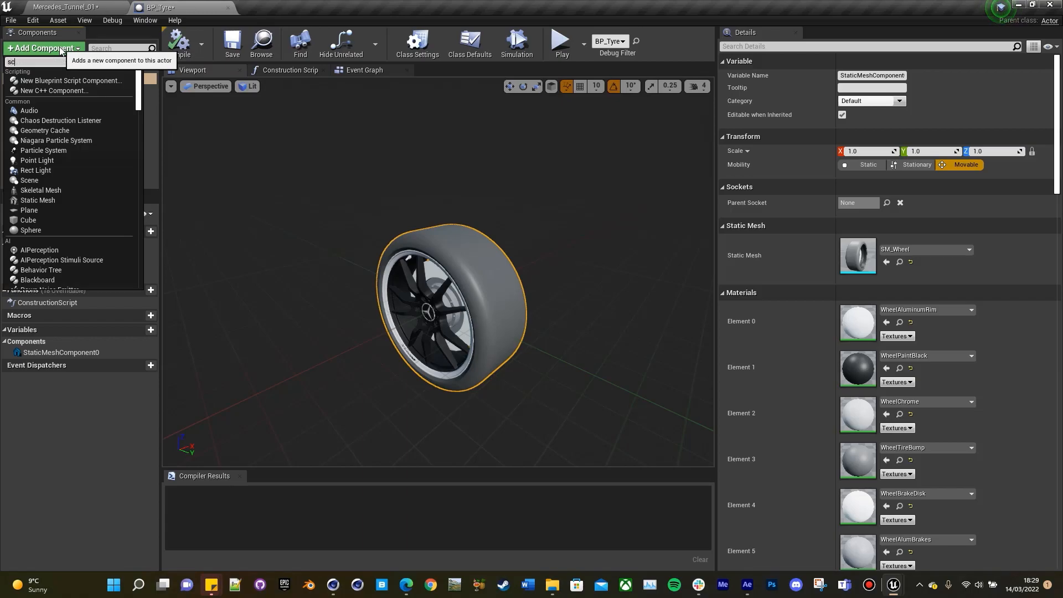
left_click(28, 180)
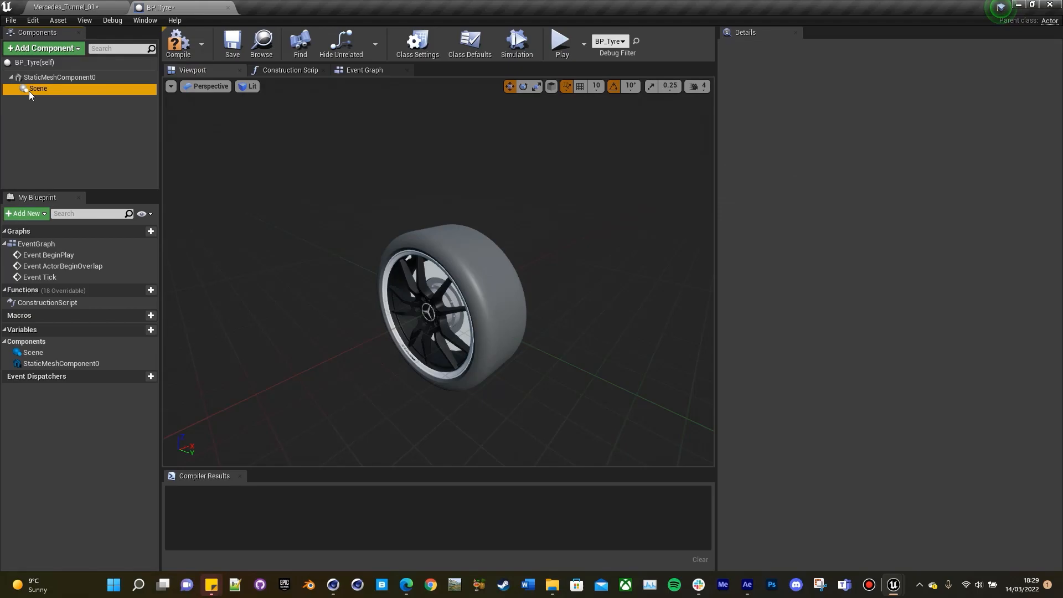
left_click(33, 77)
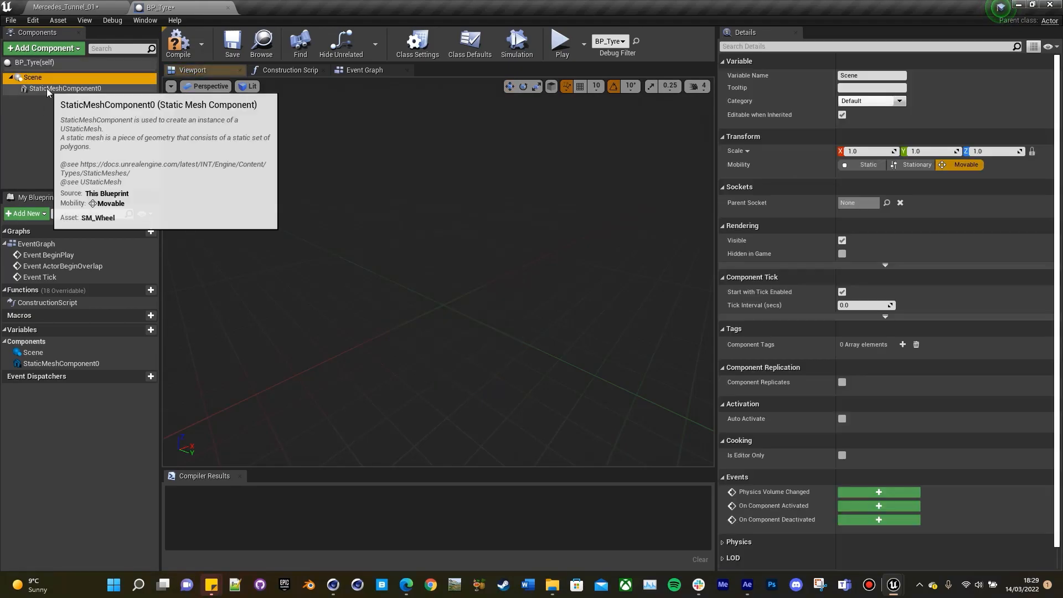
left_click(61, 89)
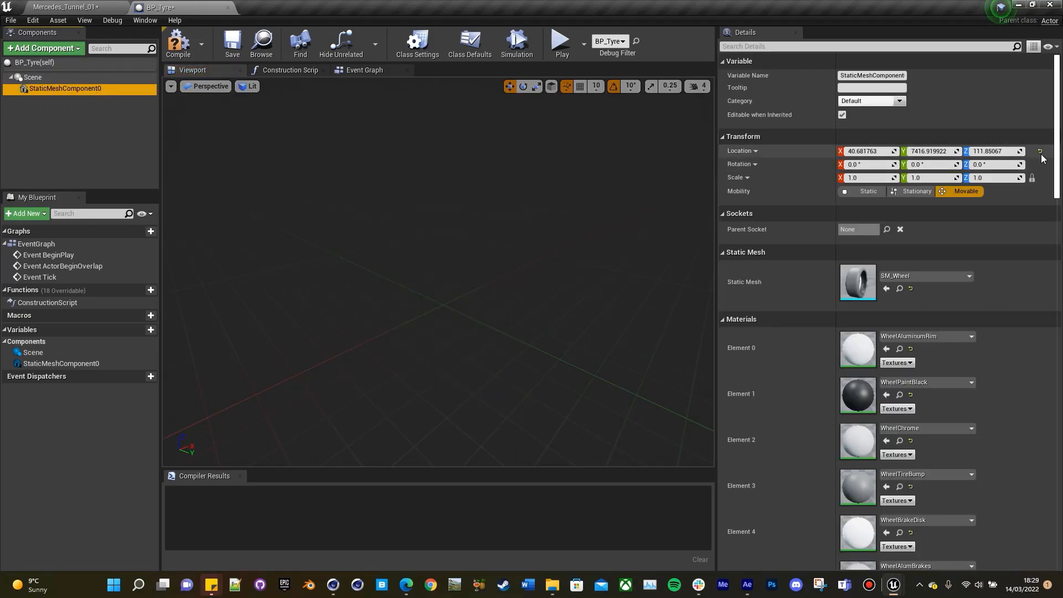
mouse_move(1041, 153)
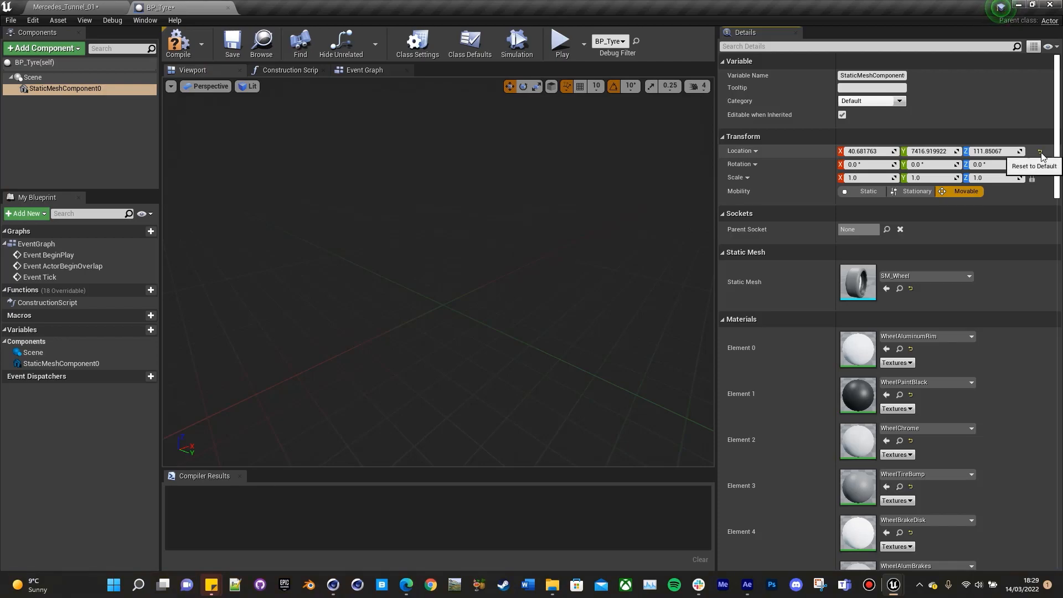
Reset the wheel mesh to the origin, test-rotate it, undo, and move to the Event Graph.
left_click(1038, 150)
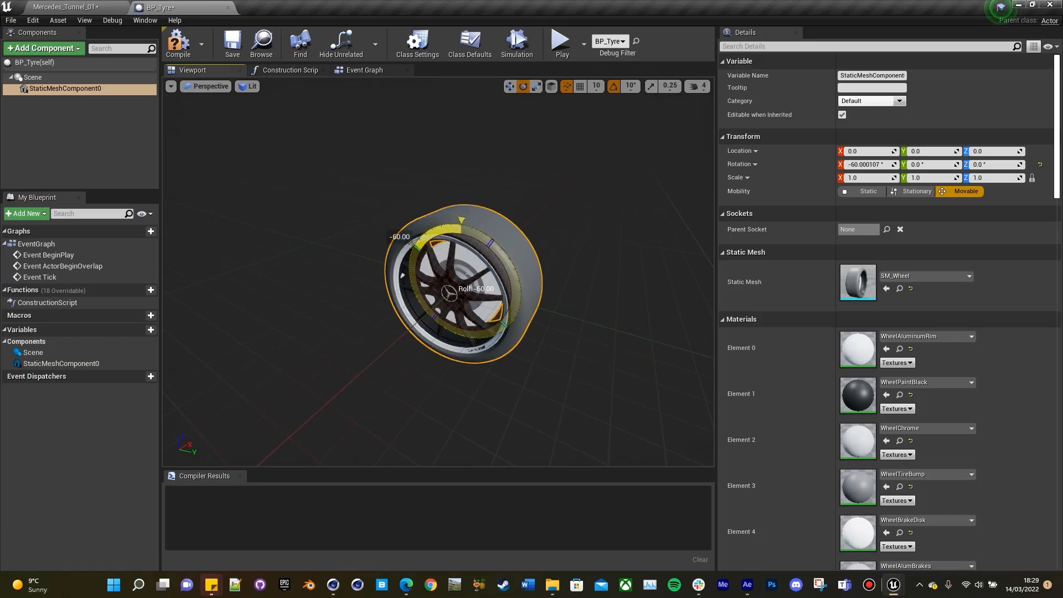
left_click_drag(440, 237, 467, 352)
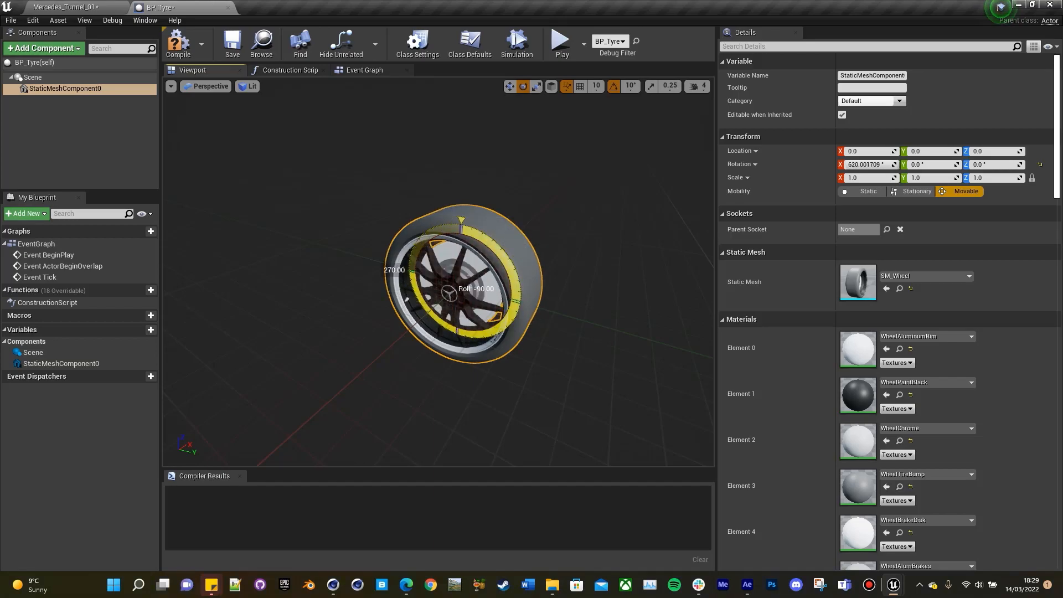
key("ctrl+z")
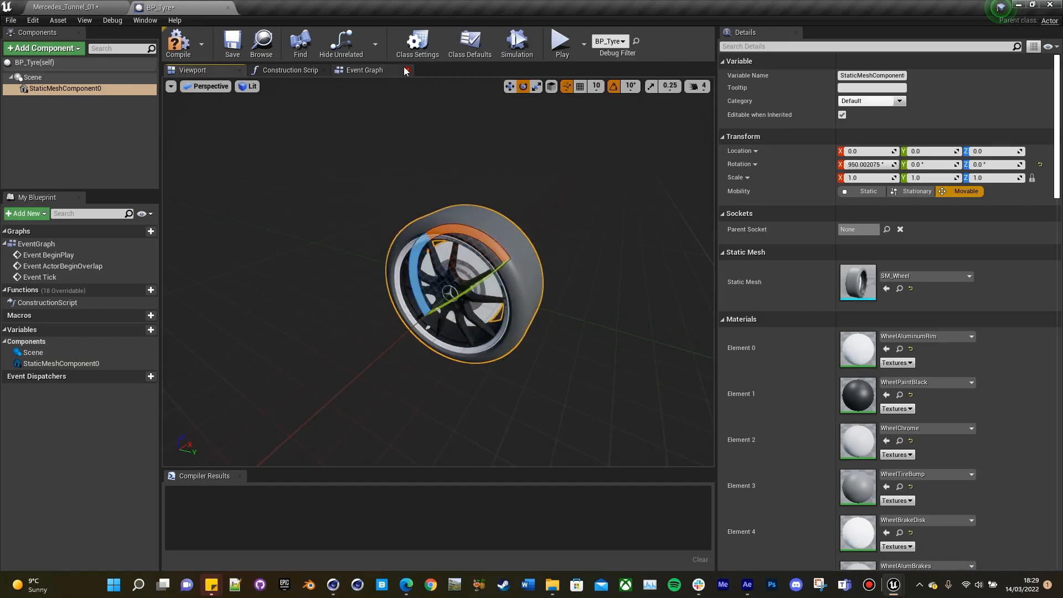
left_click(365, 70)
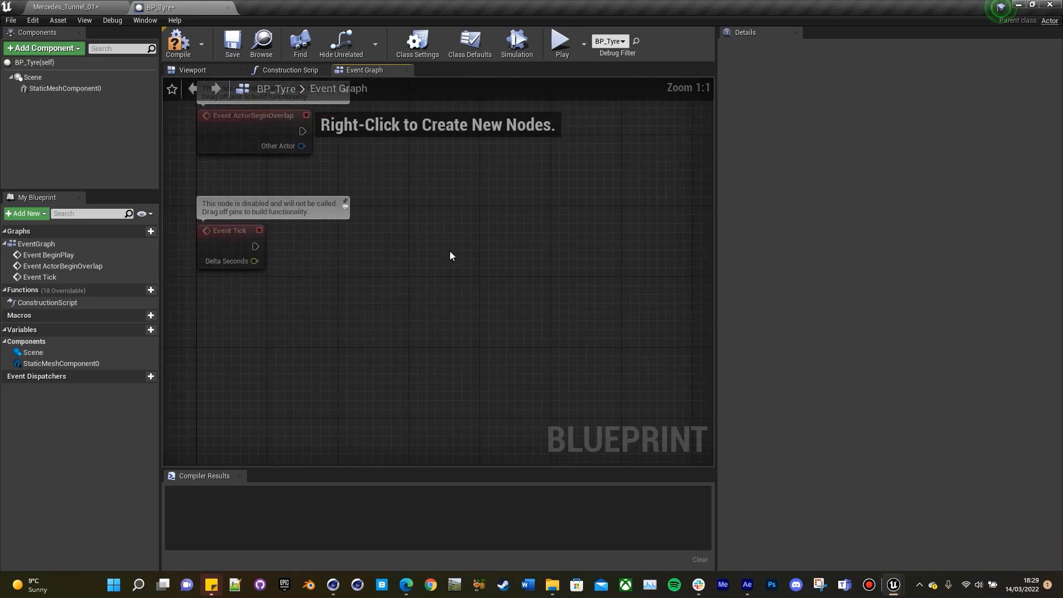
Rename the tyre's mesh component to Wheel.
left_click(55, 88)
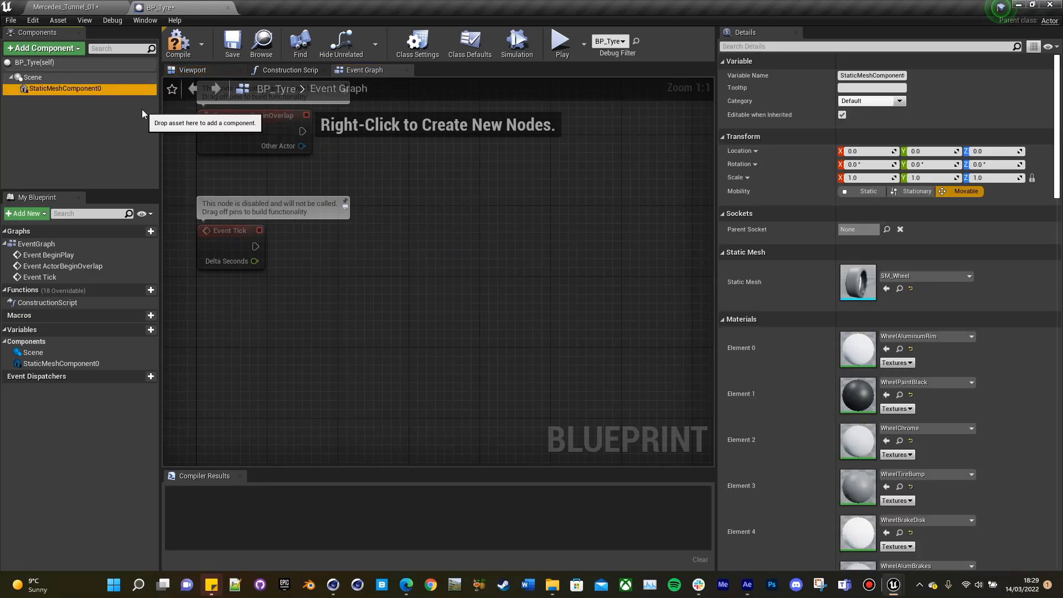
type("W")
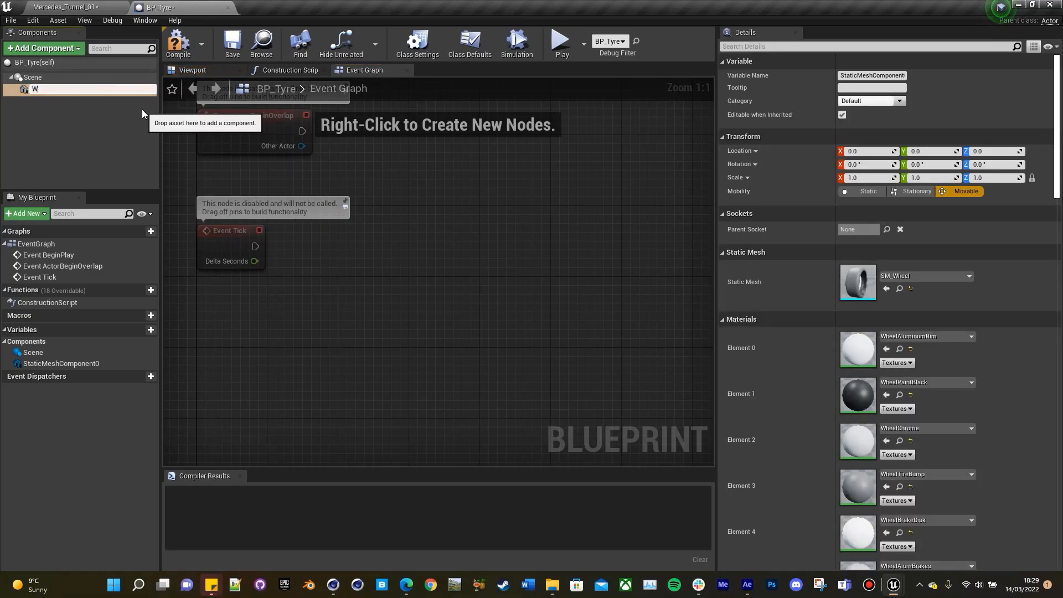
type("Heel")
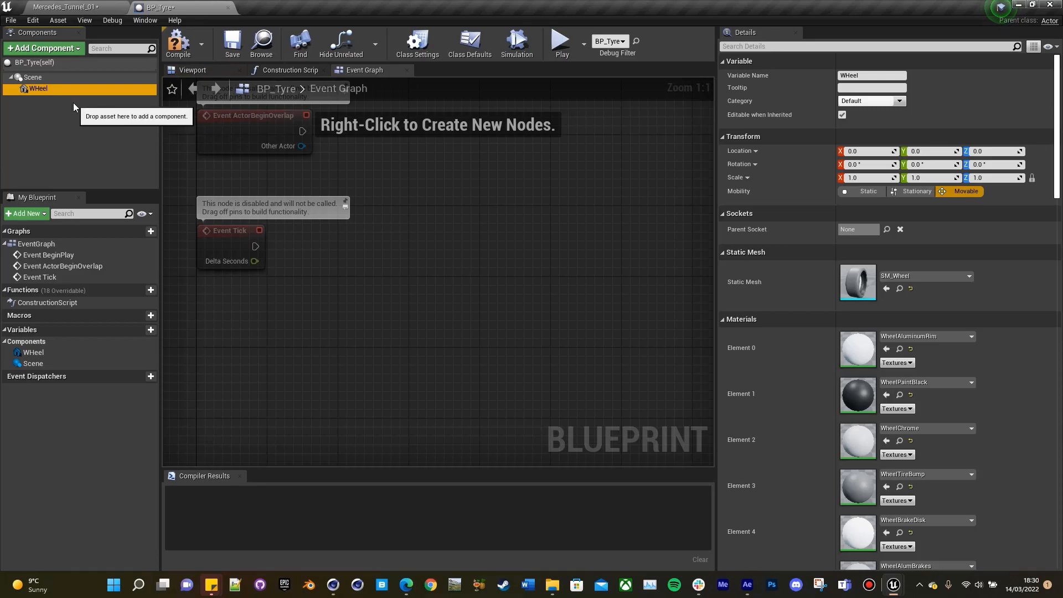
mouse_move(38, 91)
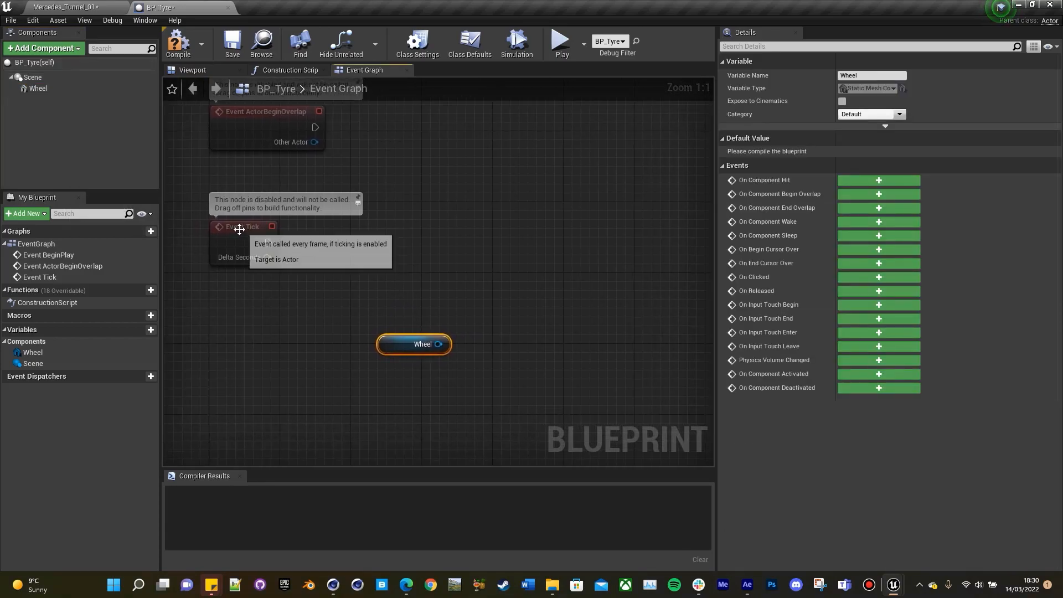
mouse_move(226, 218)
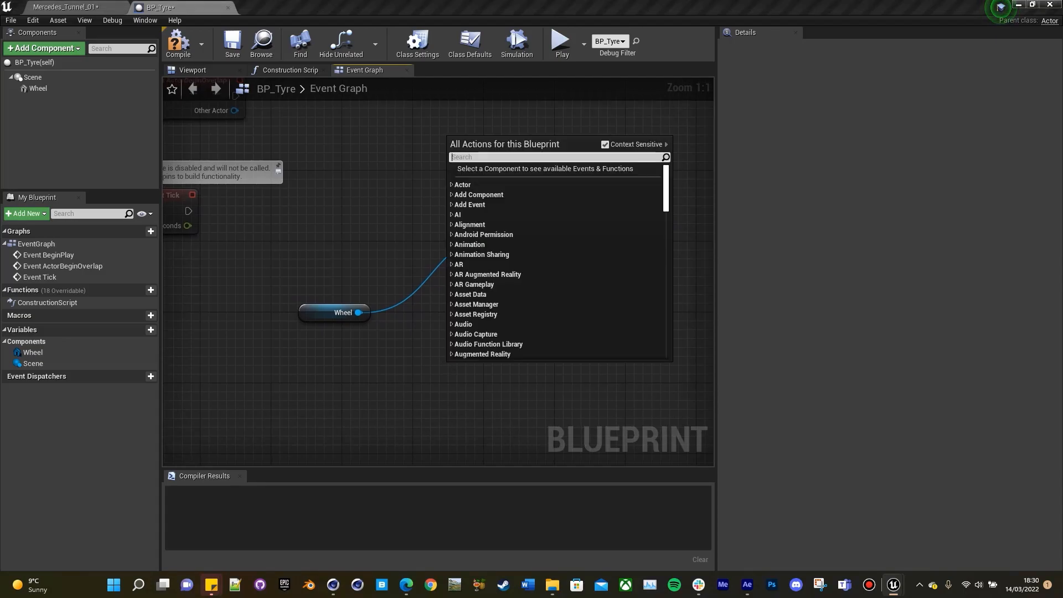
Spin Wheel every tick via Make Rotator with Delta Seconds × 1000, then compile BP_Tyre.
type("make t")
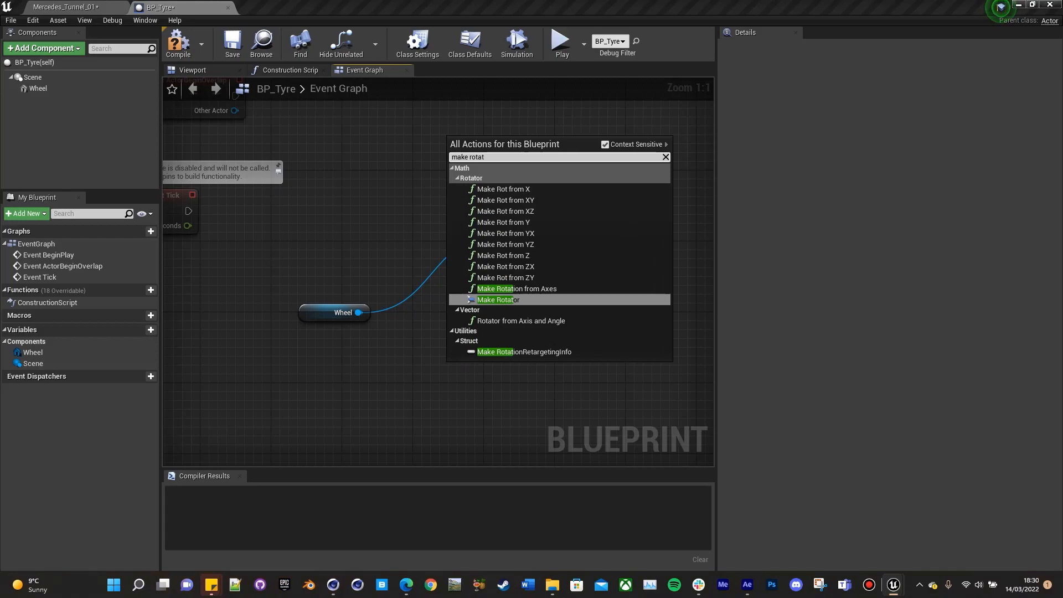
left_click(495, 299)
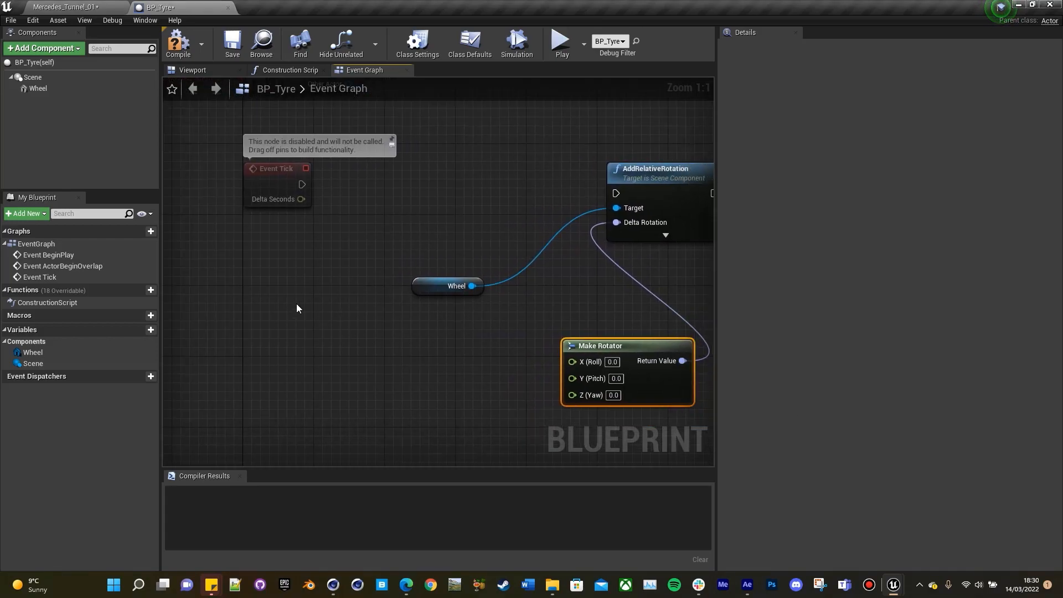
mouse_move(396, 213)
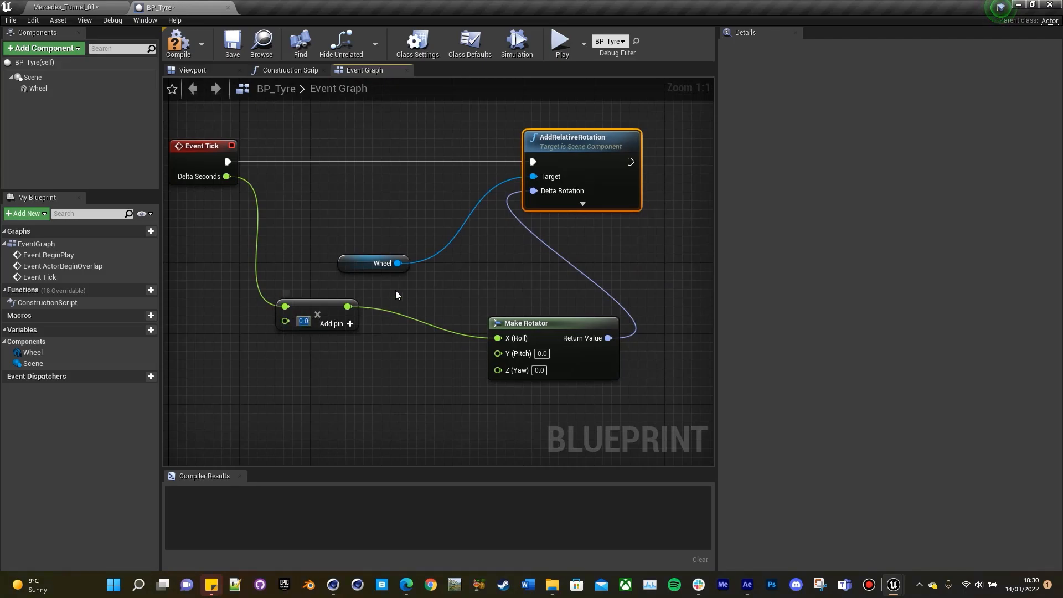
mouse_move(316, 323)
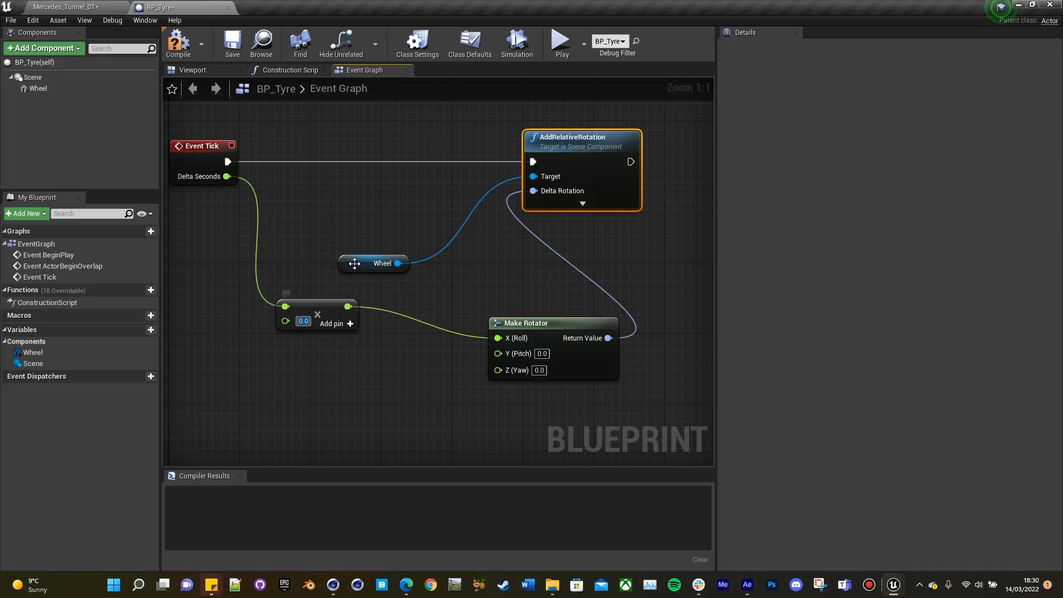
type("500.0")
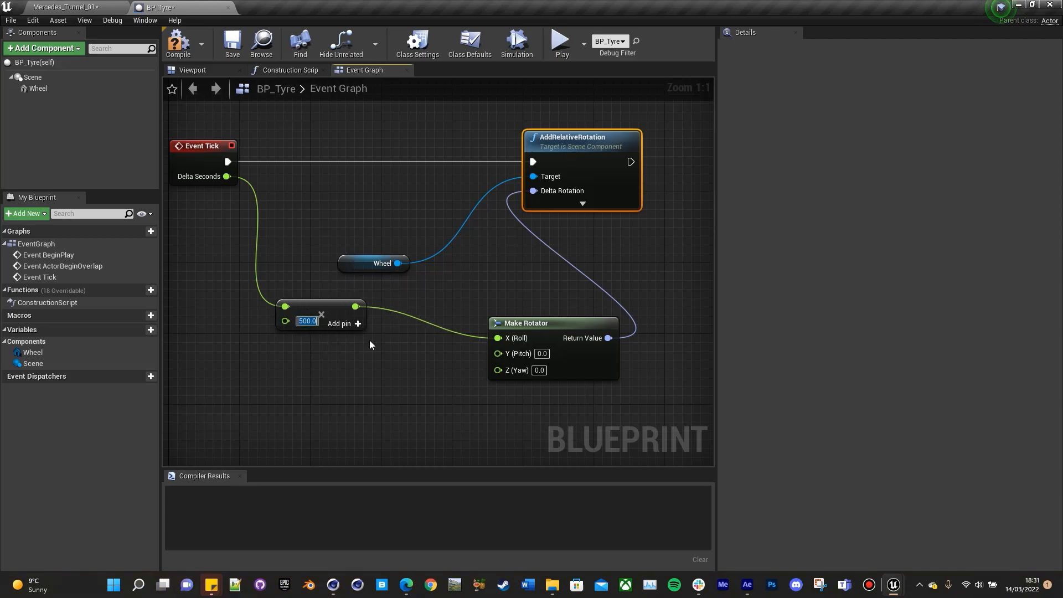
type("1000.0")
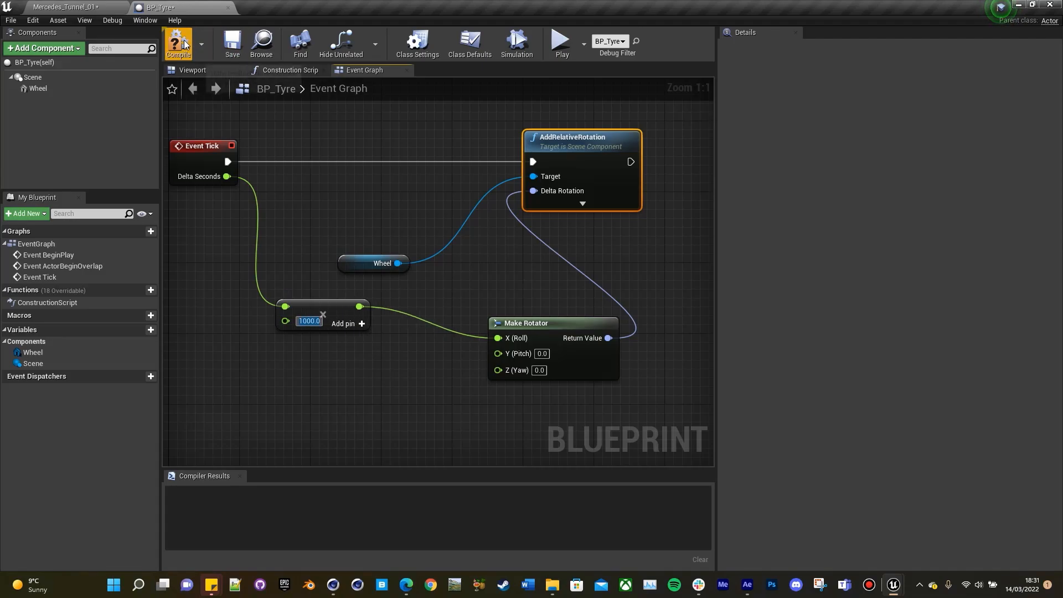
left_click(179, 42)
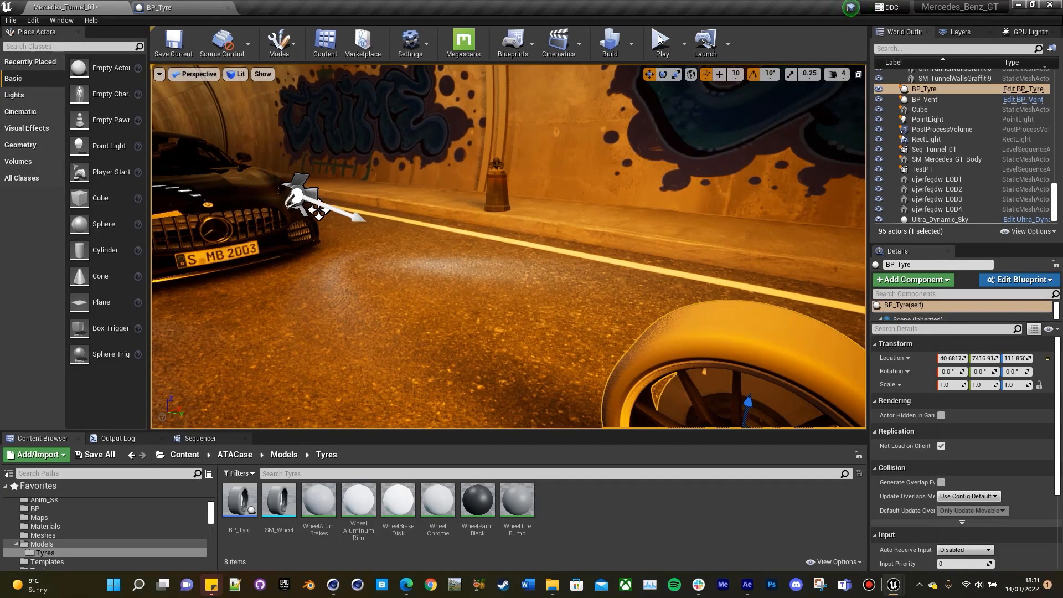
Parent the wheels, cine camera and car parts under SM_Mercedes_GT_Body in the World Outliner.
left_click(662, 40)
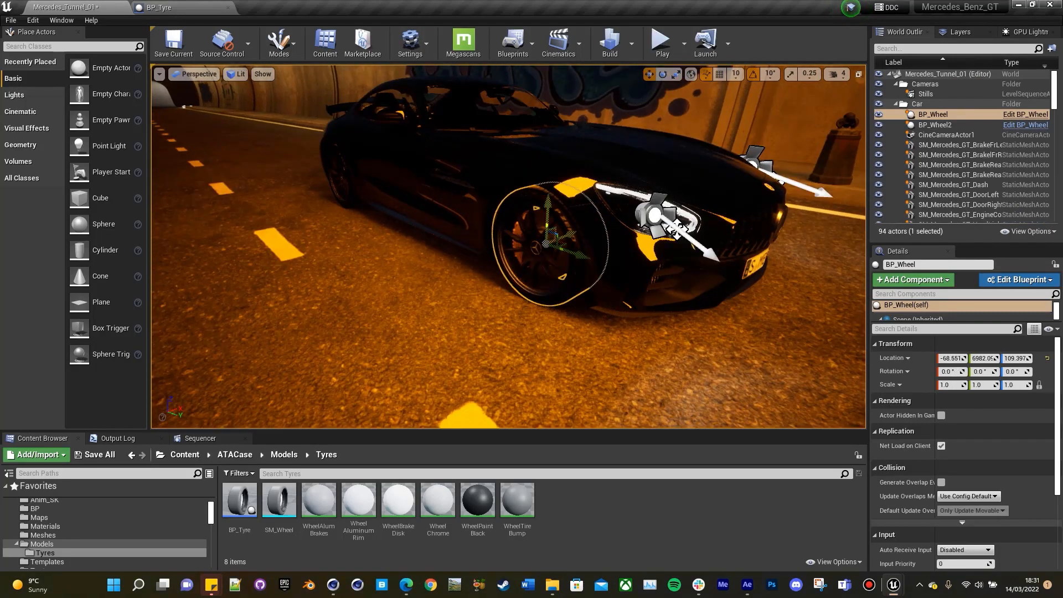
left_click(933, 124)
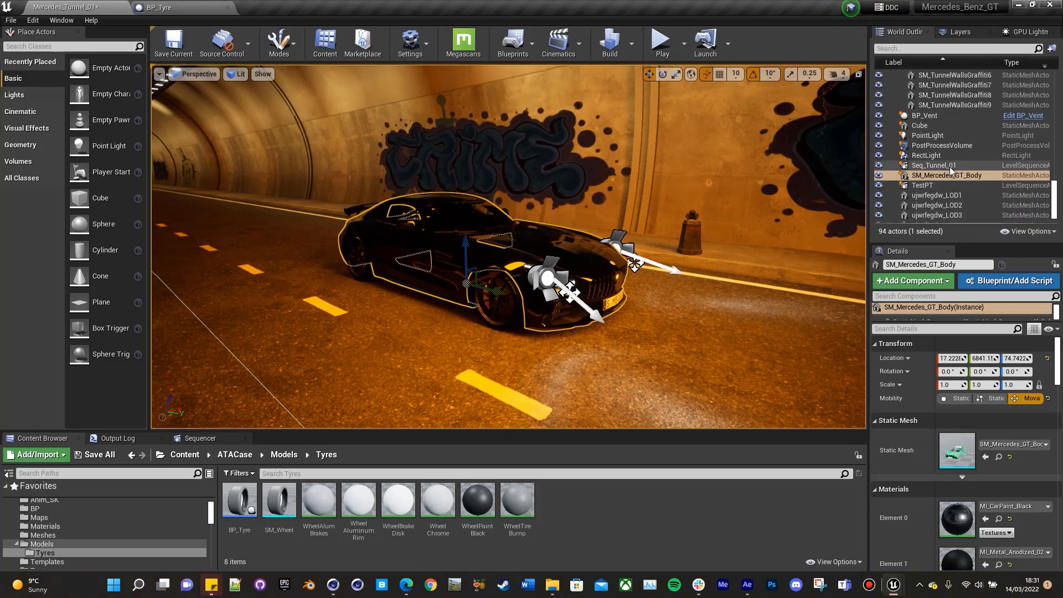
scroll("down", 3)
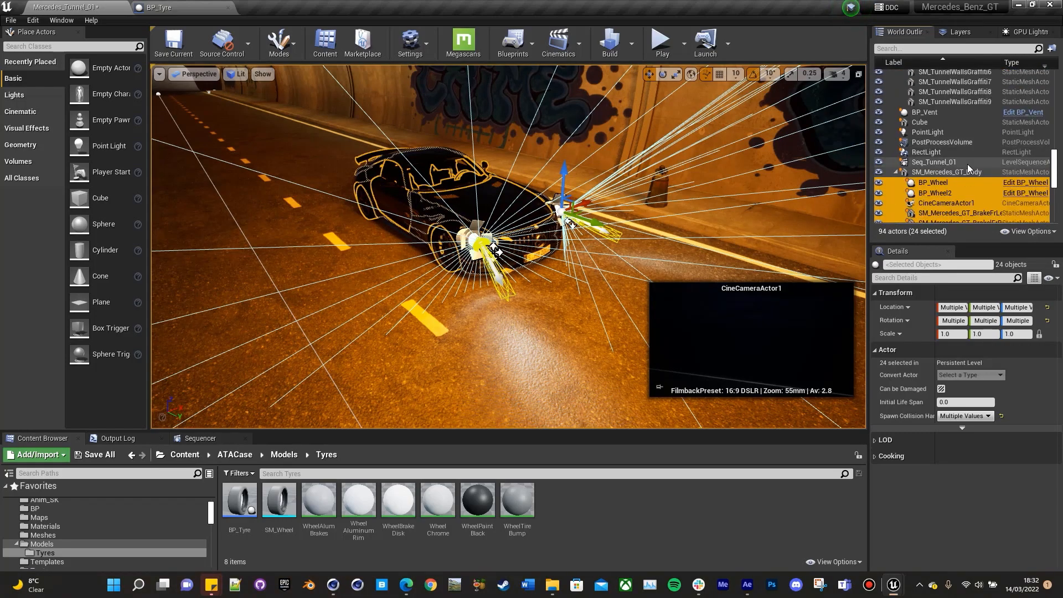
left_click(946, 172)
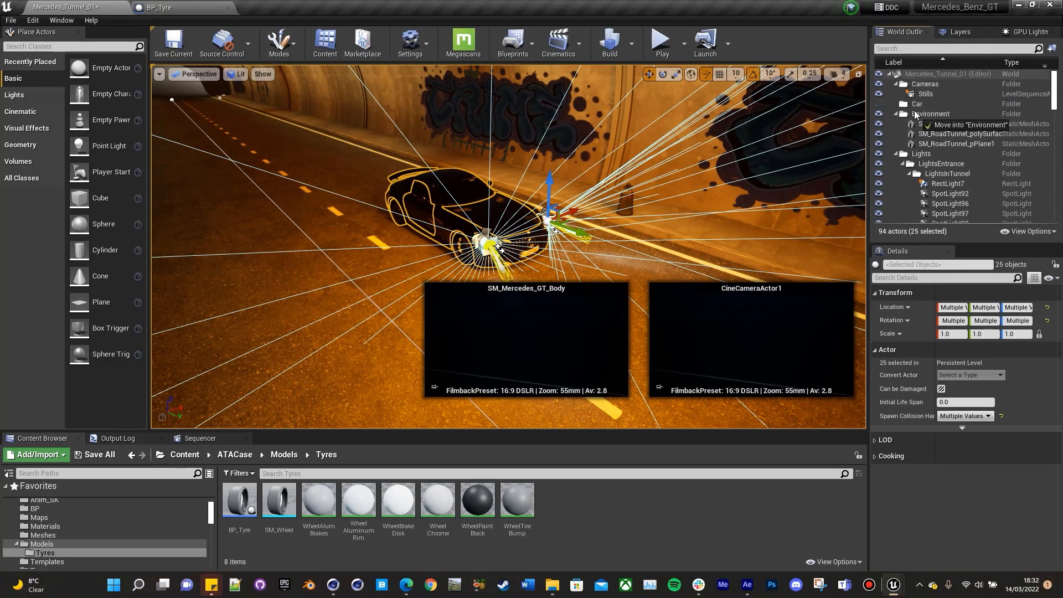
Collapse the outliner scene folders and select the tunnel blueprint.
left_click(904, 104)
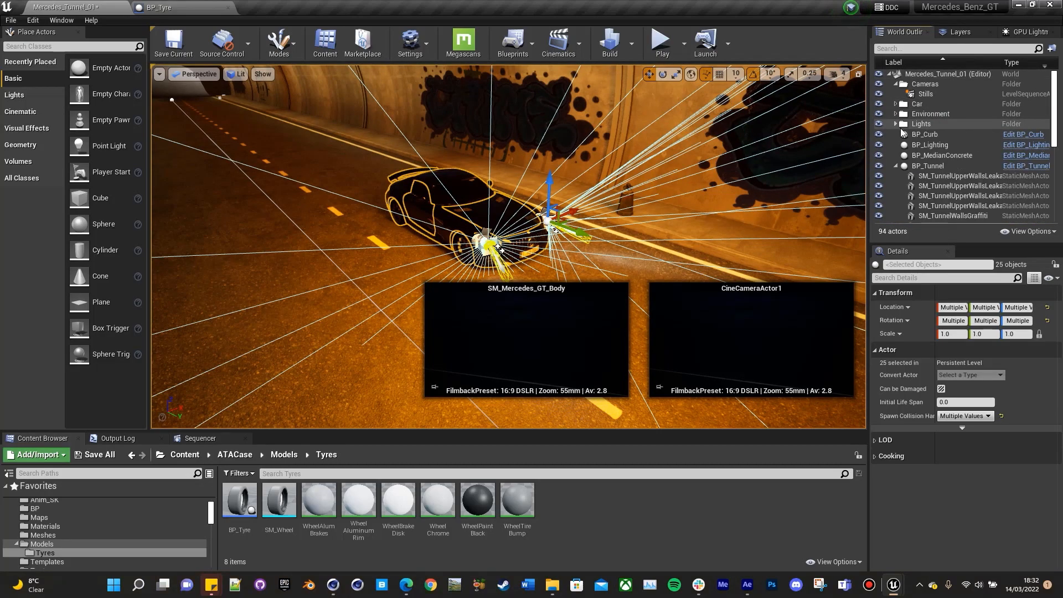
left_click(928, 166)
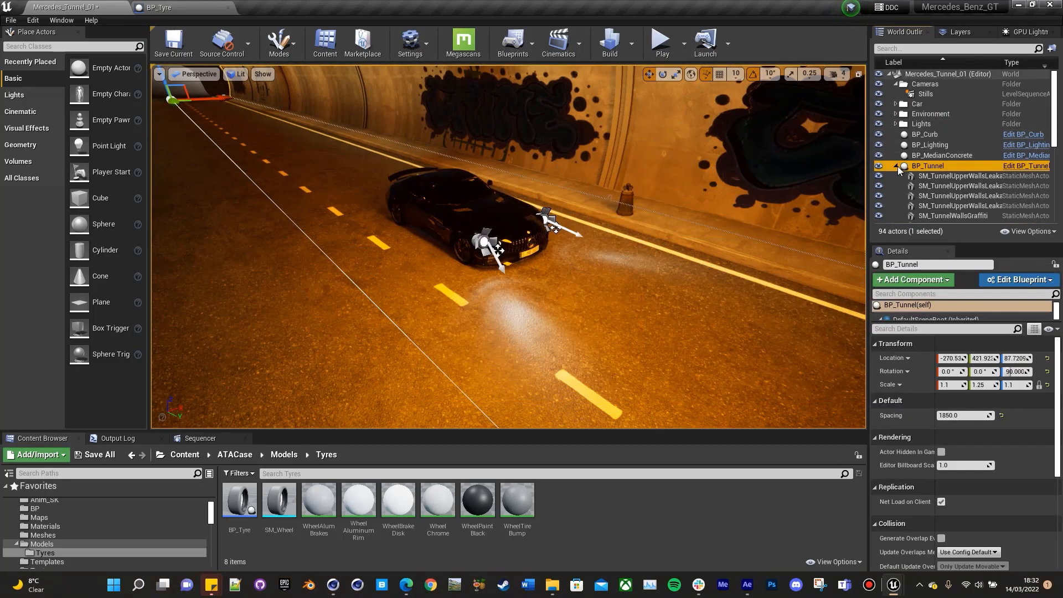
left_click(916, 104)
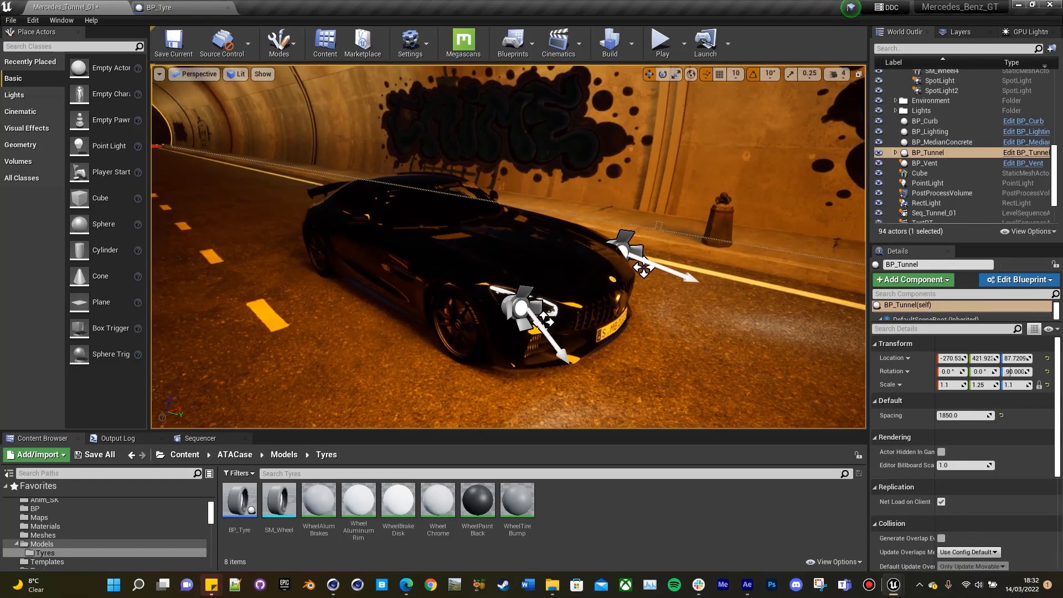
Browse the Content Browser to AutomotiveMaterials > Materials > Exterior > Glass.
left_click(34, 531)
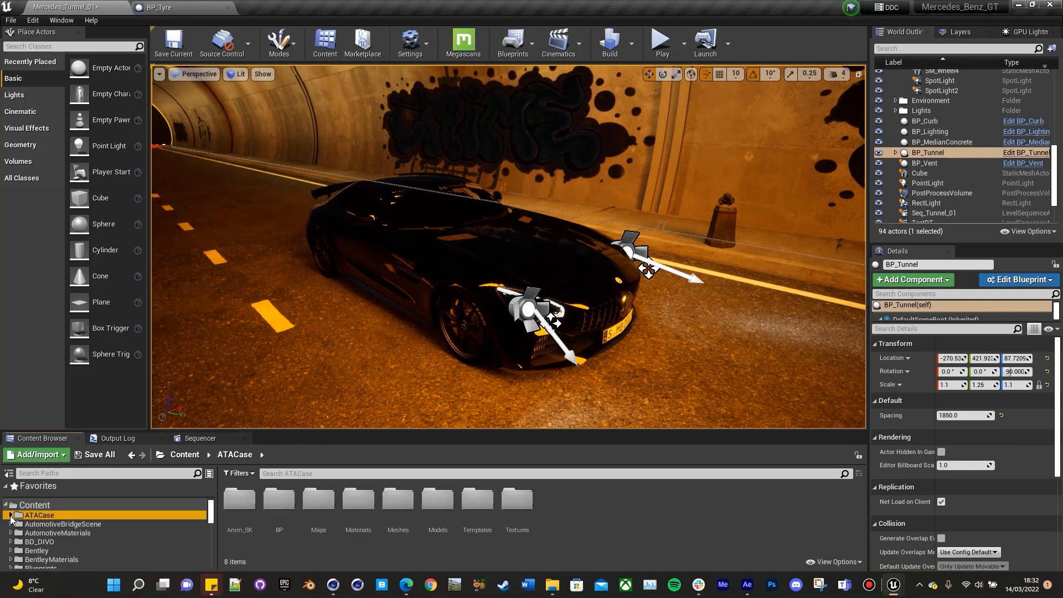
left_click(58, 533)
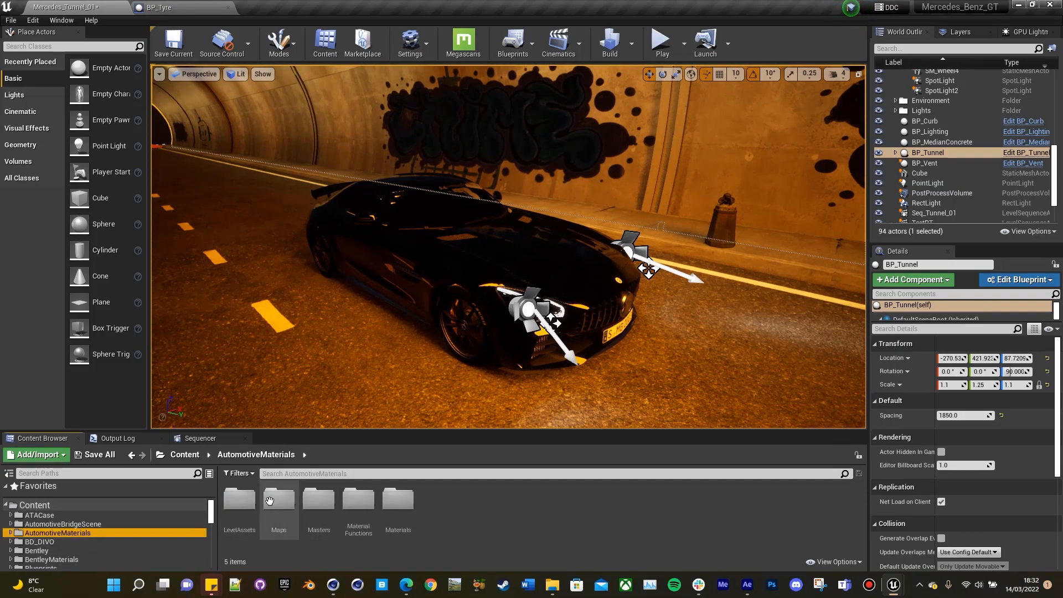
left_click(239, 498)
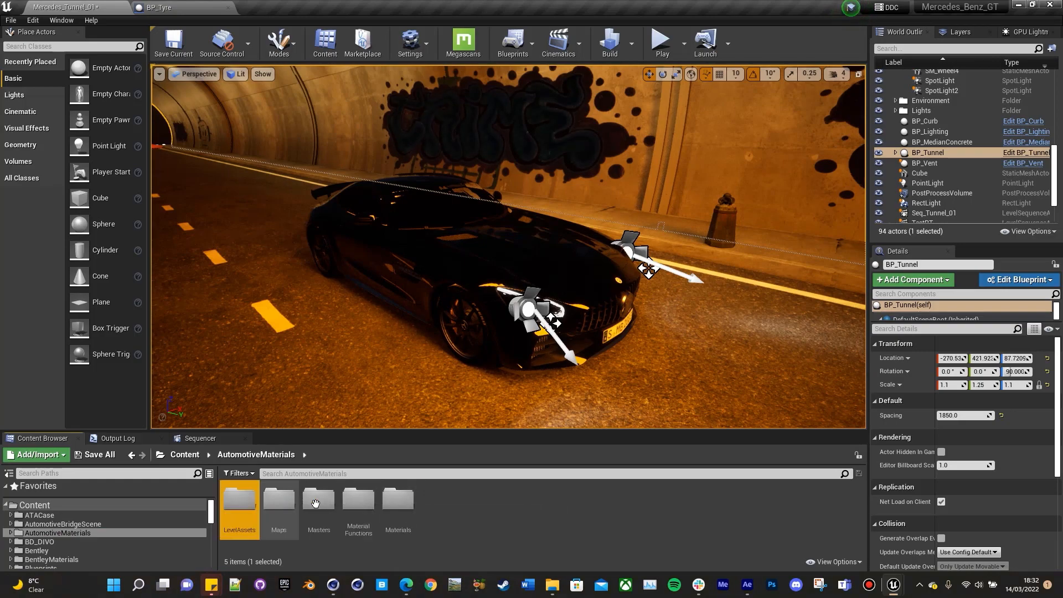
left_click(318, 498)
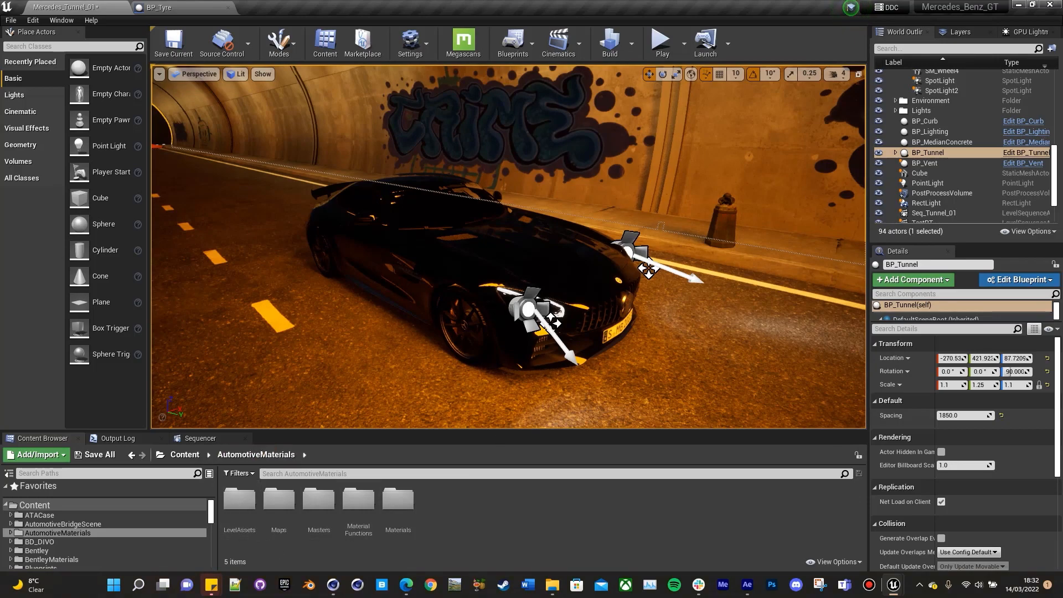
left_click(966, 113)
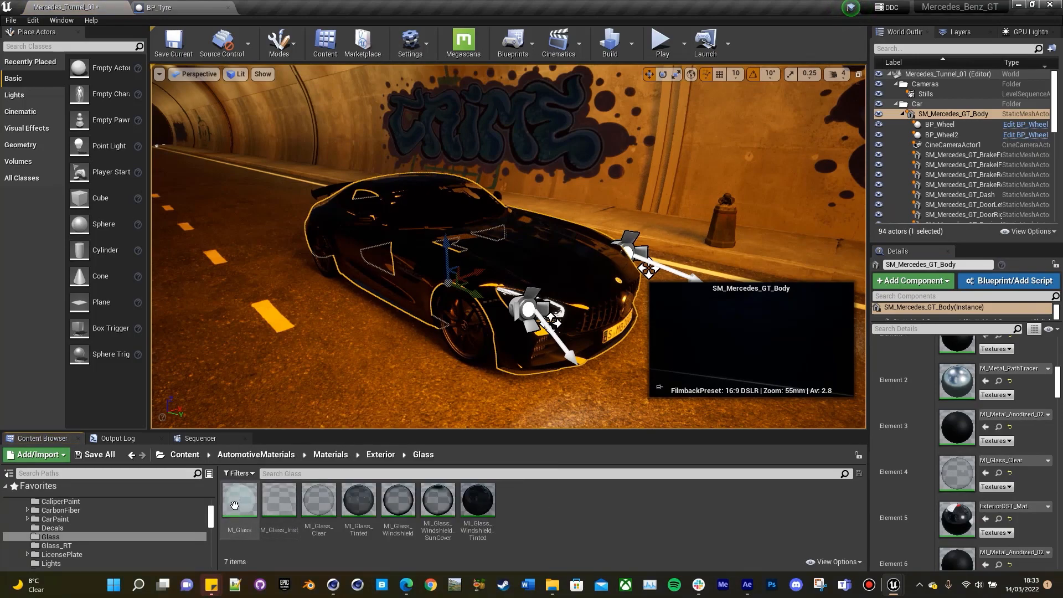
Review the M_Glass material graph, save it and continue past the failed-save message.
double_click(239, 499)
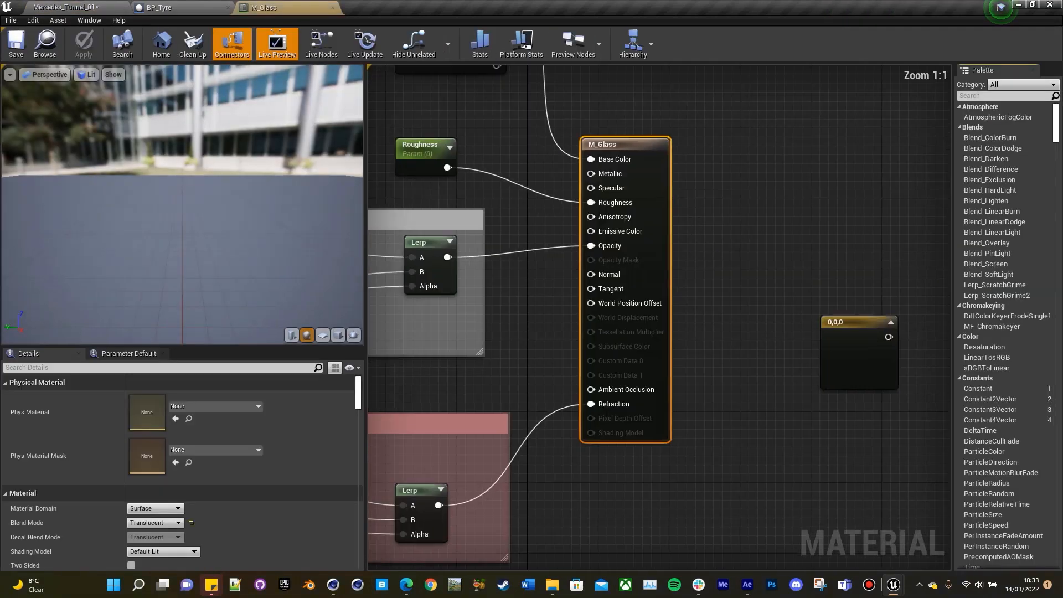
scroll("down", 3)
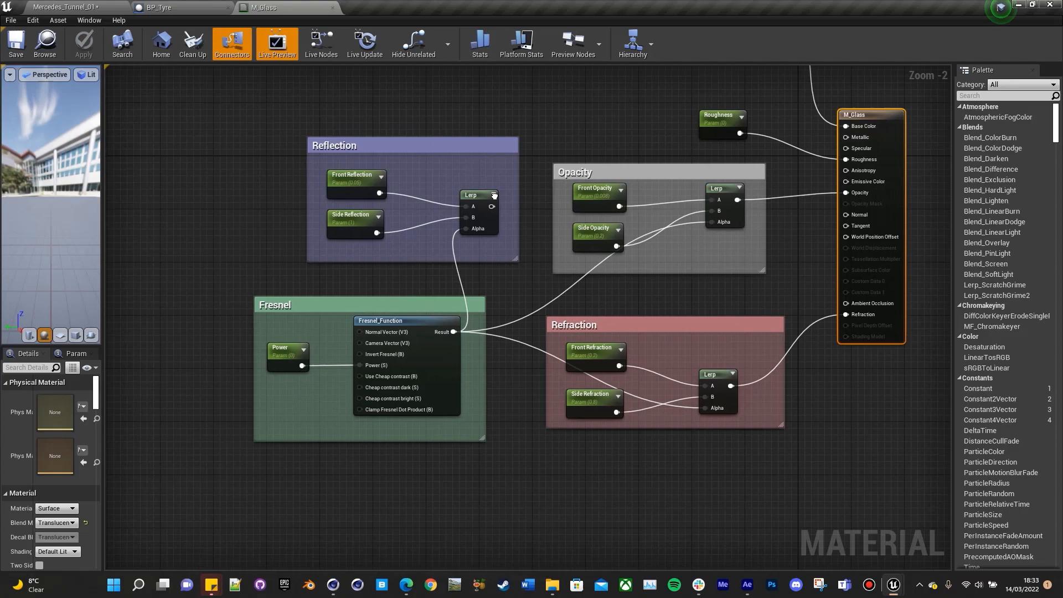
scroll("down", 3)
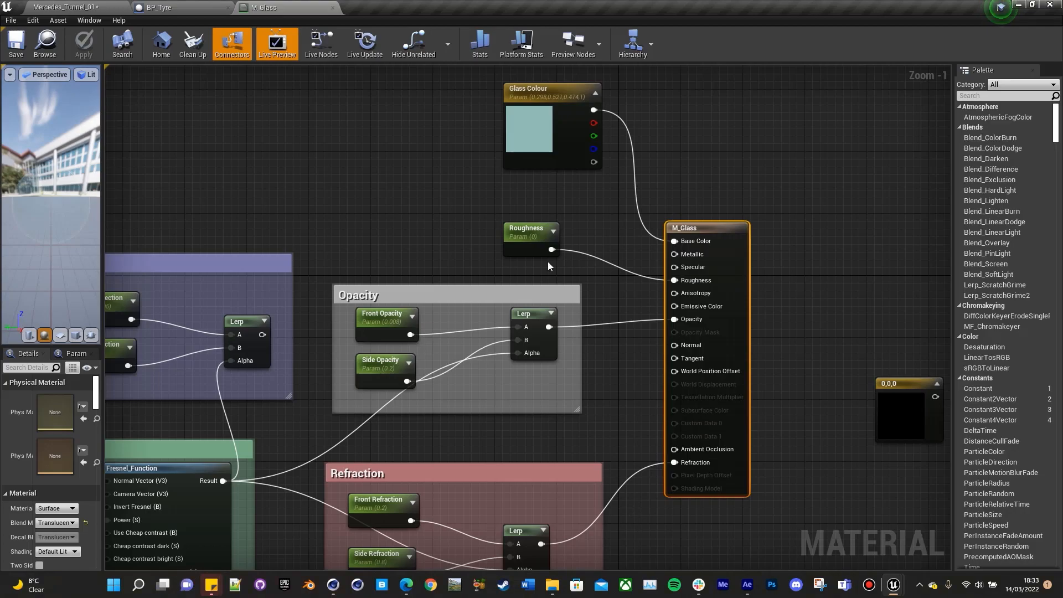
mouse_move(540, 419)
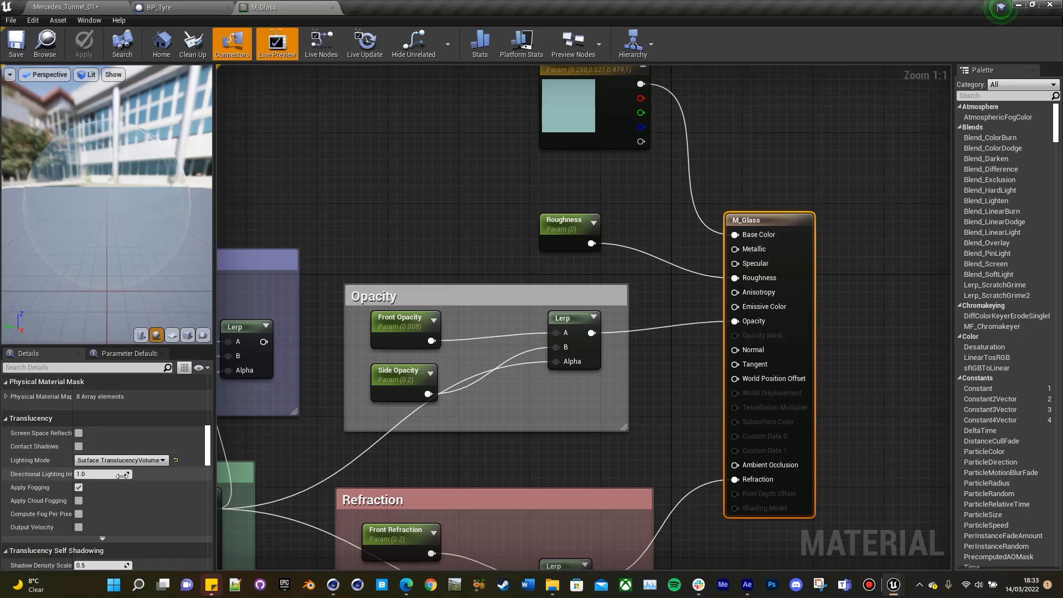
mouse_move(136, 460)
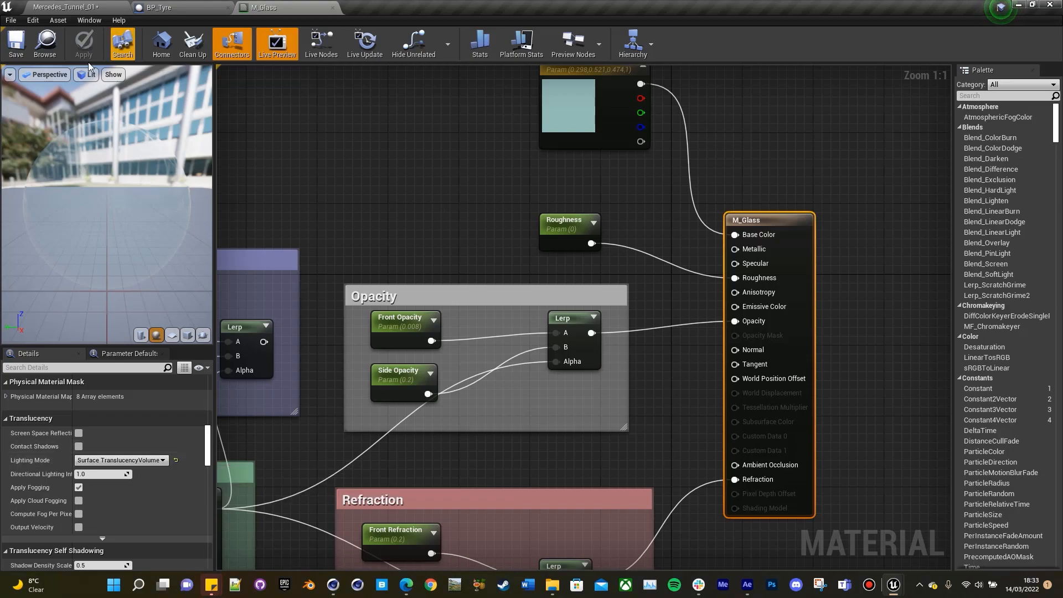
left_click(12, 42)
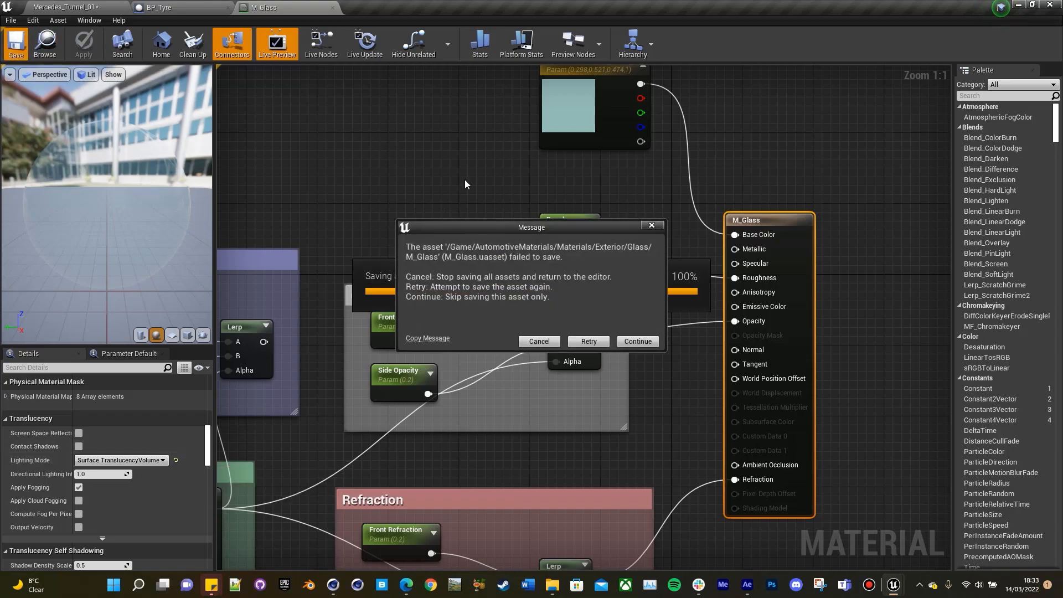
left_click(638, 341)
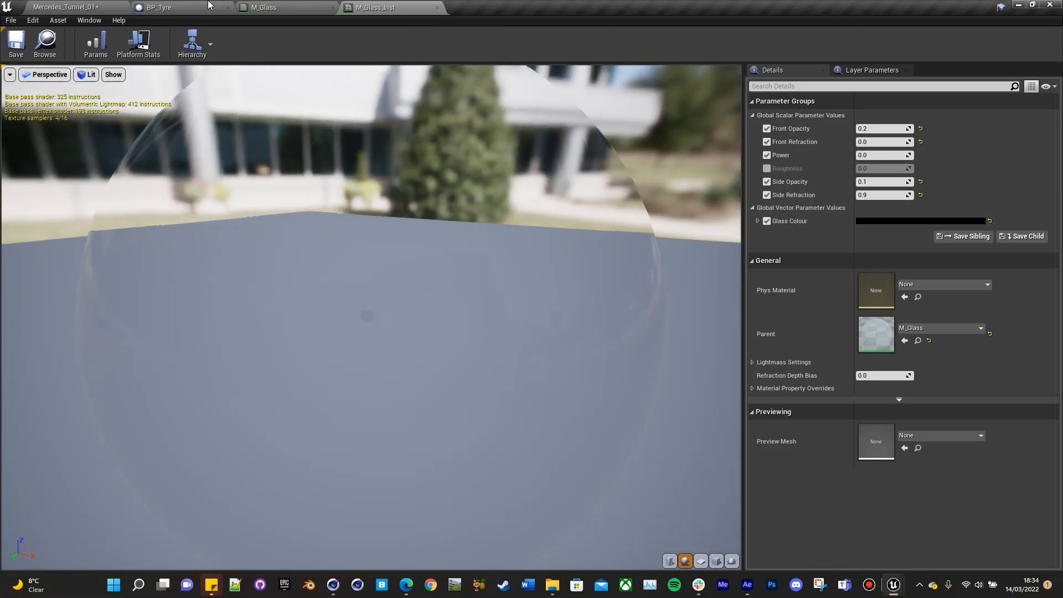
Return to the Mercedes_Tunnel_01 level and select the Stills level sequence.
left_click(64, 6)
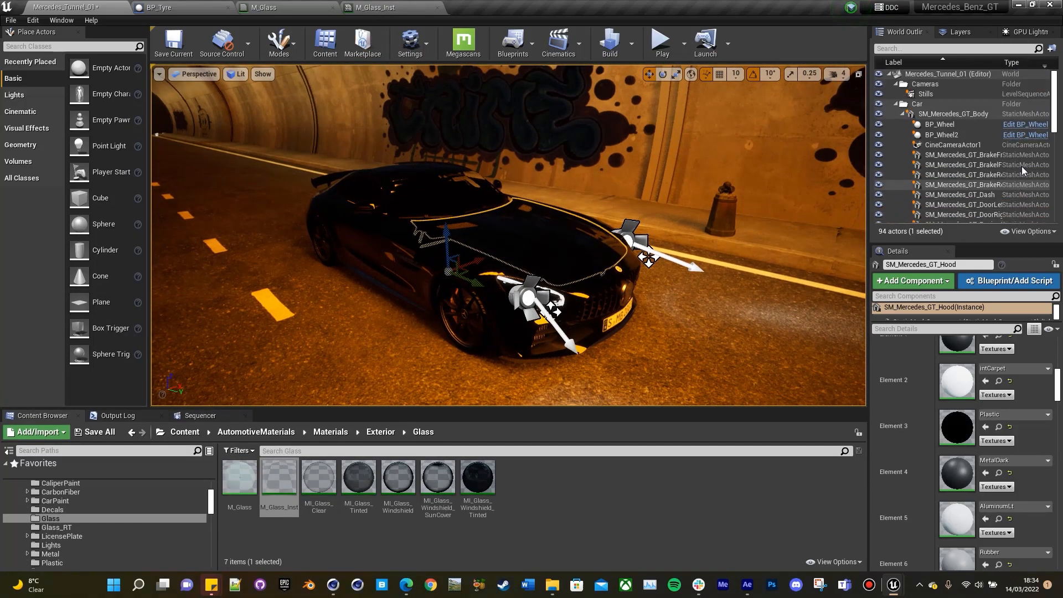
left_click(924, 93)
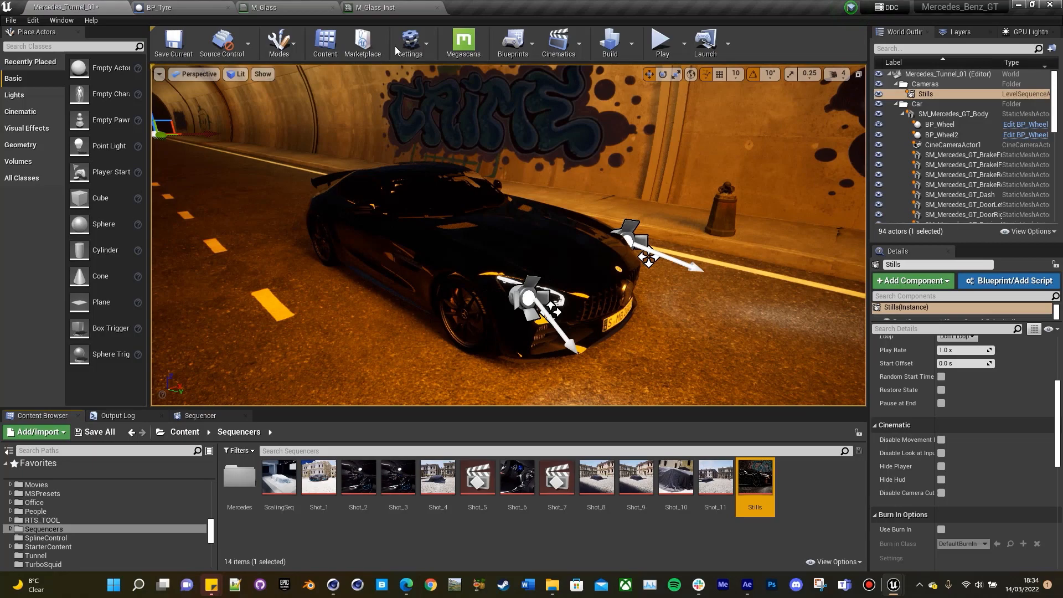
Add a Level Sequence named Tutorial saved under Cinematics/Sequences/Sequence and open it.
left_click(558, 42)
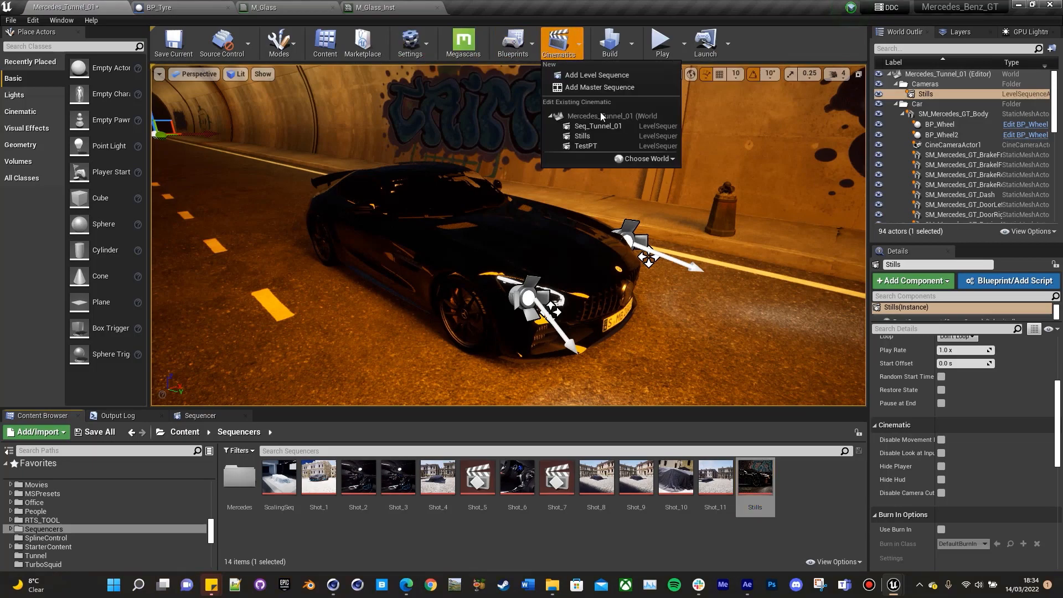
left_click(597, 76)
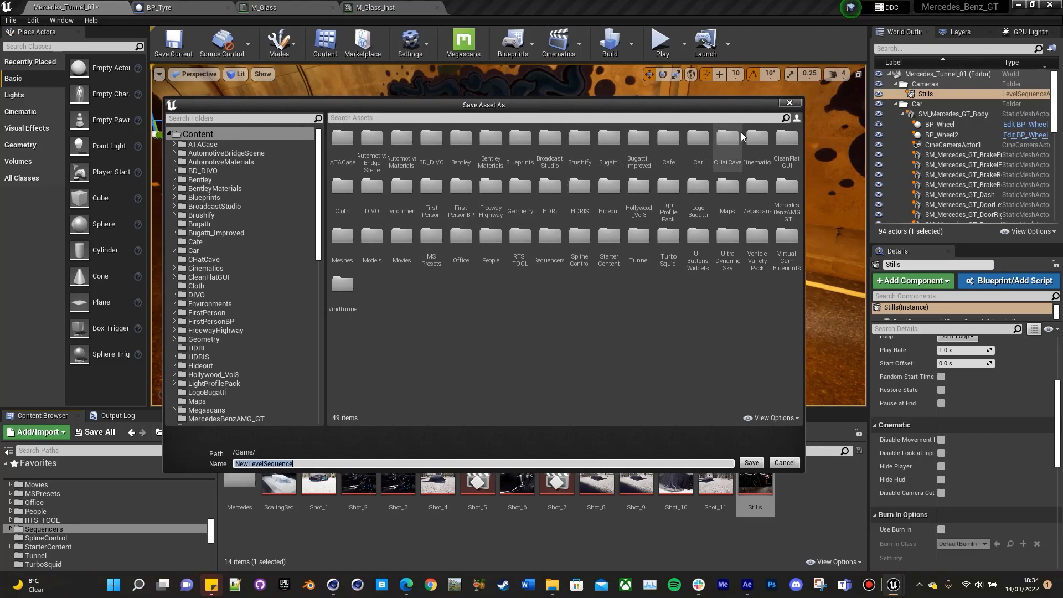
left_click(206, 267)
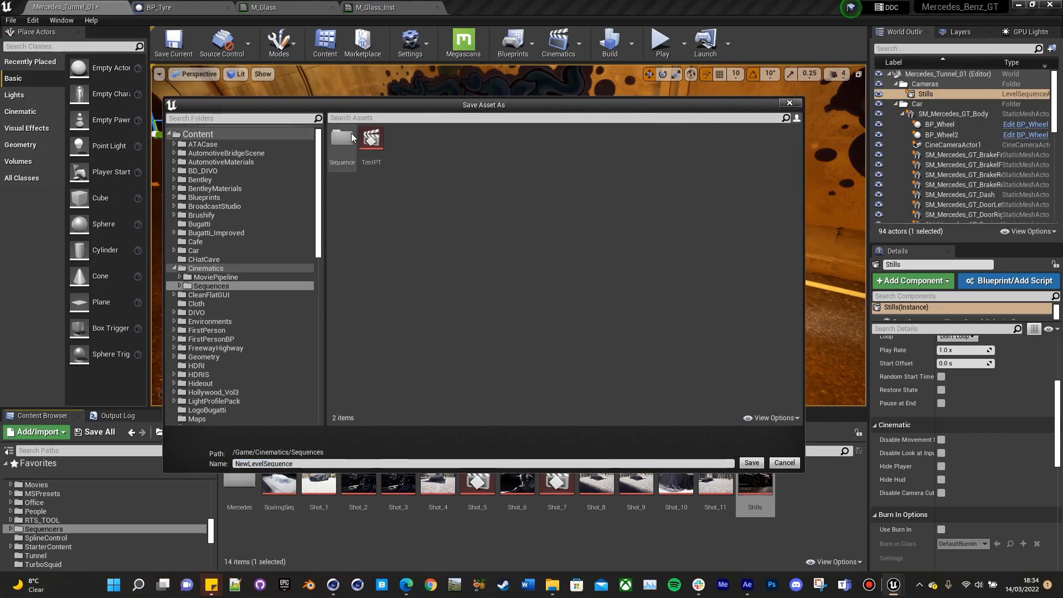
left_click(215, 294)
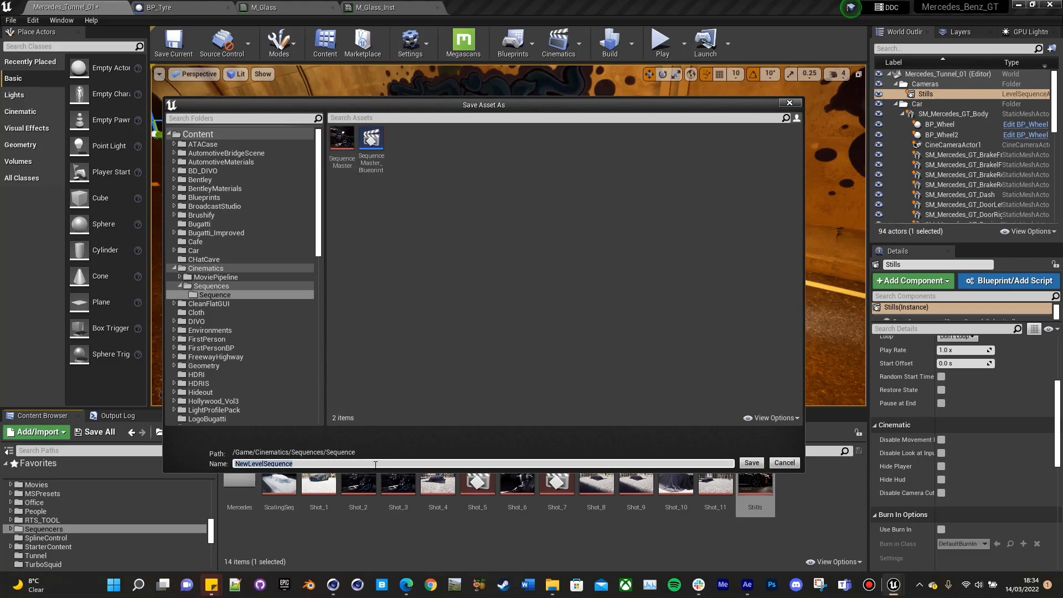
type("Tutorial")
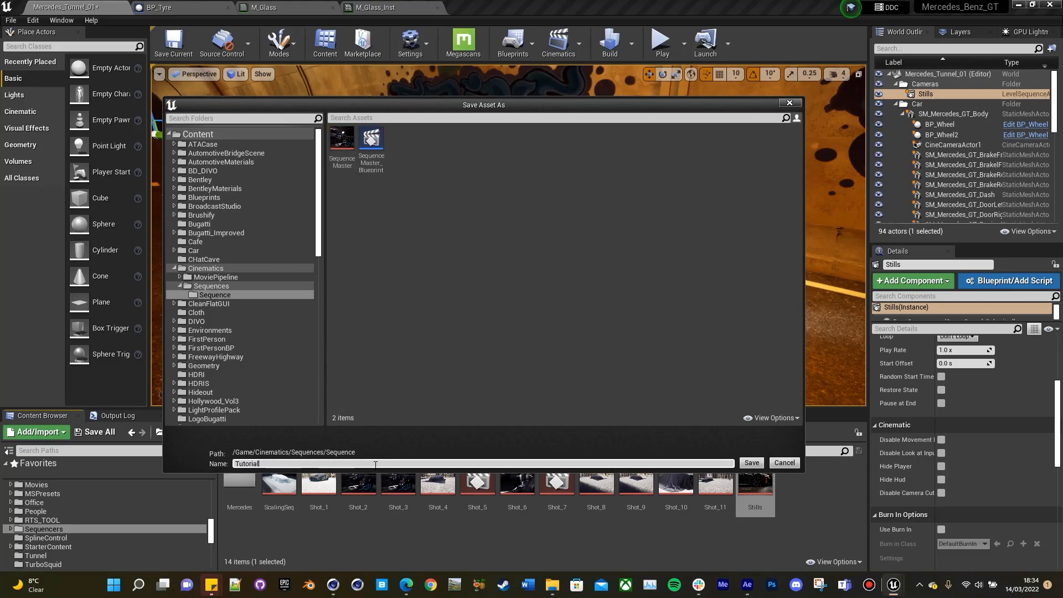
left_click(751, 463)
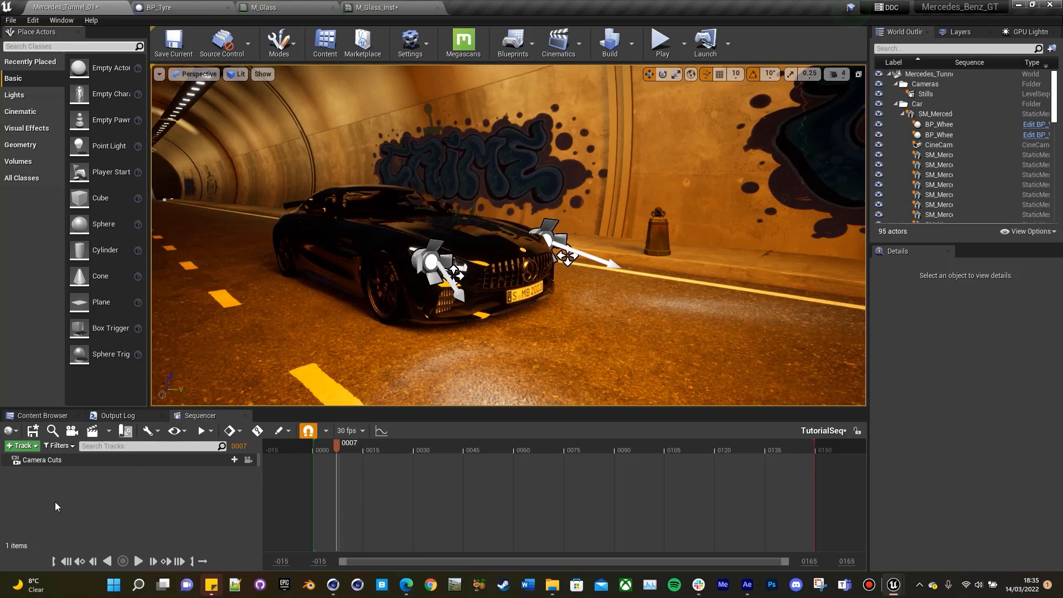
mouse_move(330, 324)
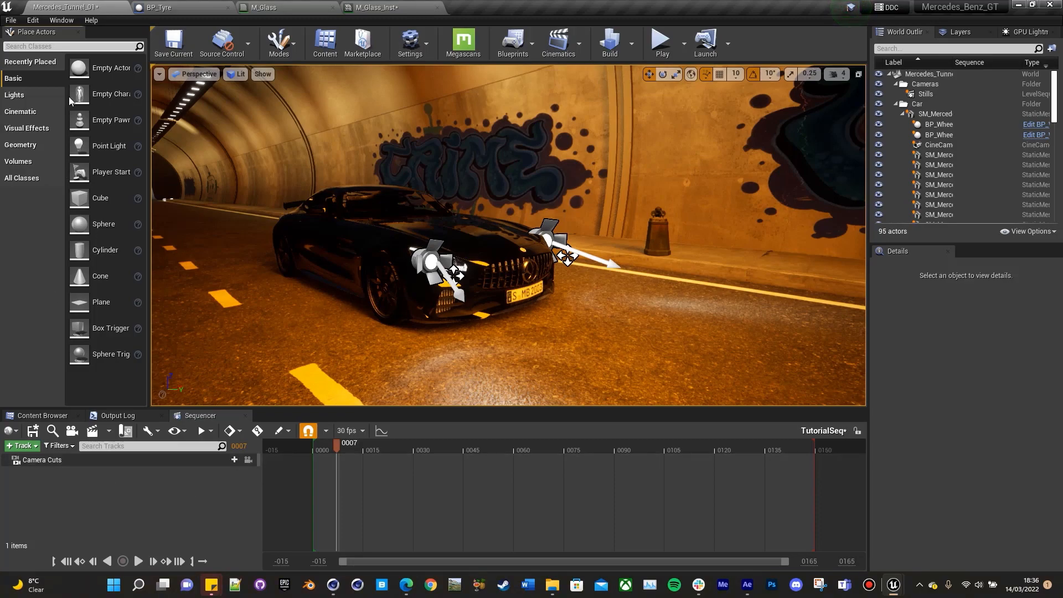
mouse_move(51, 68)
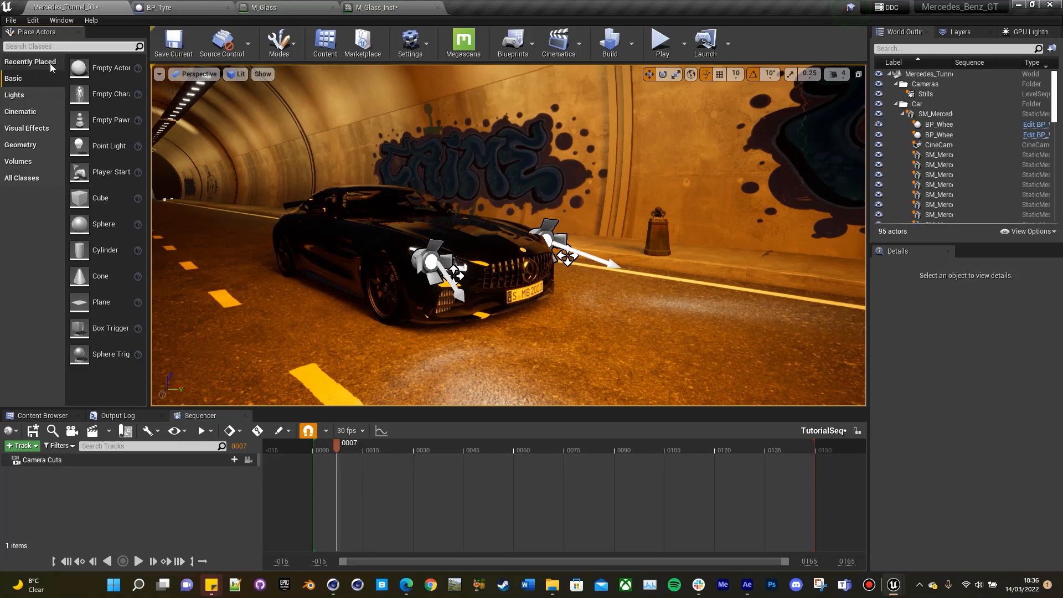
Place a Cine Camera Actor in the tunnel from Place Actors.
type("cine")
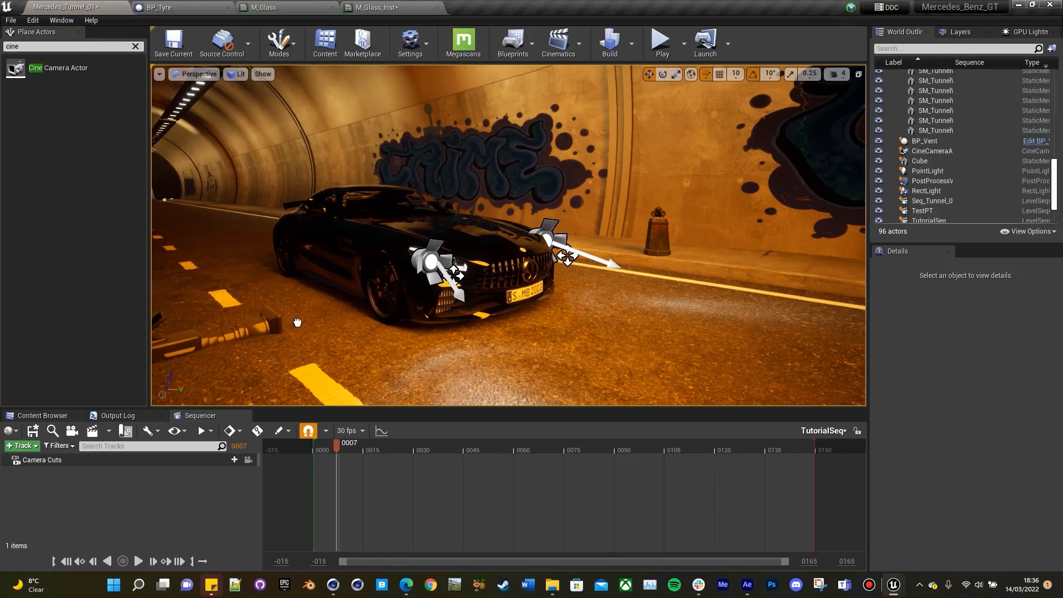
left_click(944, 151)
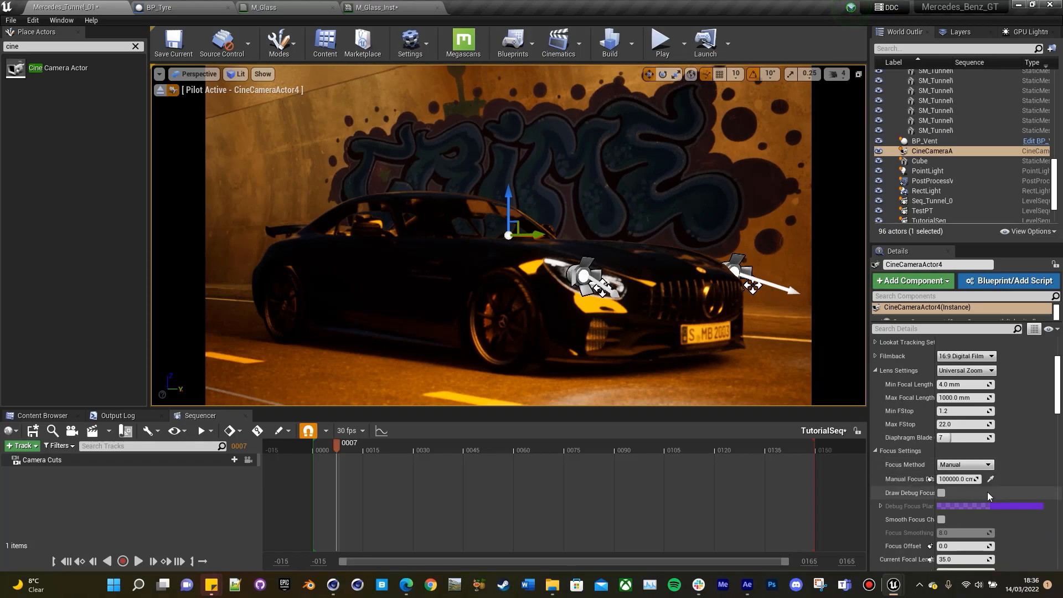
Set the camera's Focus Method to Disable so depth of field is off.
left_click(966, 464)
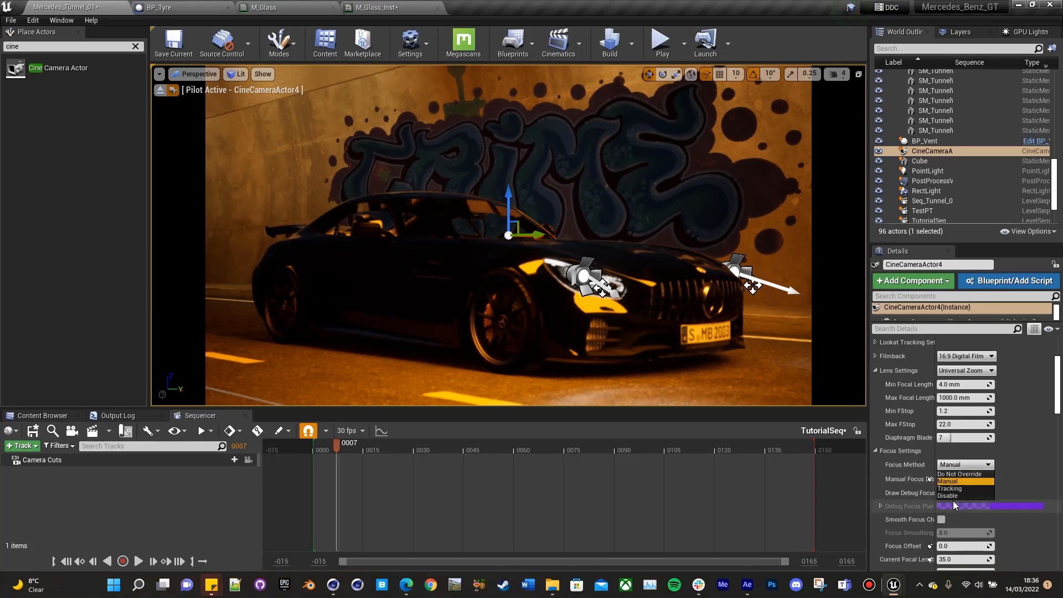
mouse_move(954, 495)
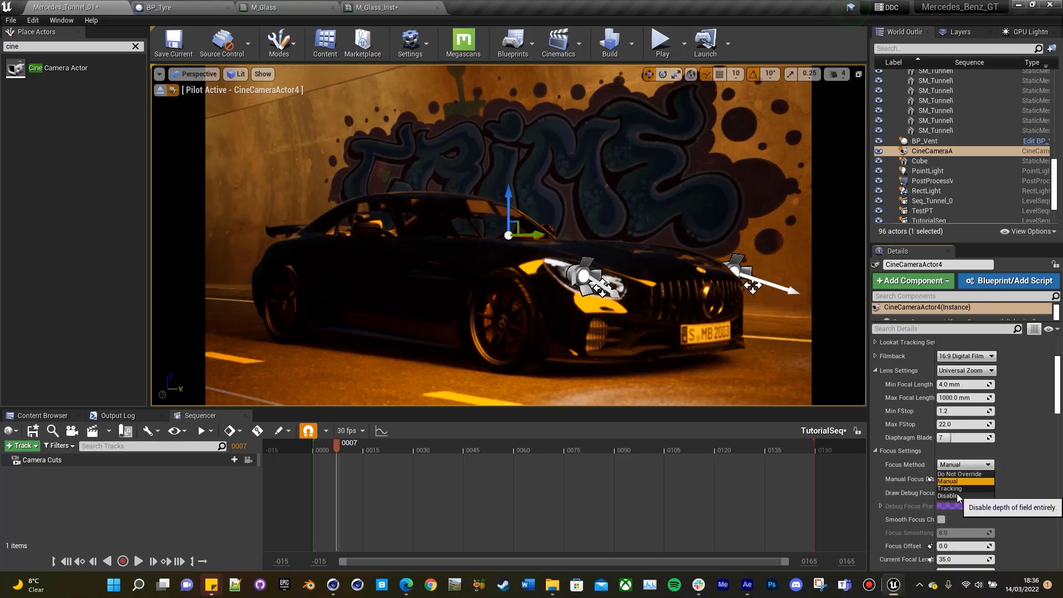
left_click(957, 495)
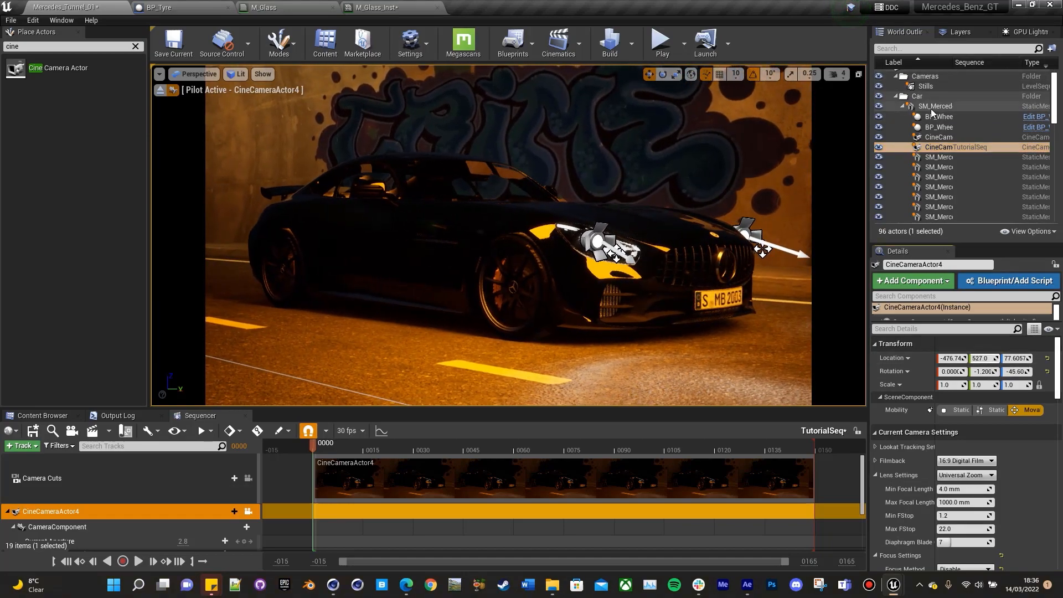
Select the Mercedes body and expand the cine camera's animated properties in TutorialSeq.
left_click(934, 106)
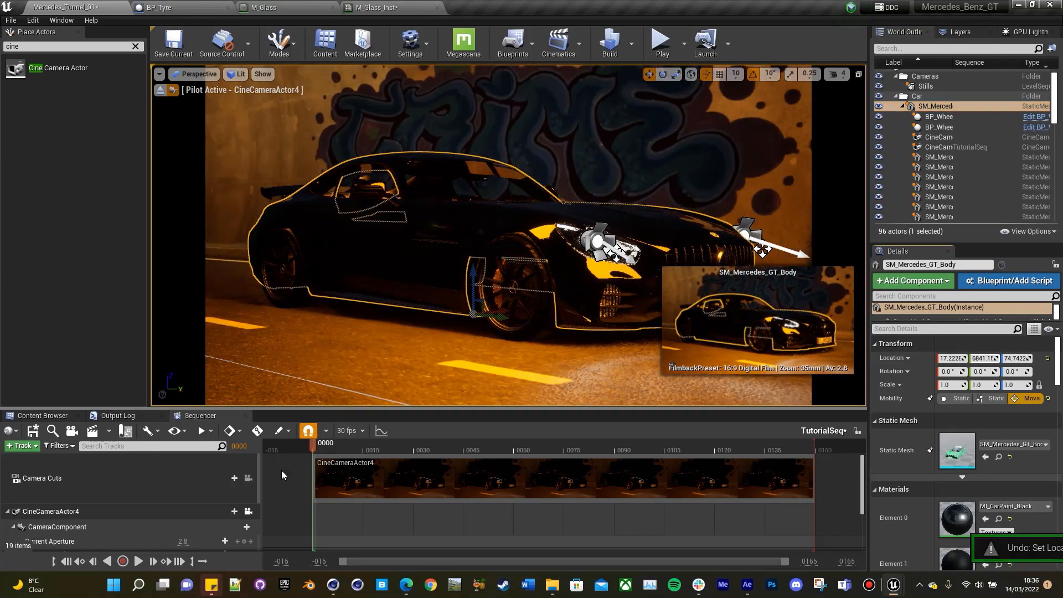
left_click(42, 511)
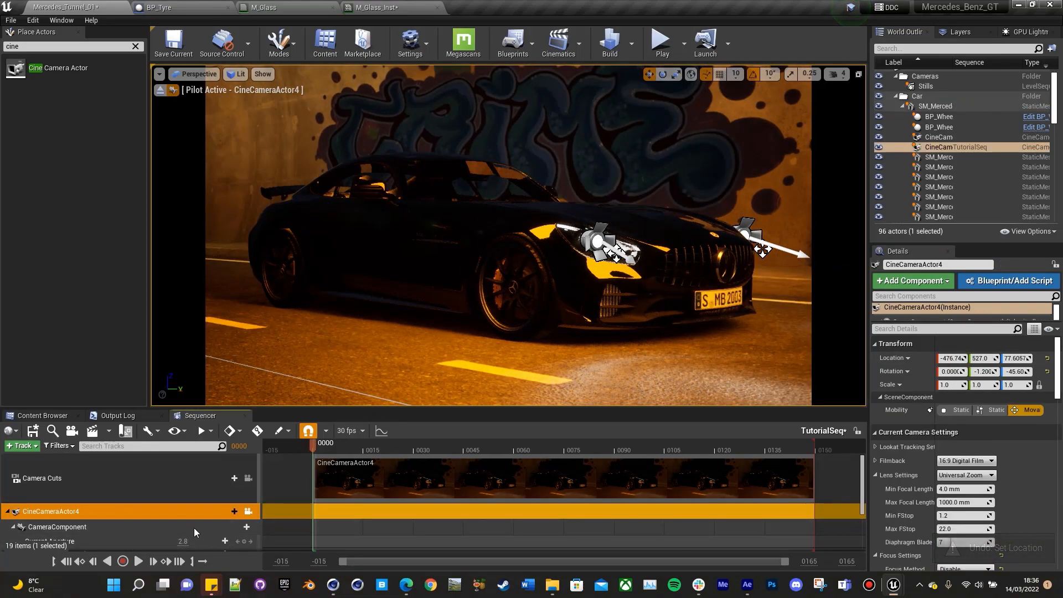
left_click(16, 527)
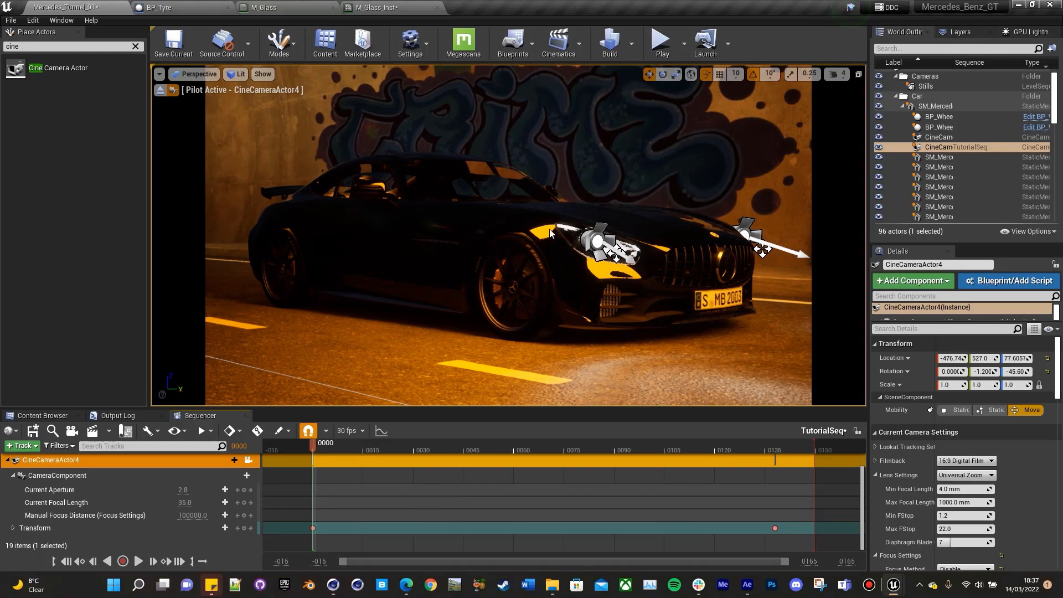
left_click(934, 106)
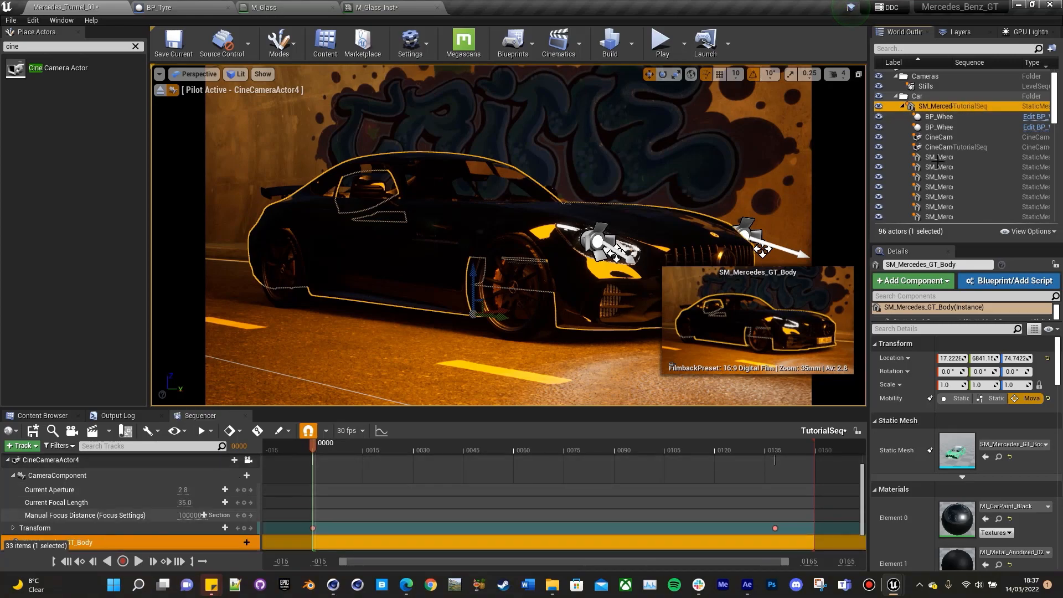
scroll("down", 3)
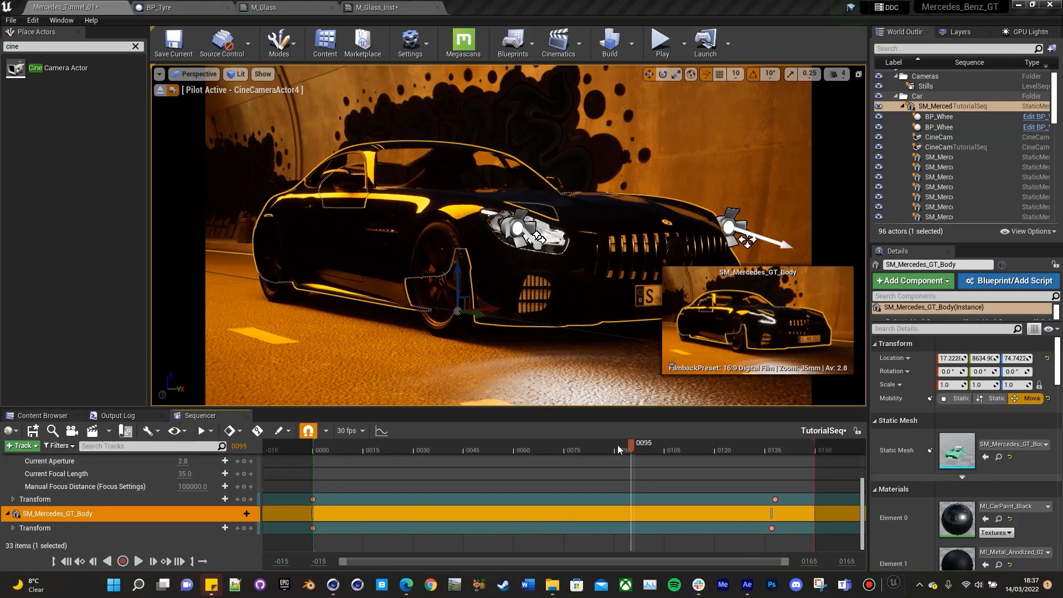
Scrub the shot from its start to frame 60 to review the car's motion.
left_click_drag(627, 443, 527, 443)
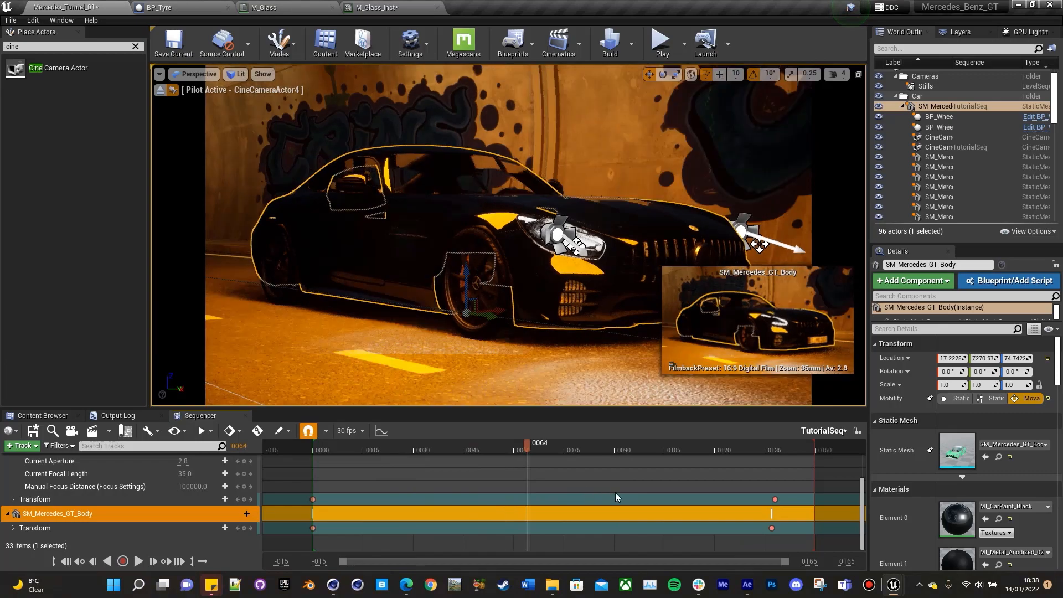
left_click(321, 449)
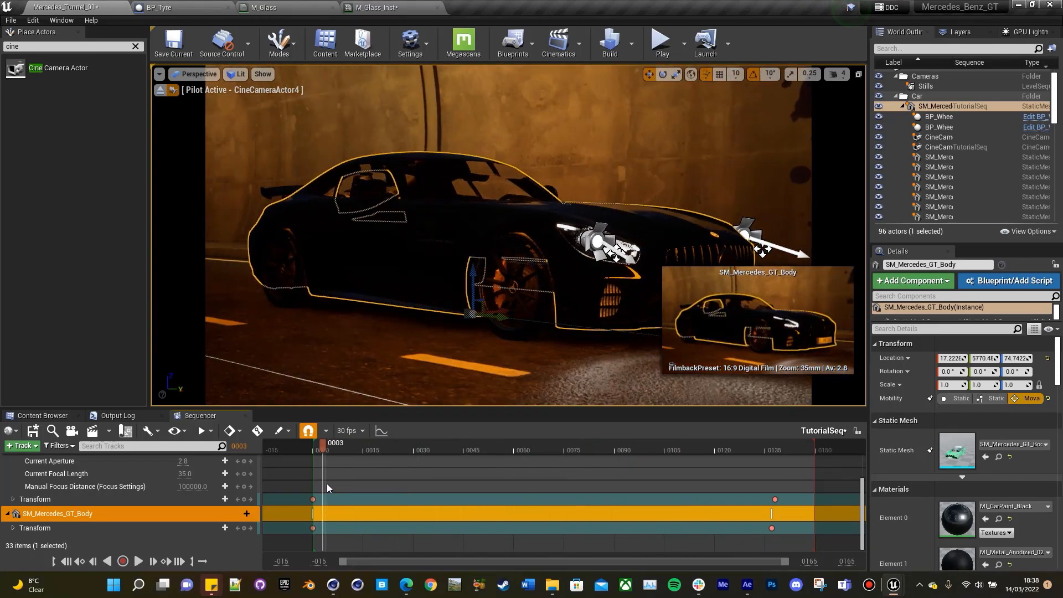
left_click_drag(324, 443, 513, 443)
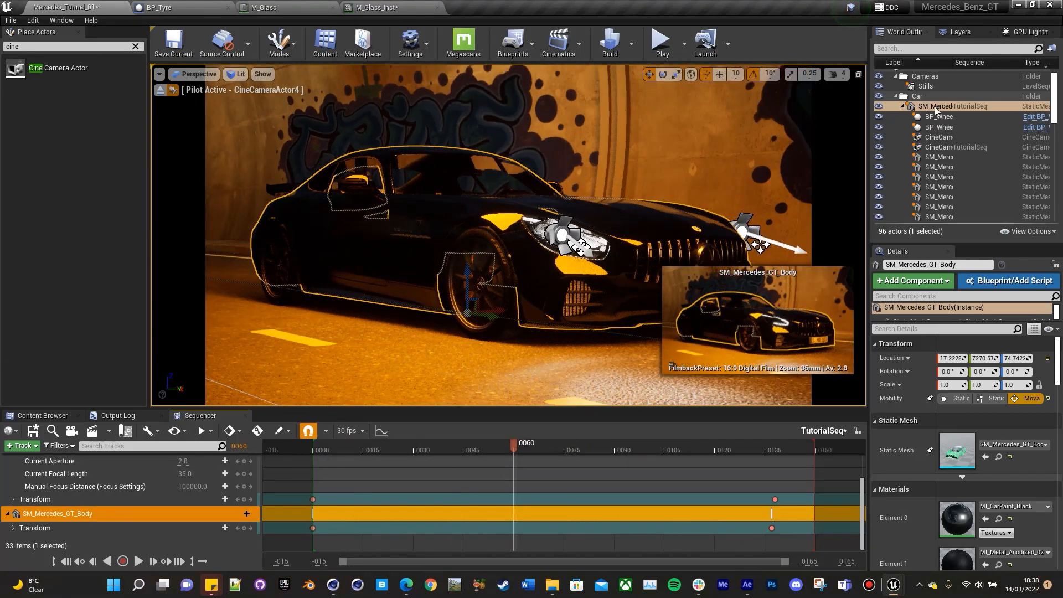
left_click(917, 95)
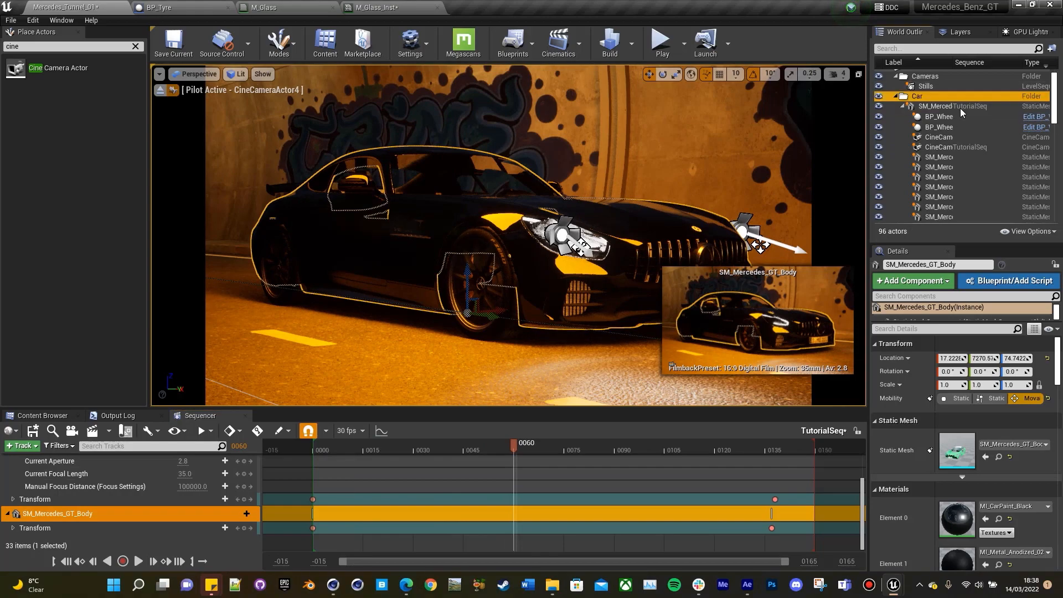
left_click(935, 107)
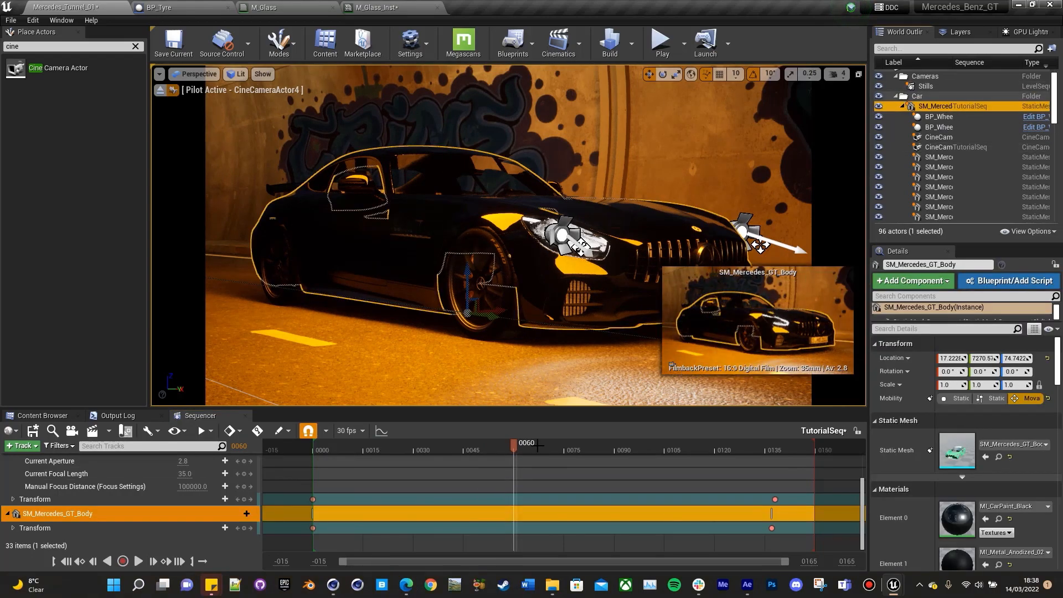
left_click(672, 449)
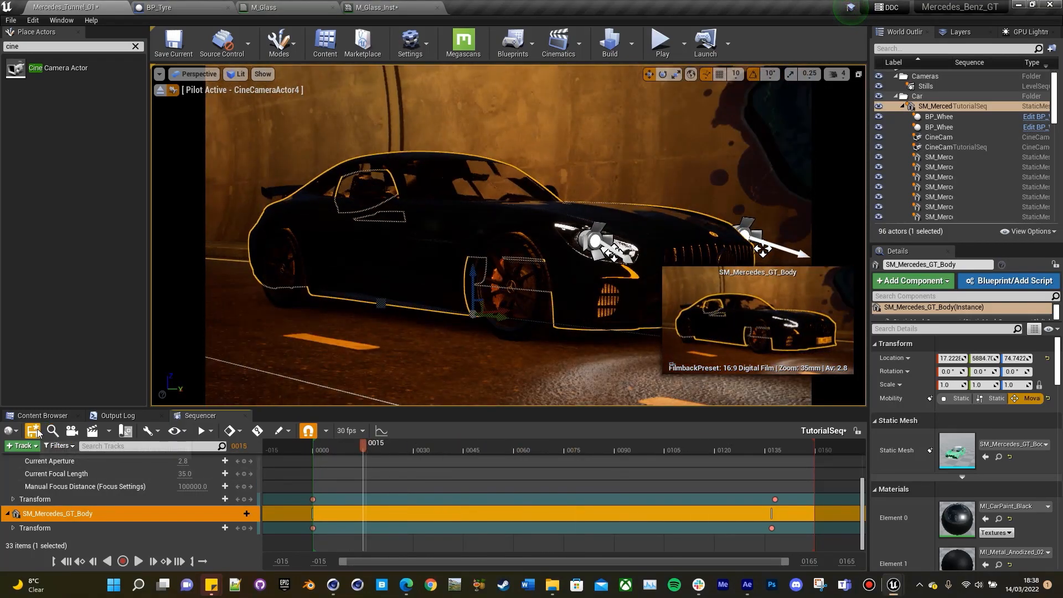
In the Blueprints folder, start a new Blueprint Class with CameraShakeBase as parent.
left_click(43, 415)
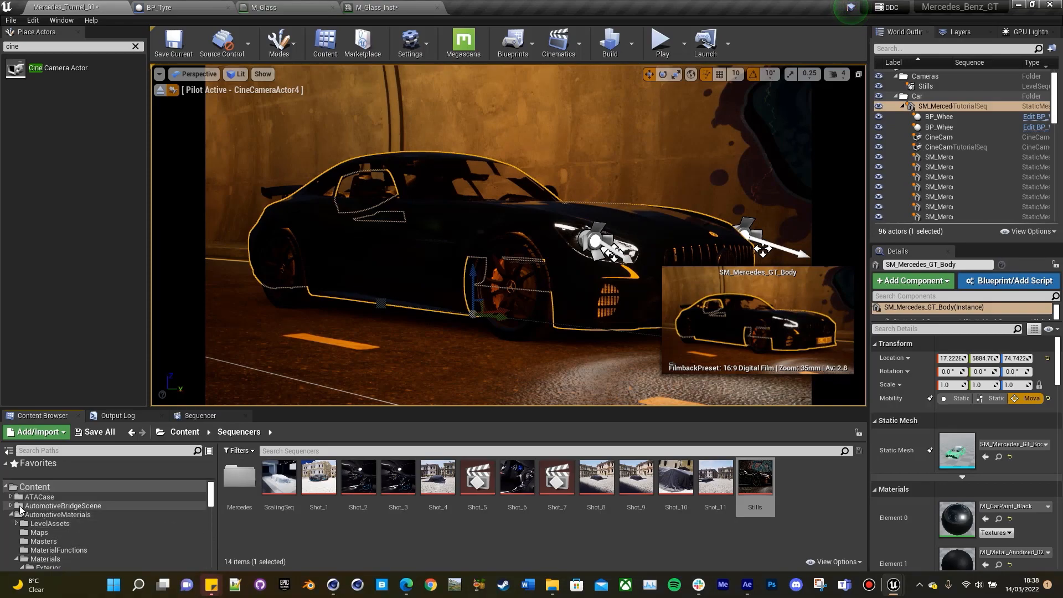
scroll("down", 3)
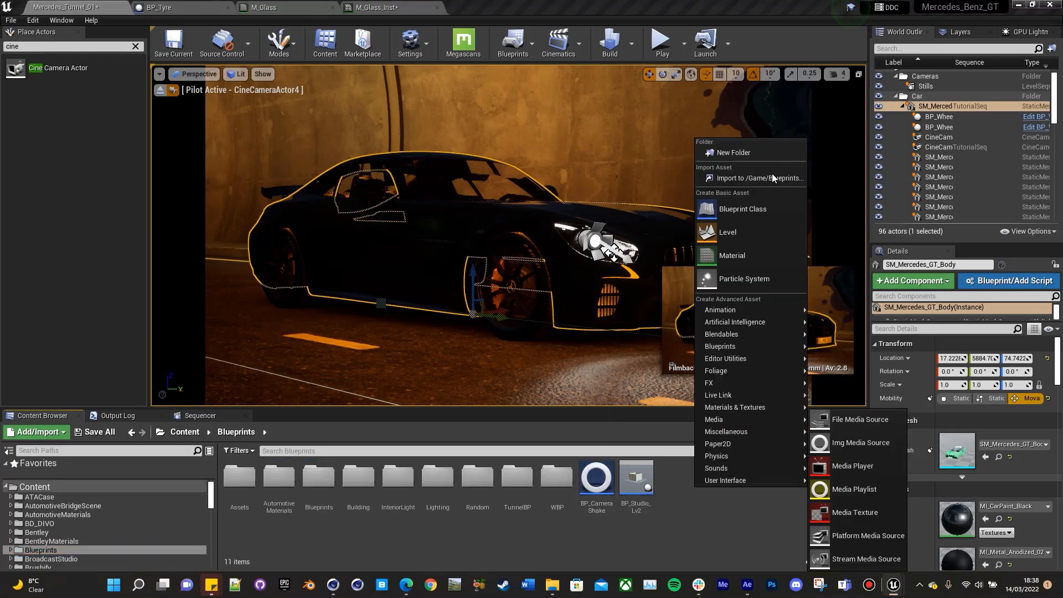
left_click(742, 208)
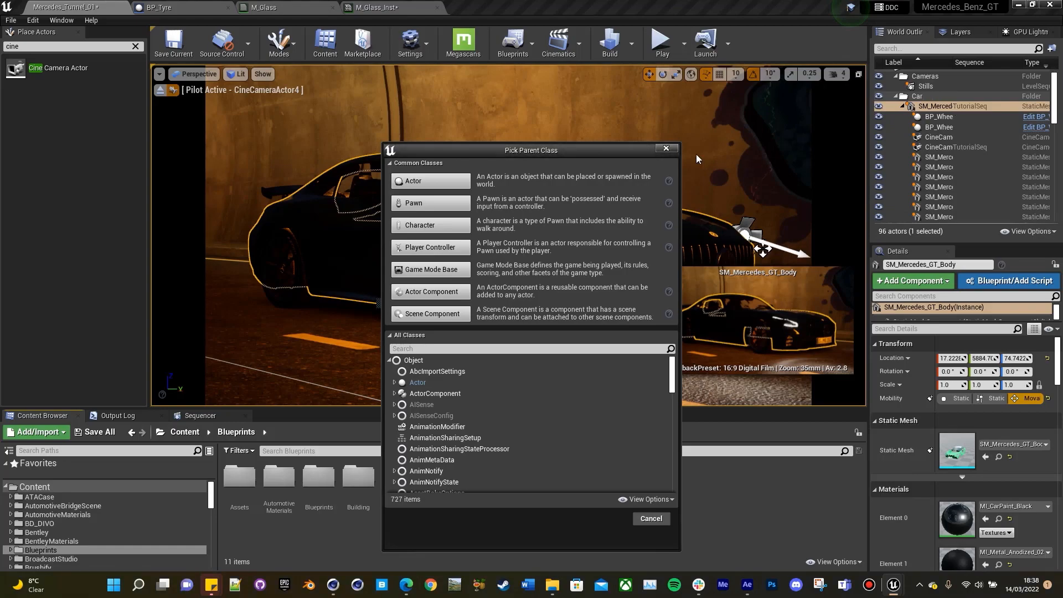
left_click(651, 518)
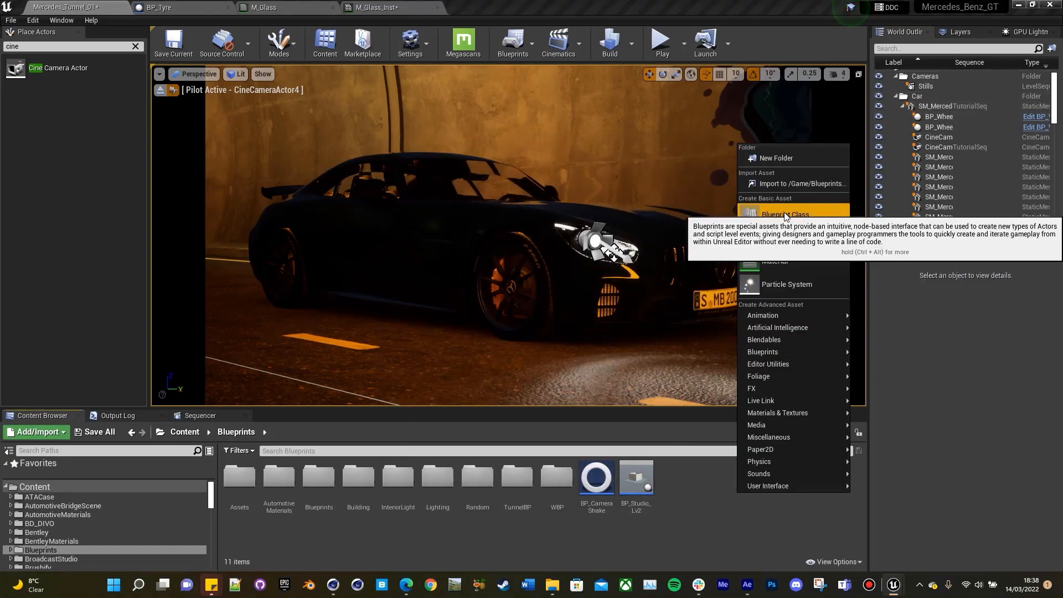
left_click(785, 214)
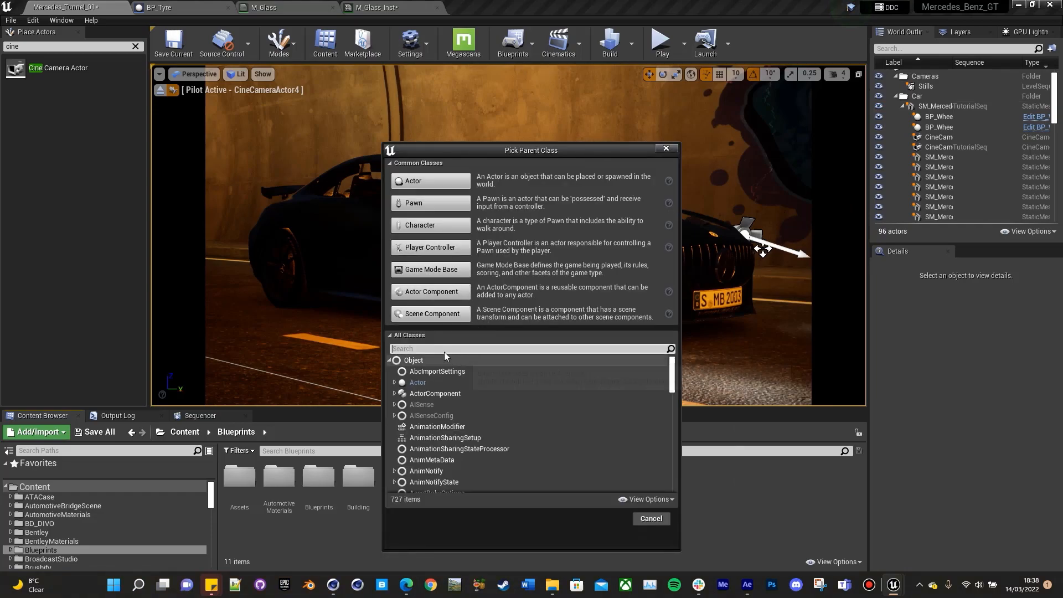
type("cameraShak")
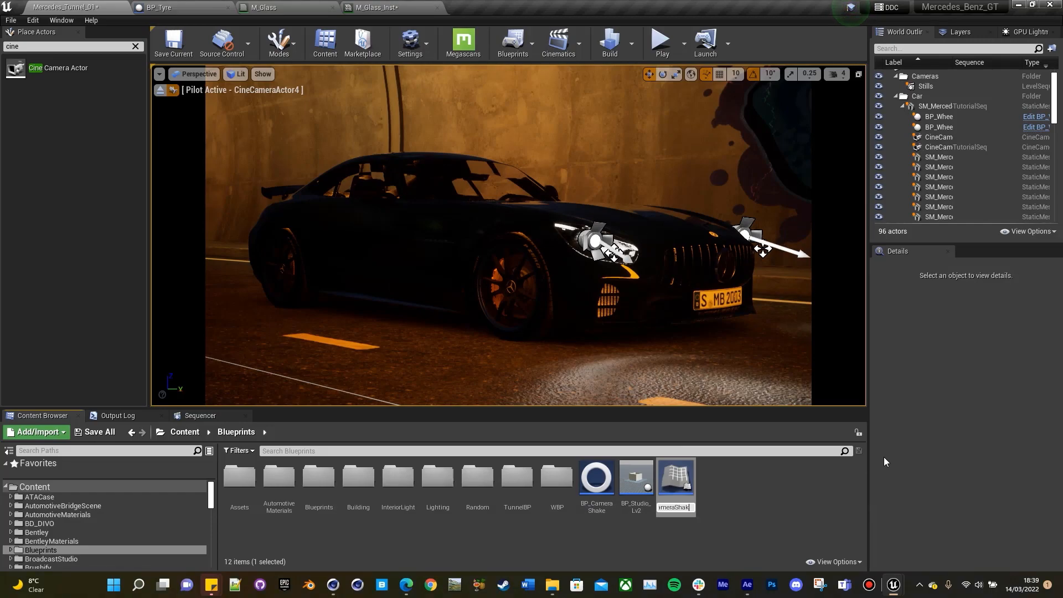
Name the blueprint BP_CameraShaking and bring it up for editing.
left_click(636, 482)
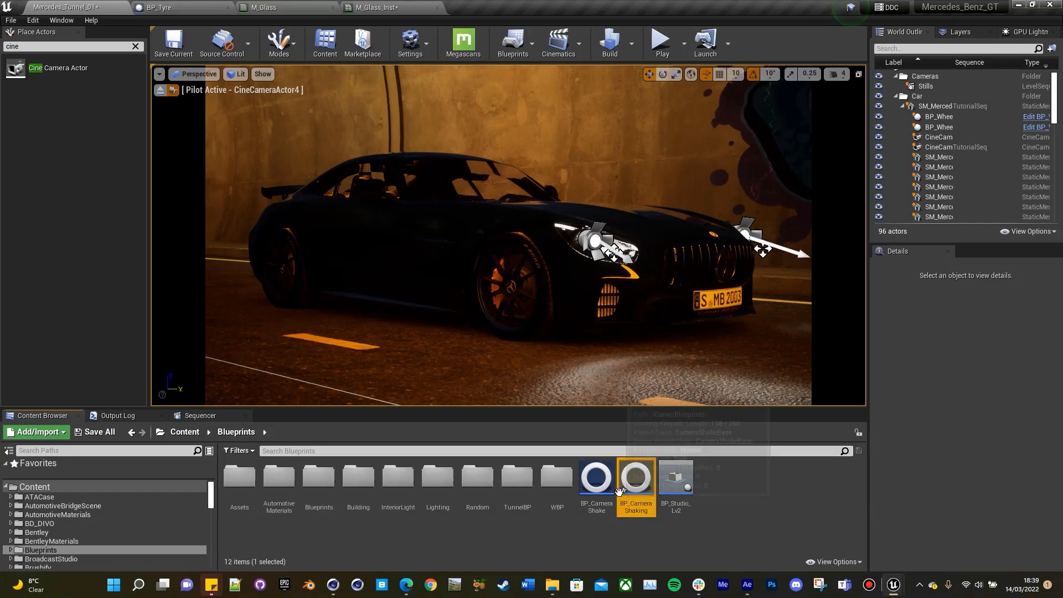
double_click(637, 477)
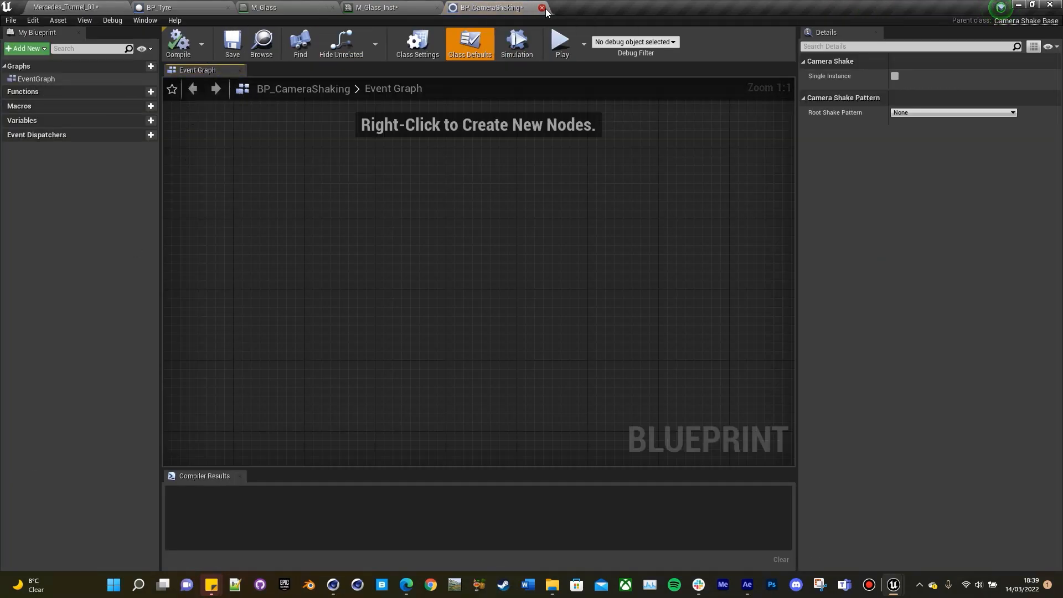
mouse_move(542, 9)
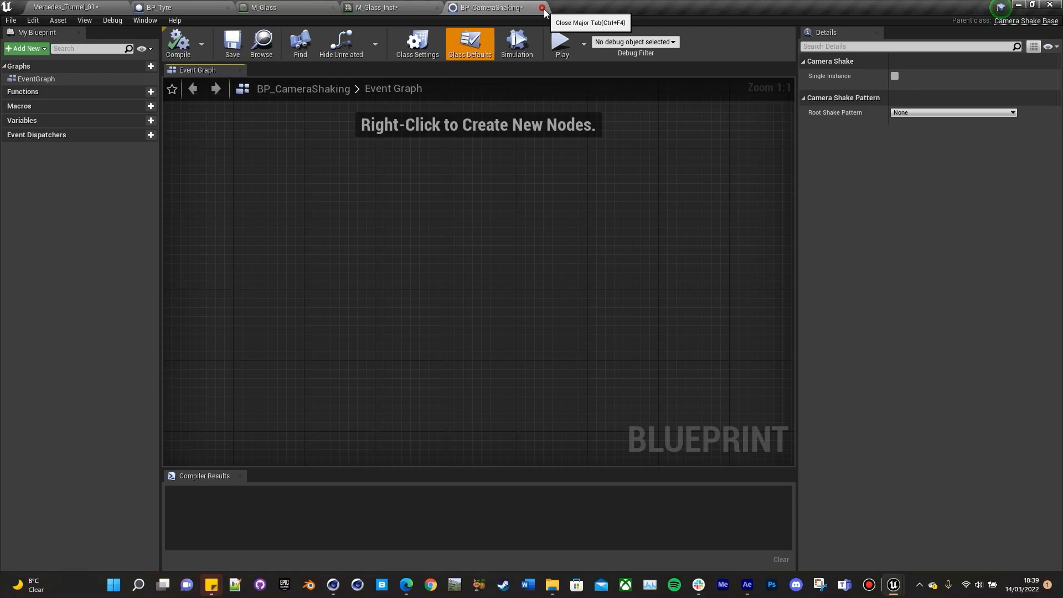
Set BP_CameraShaking's Root Shake Pattern to Perlin Noise Camera Shake Pattern.
left_click(540, 8)
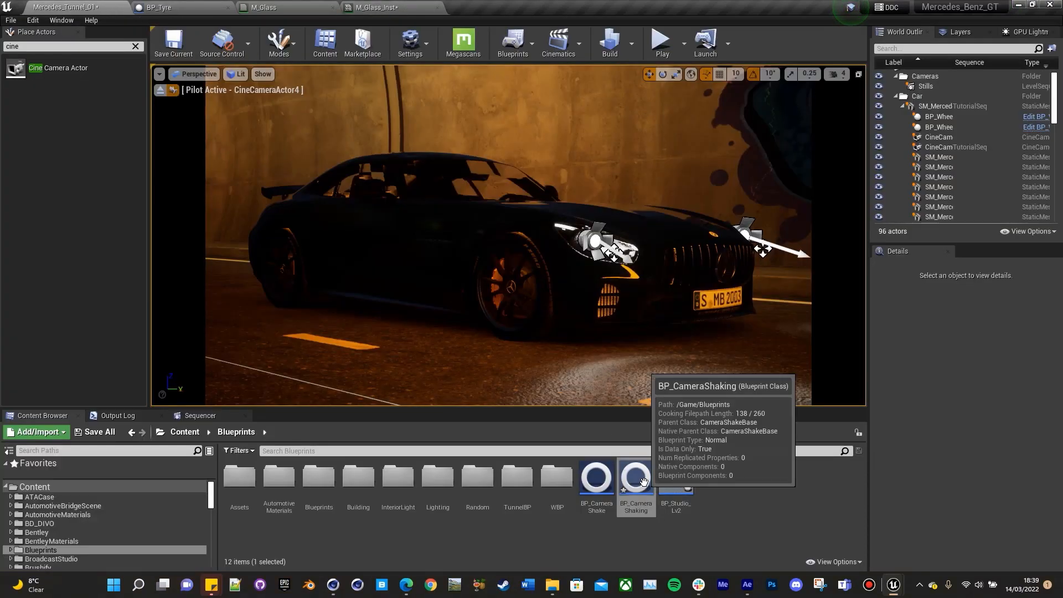
double_click(637, 476)
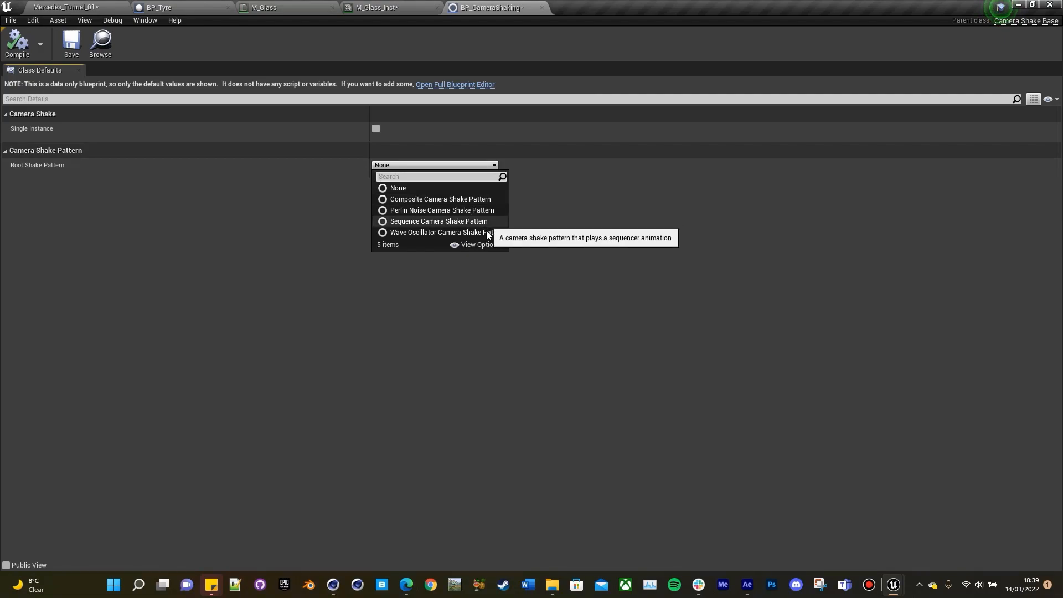
left_click(440, 211)
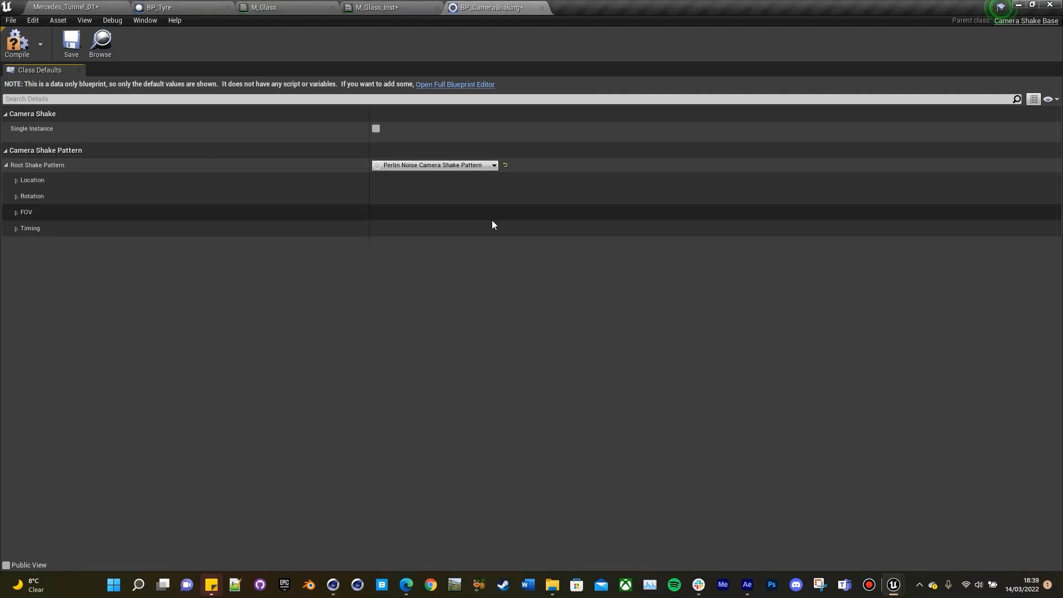
mouse_move(123, 215)
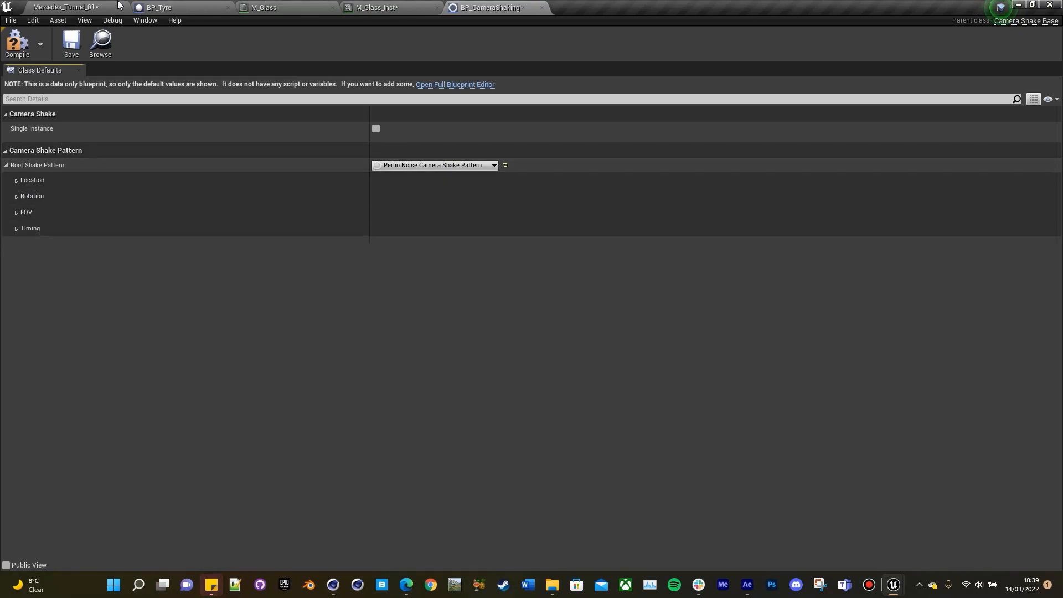
Close the M_Glass material editors, applying their changes, and return to the tunnel level.
left_click(377, 6)
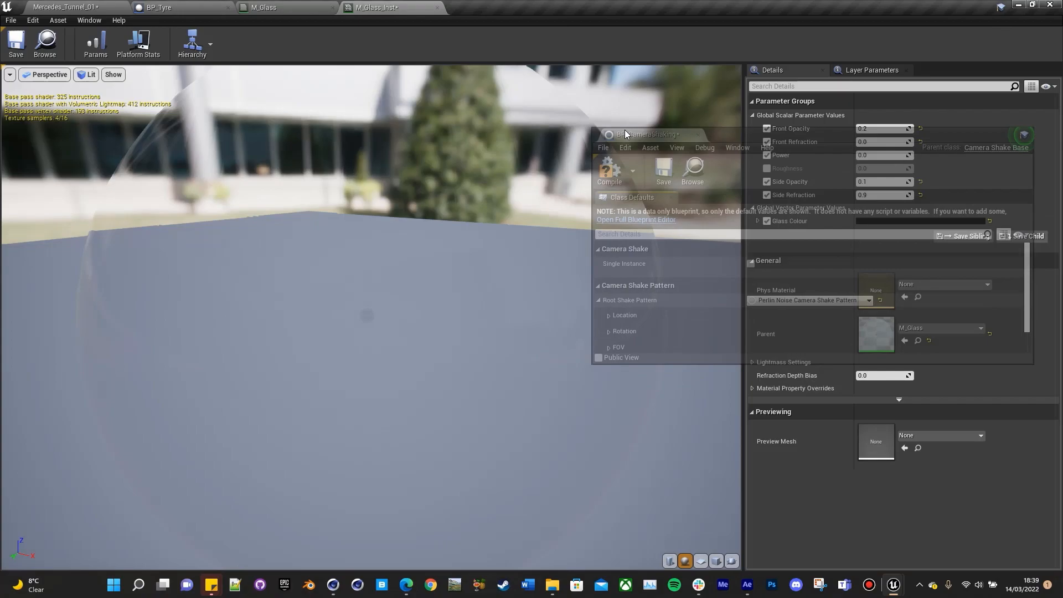
left_click(266, 7)
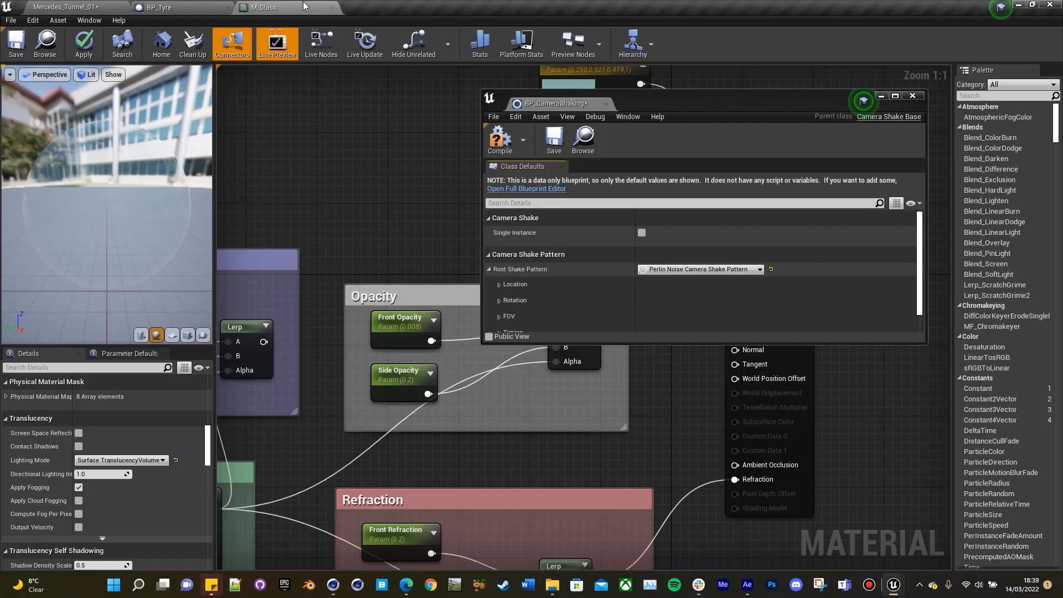
left_click(332, 7)
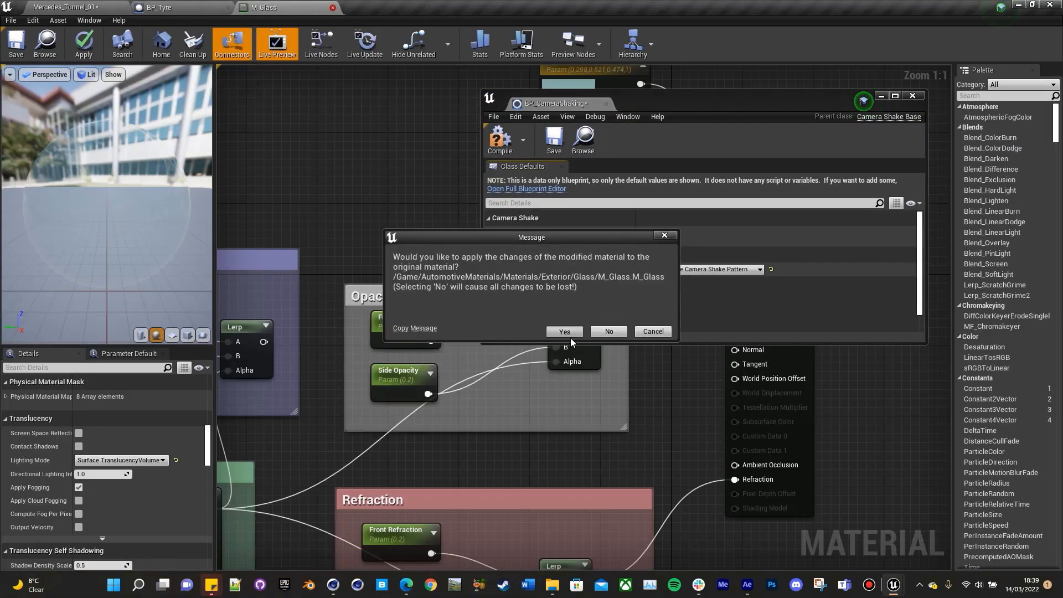
left_click(563, 331)
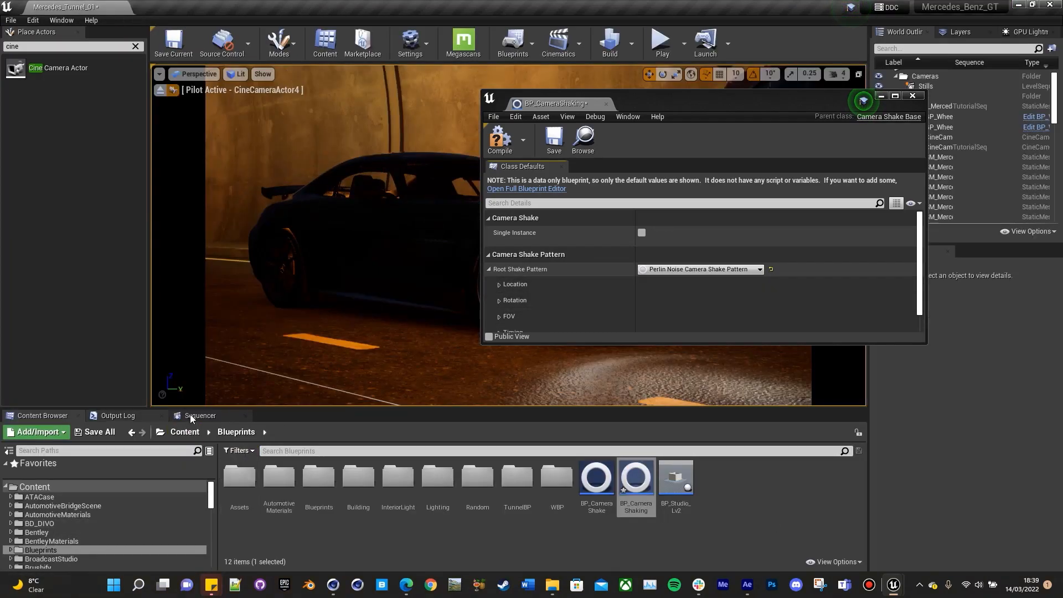
left_click(200, 415)
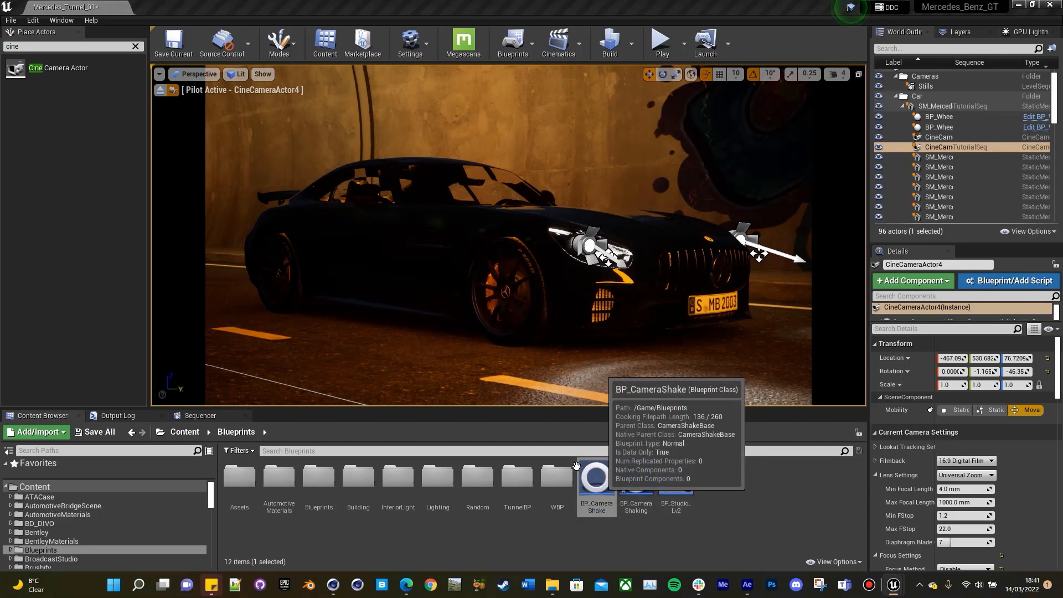
Play the camera shot and set BP_CameraShake's Rotation Amplitude Multiplier to about 0.68.
double_click(595, 479)
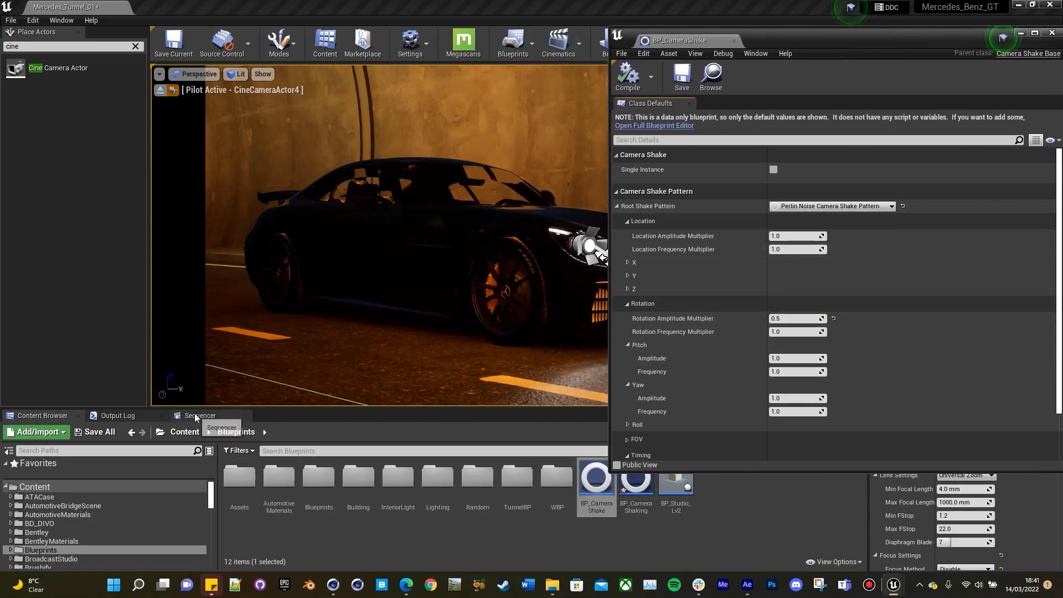
left_click(199, 415)
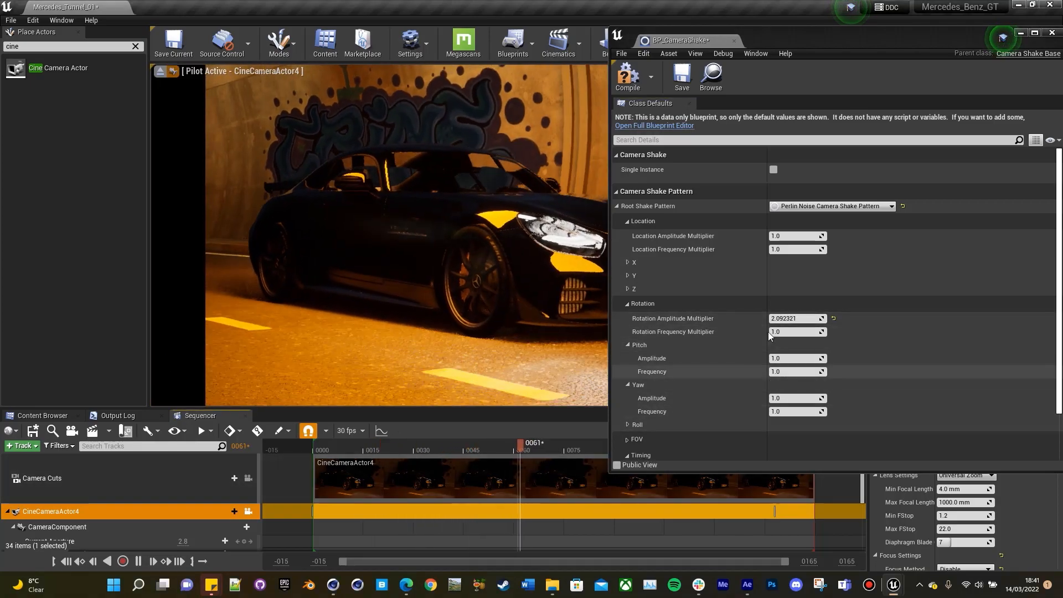
left_click(479, 445)
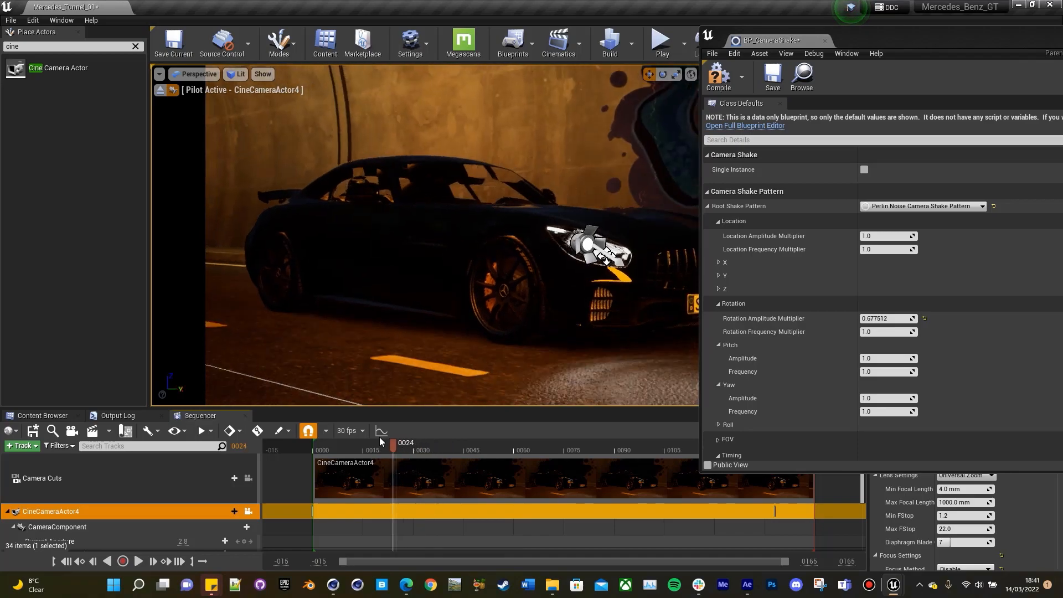
left_click(139, 562)
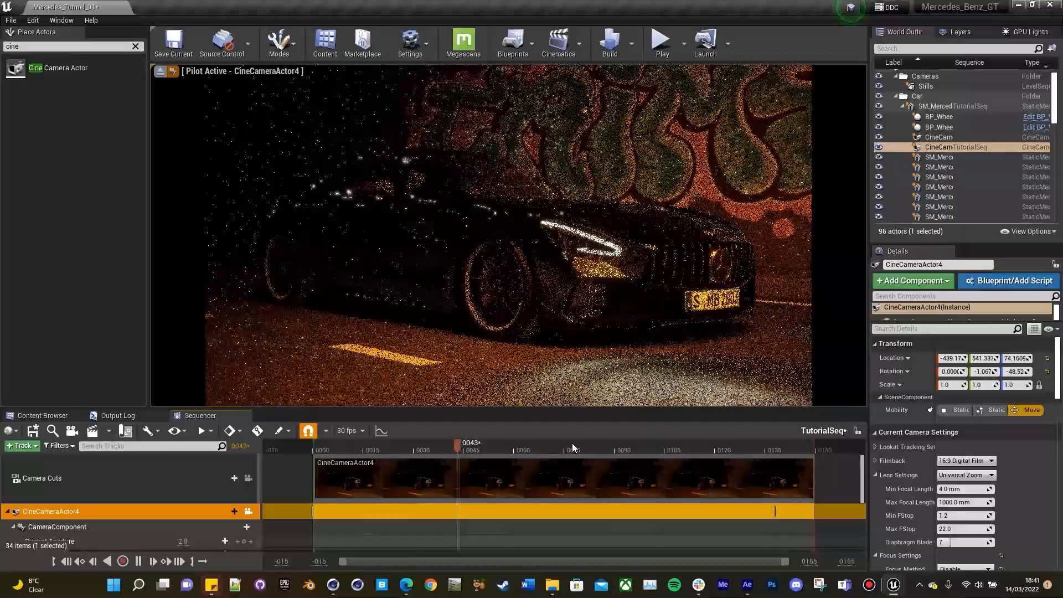
Select the PostProcessVolume and expand its PathTracing settings showing 20 bounces, 5000 samples.
left_click_drag(457, 443, 616, 443)
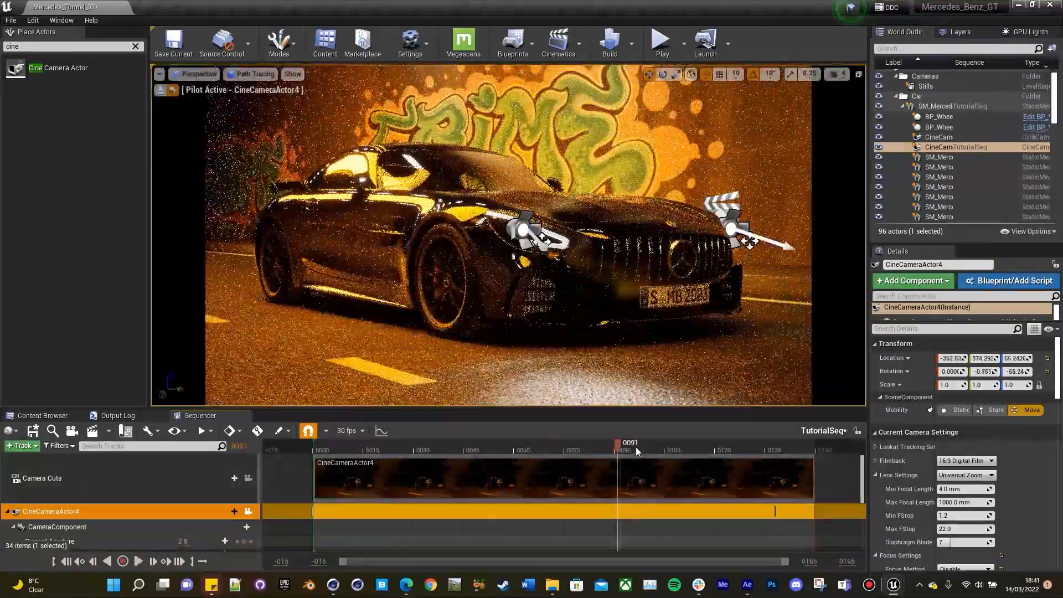
left_click_drag(635, 449, 490, 450)
type("post")
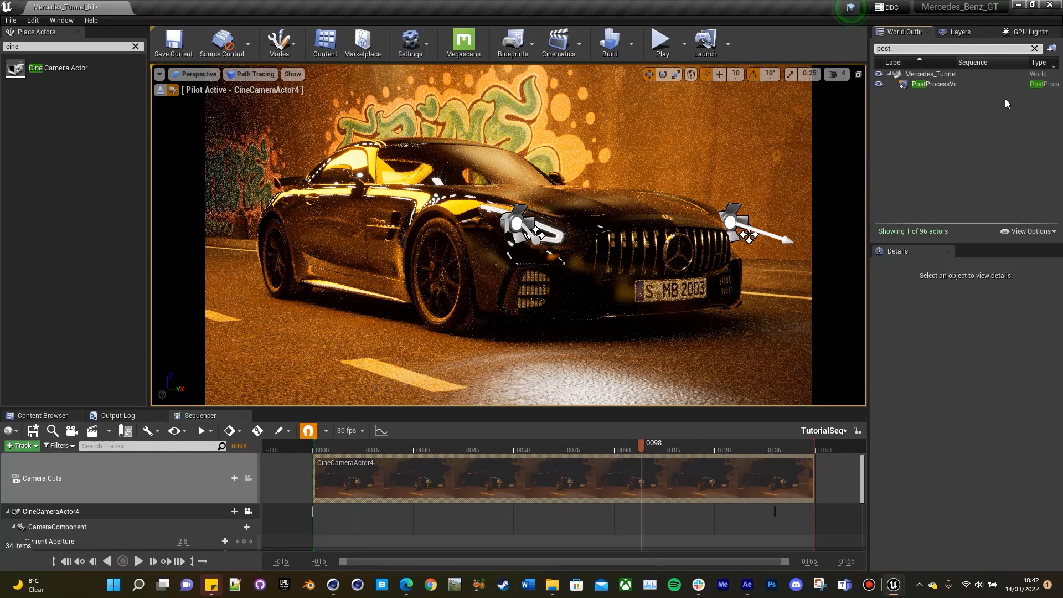
left_click(933, 84)
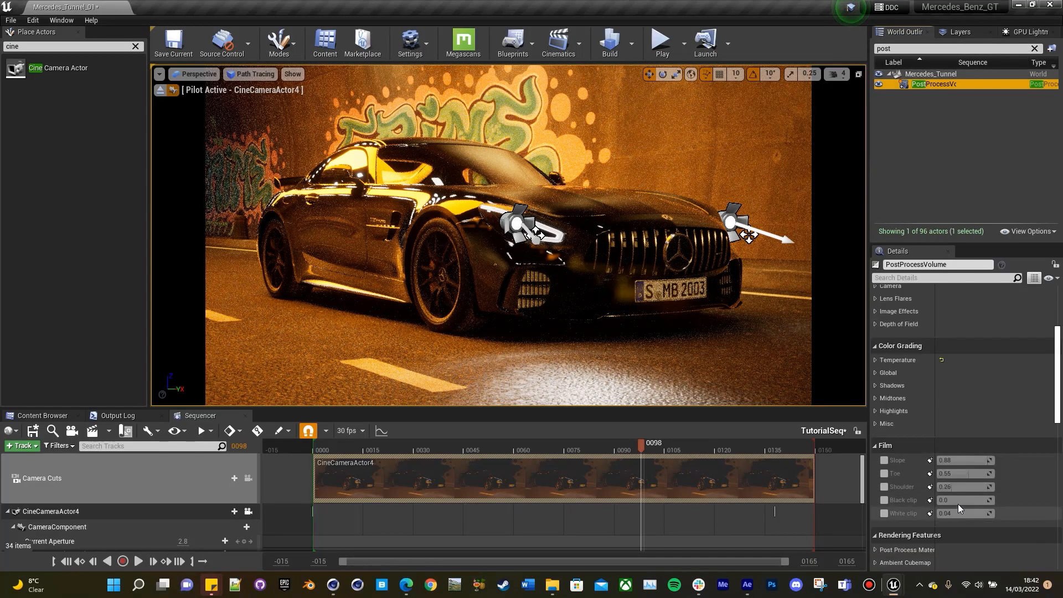
scroll("down", 3)
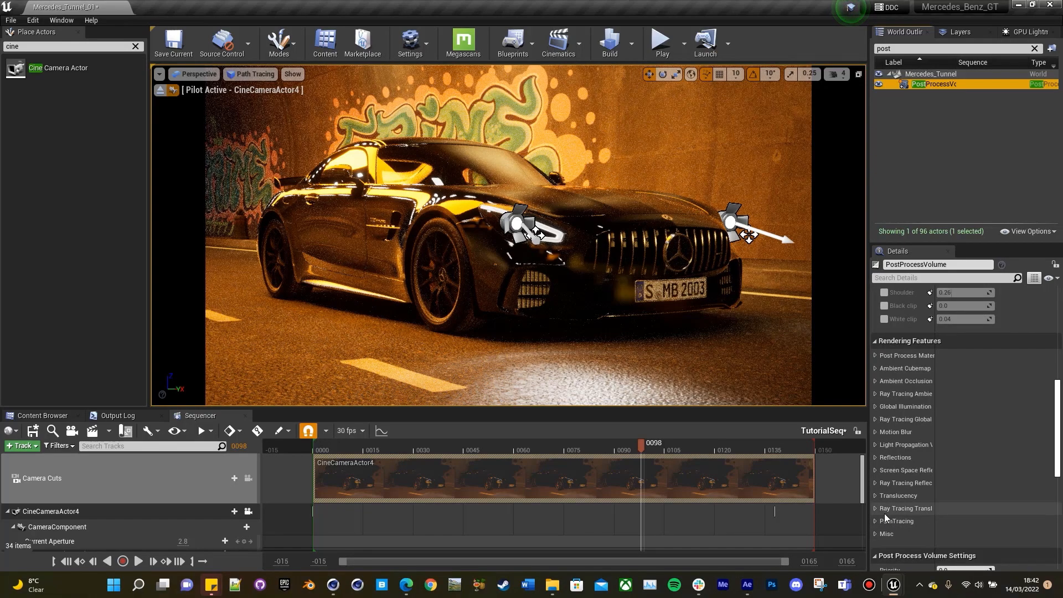
left_click(875, 520)
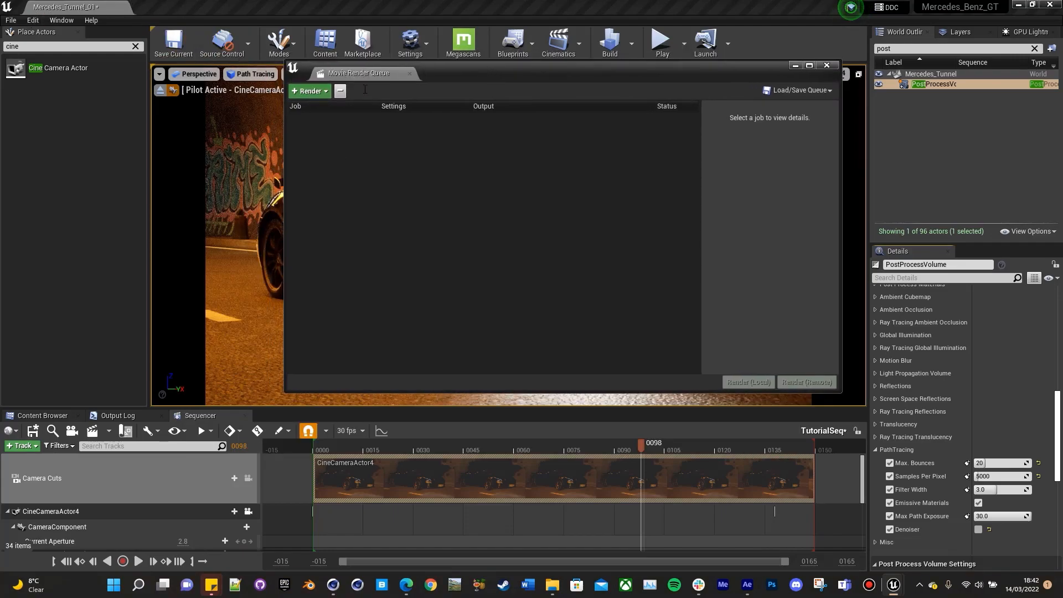
Add TutorialSeq as a Movie Render Queue job.
left_click(308, 91)
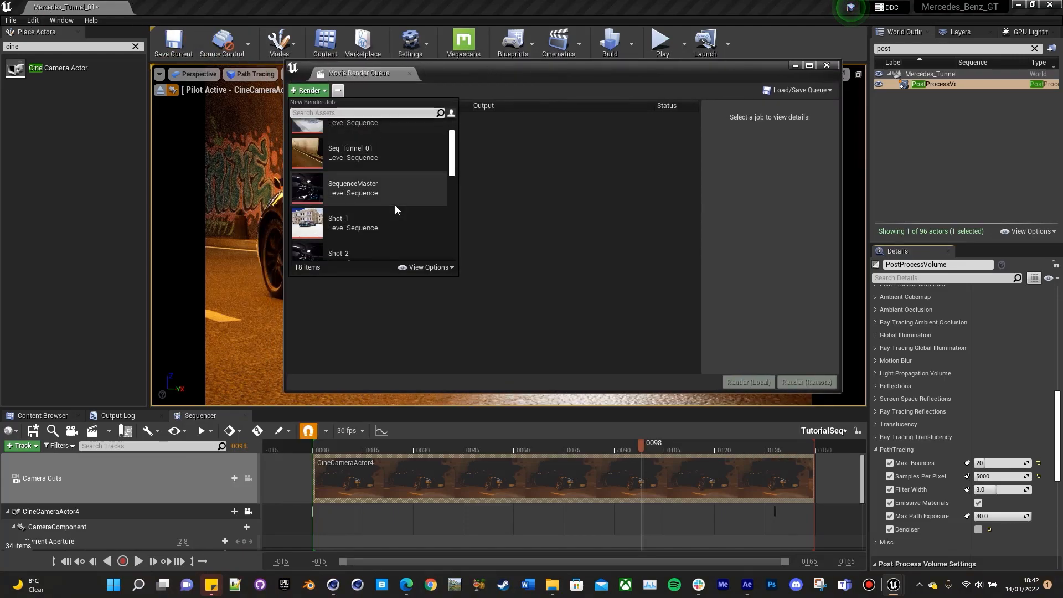
scroll("down", 3)
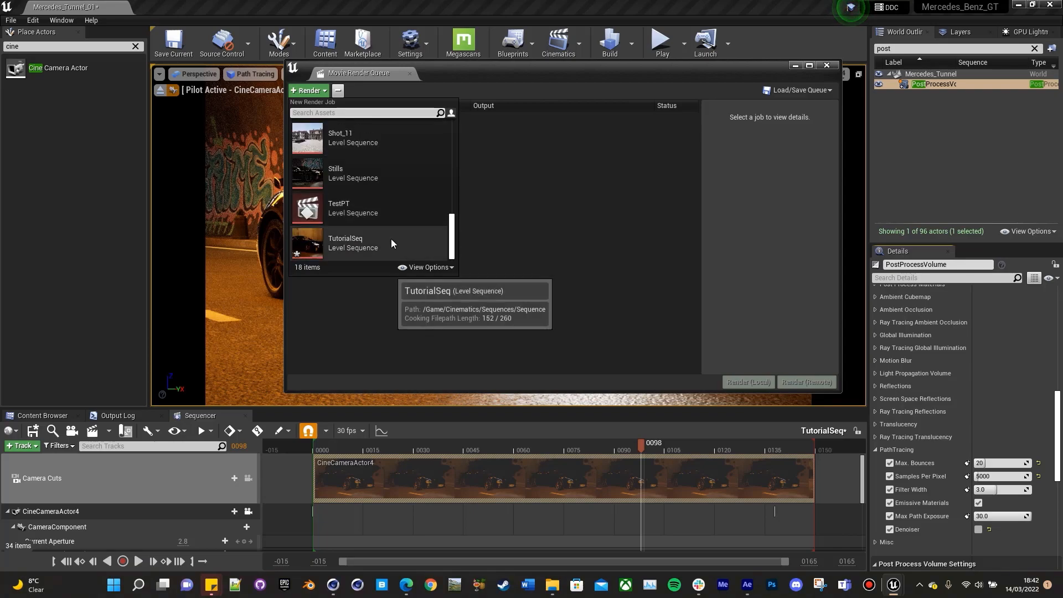
double_click(352, 242)
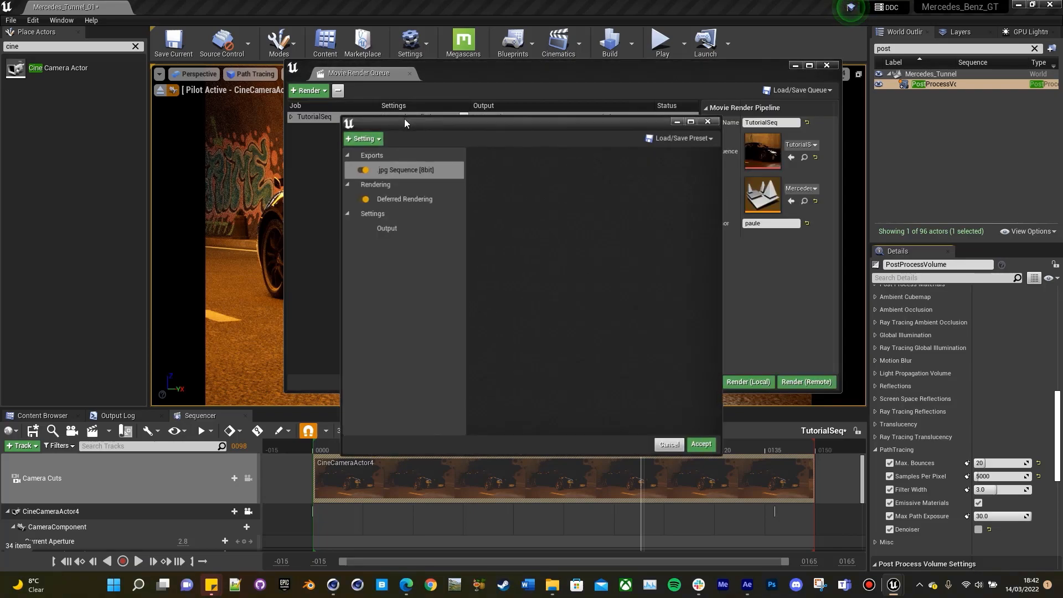
Load the path tracer render preset and view its Path Tracer and Anti-aliasing pages.
left_click(679, 138)
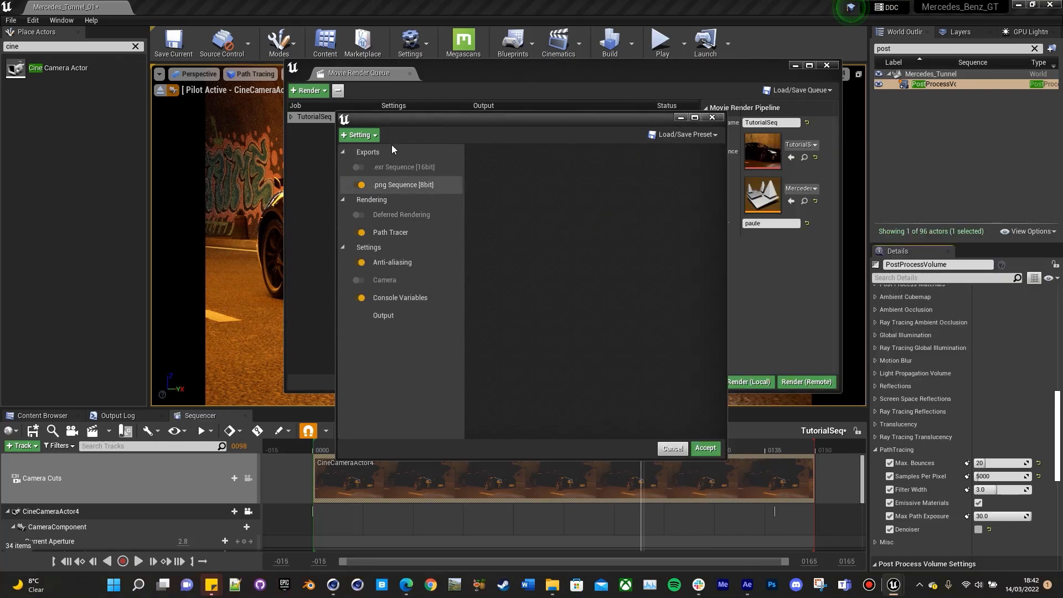
left_click(389, 233)
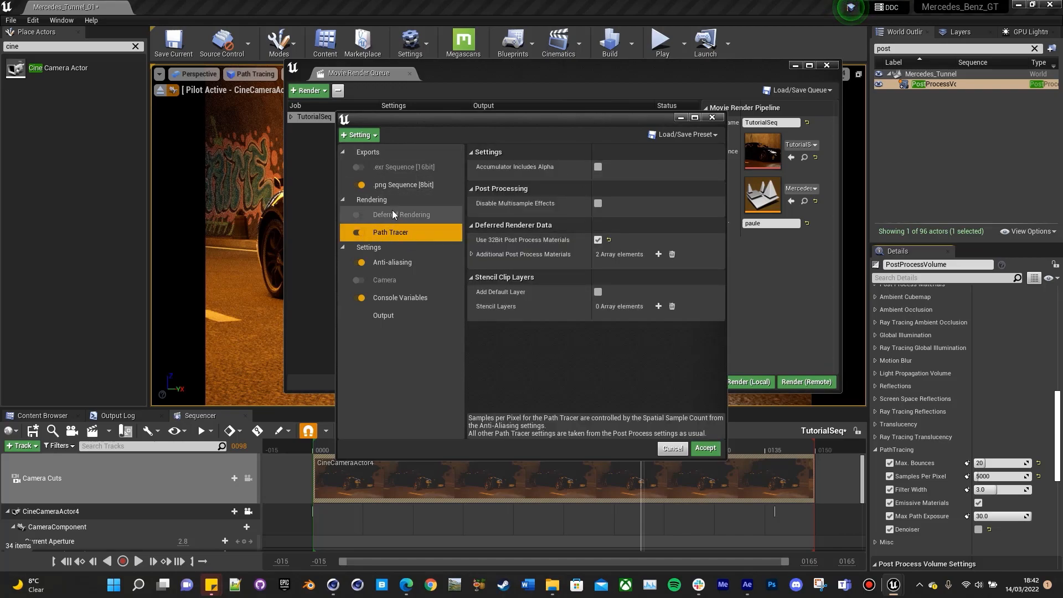
mouse_move(405, 190)
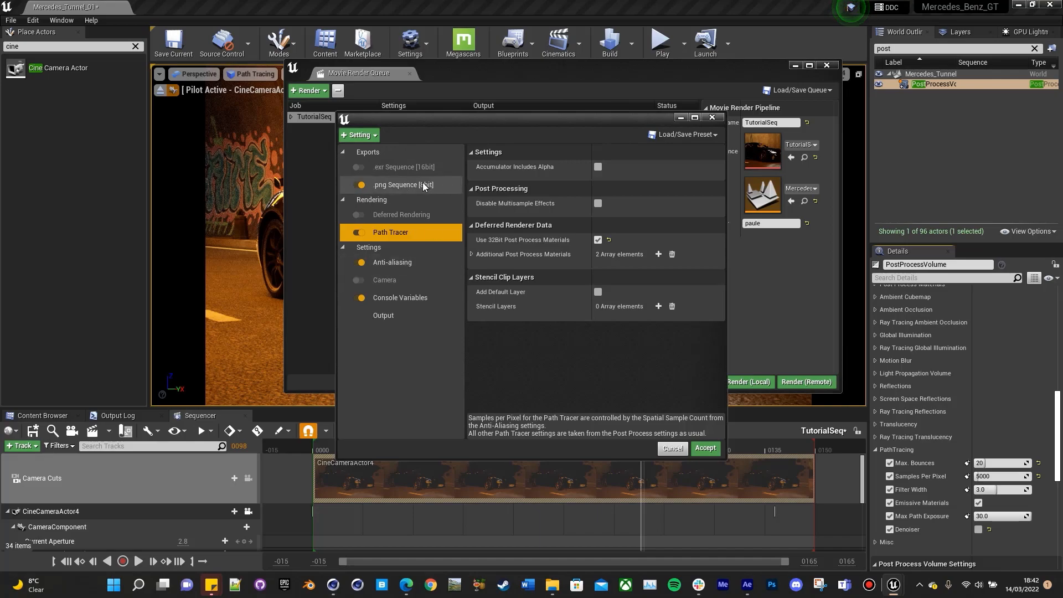
left_click(392, 262)
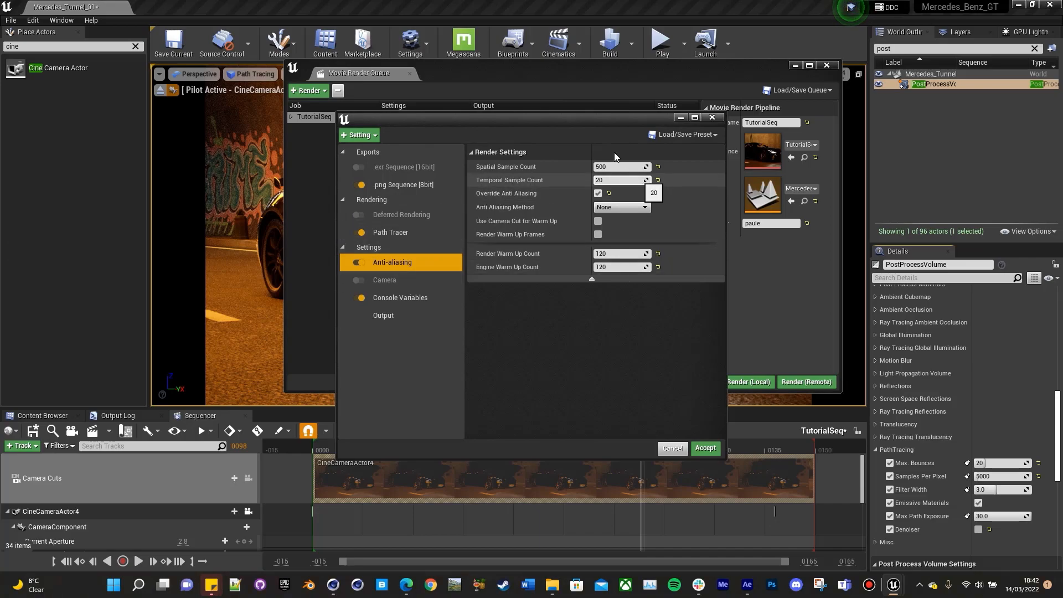
mouse_move(622, 176)
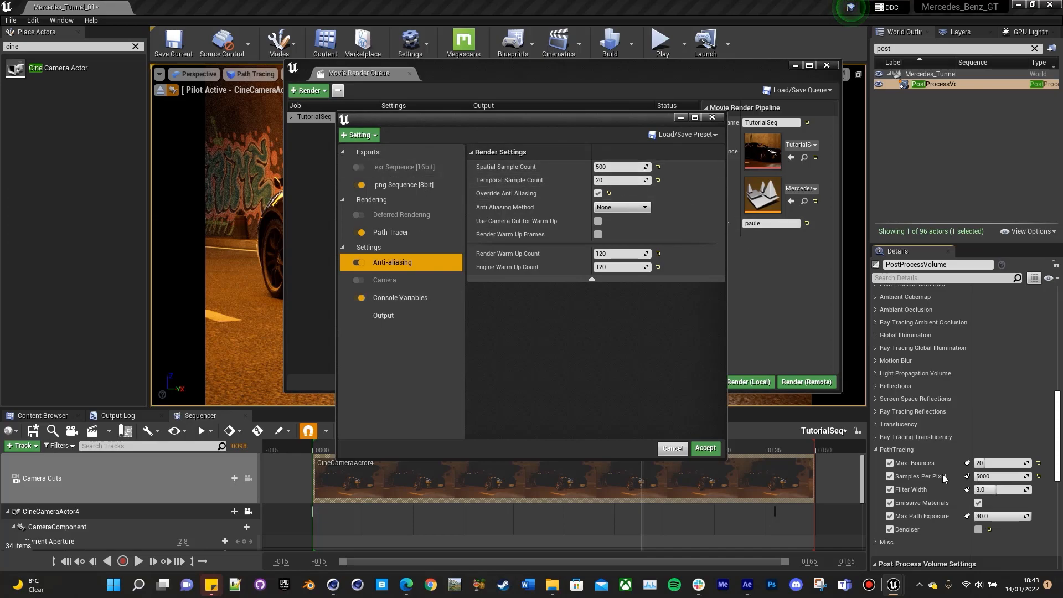
mouse_move(1017, 452)
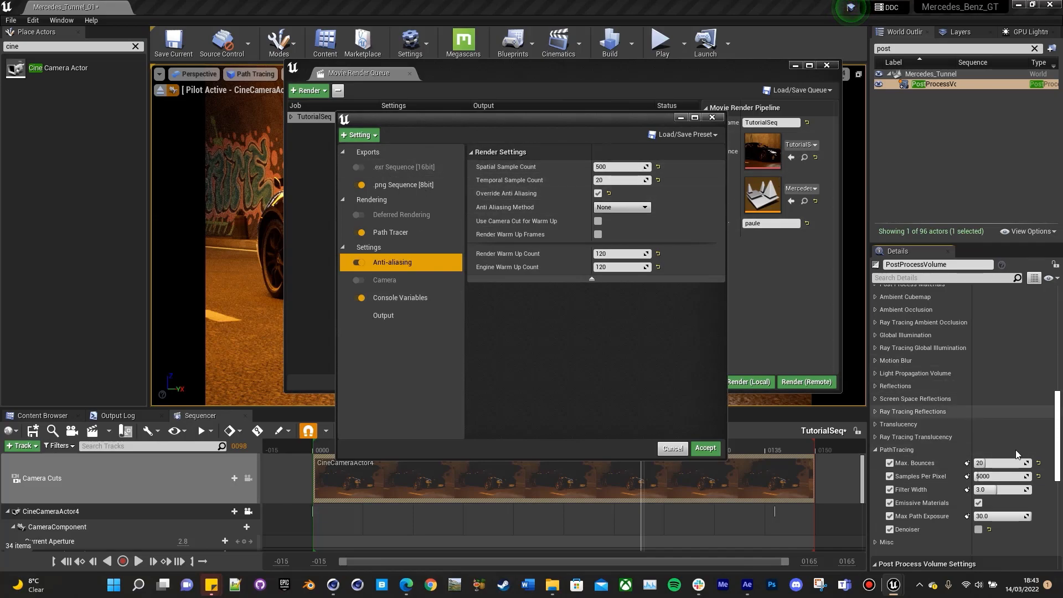
mouse_move(919, 476)
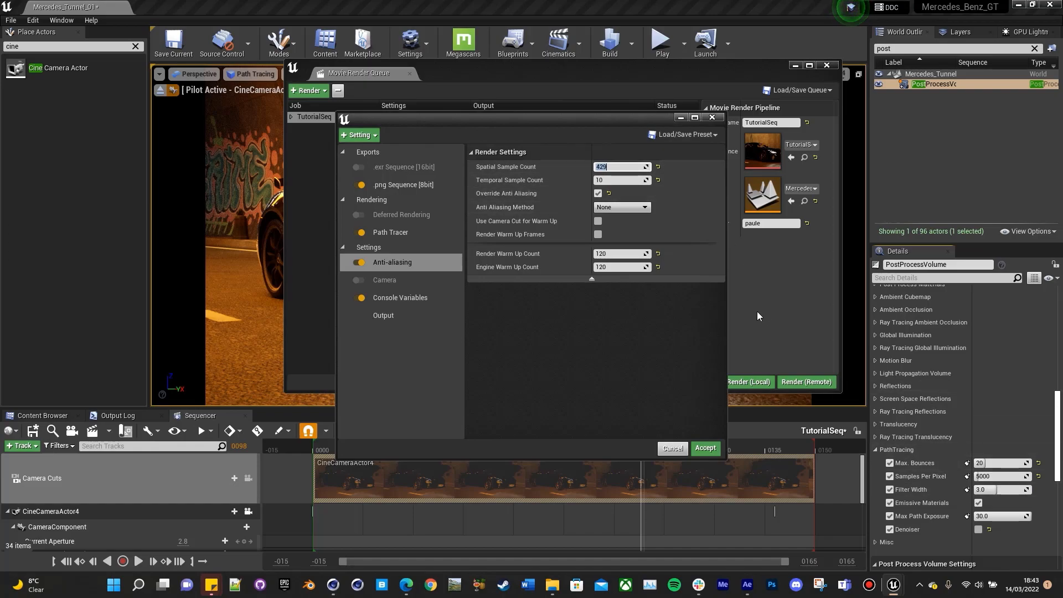
Set Spatial Sample Count to 500, check Console Variables, and move on to the Output settings.
type("500")
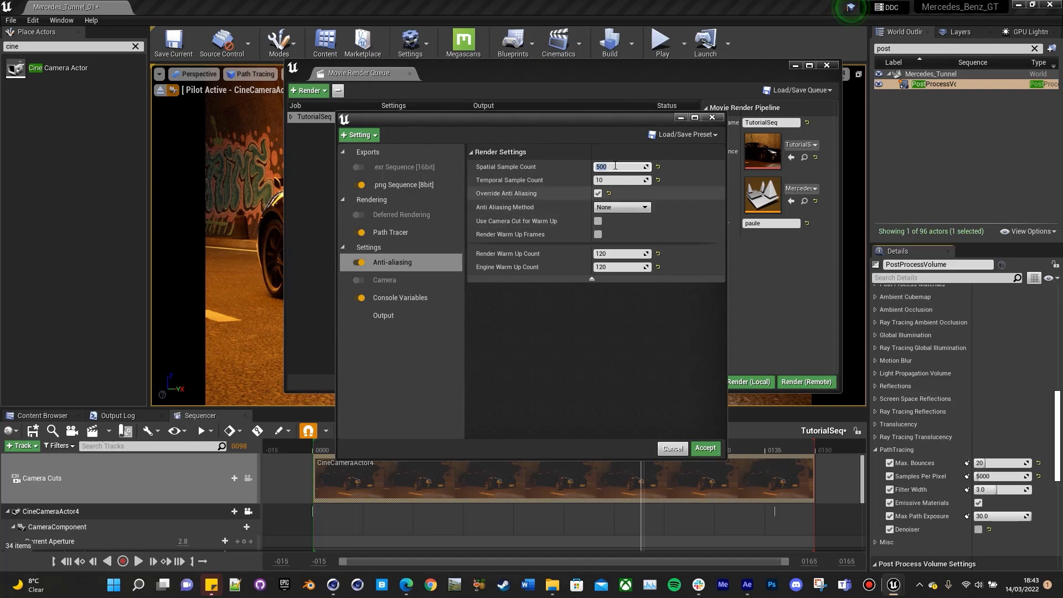
left_click(400, 296)
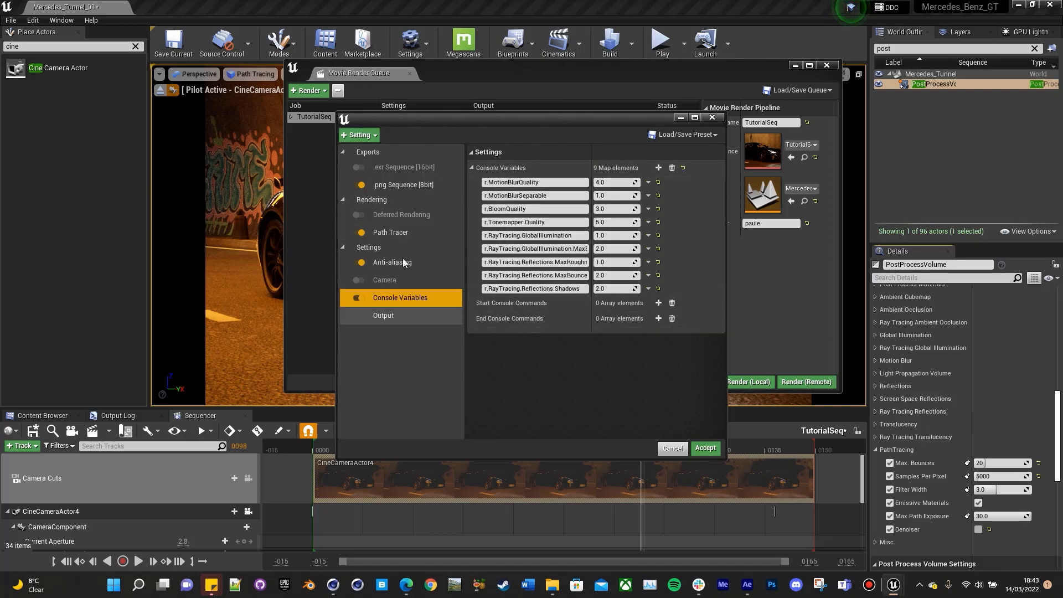
left_click(392, 262)
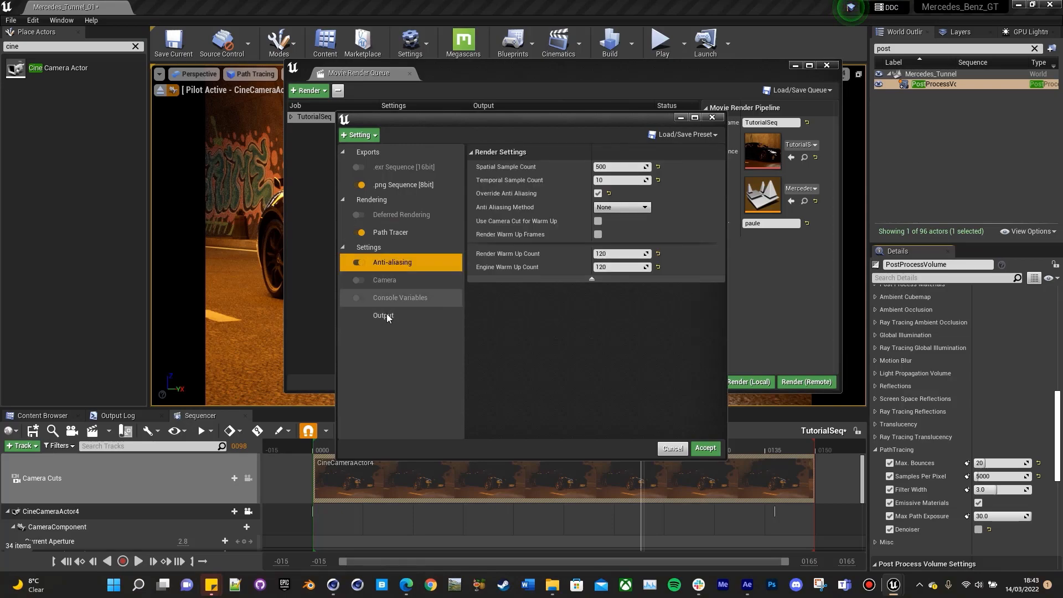
left_click(383, 315)
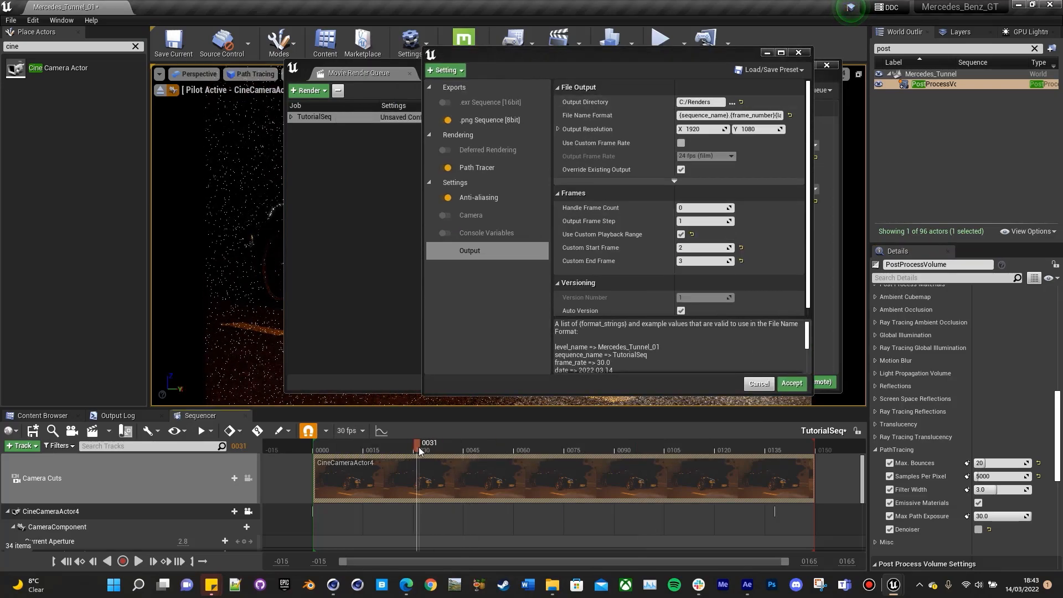
Enable a custom playback range of frames 30 to 70 at 1920x1080 into C:/Renders.
left_click_drag(419, 450, 425, 449)
type("70")
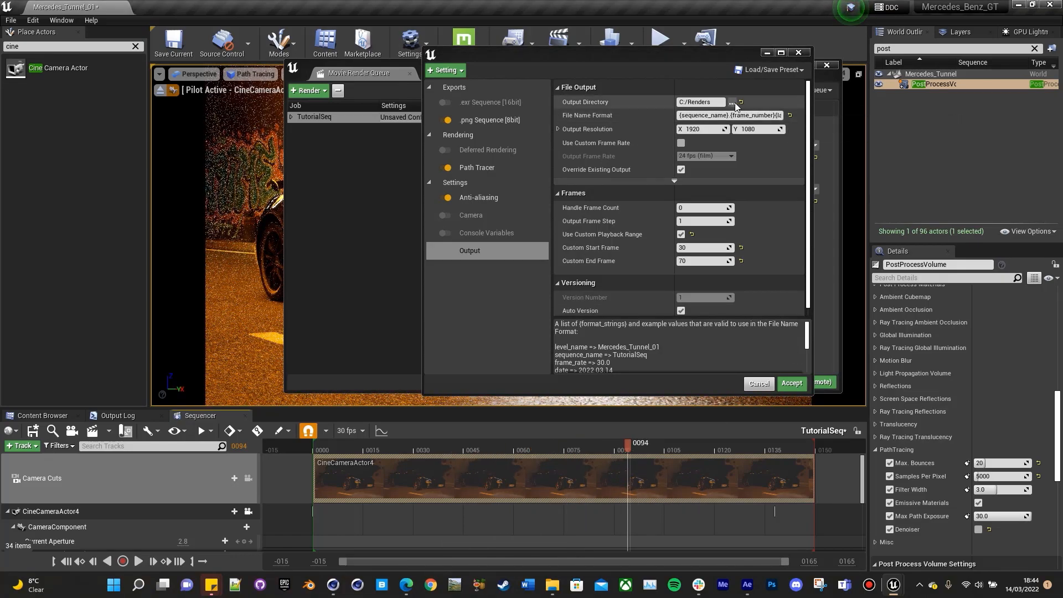
left_click(730, 102)
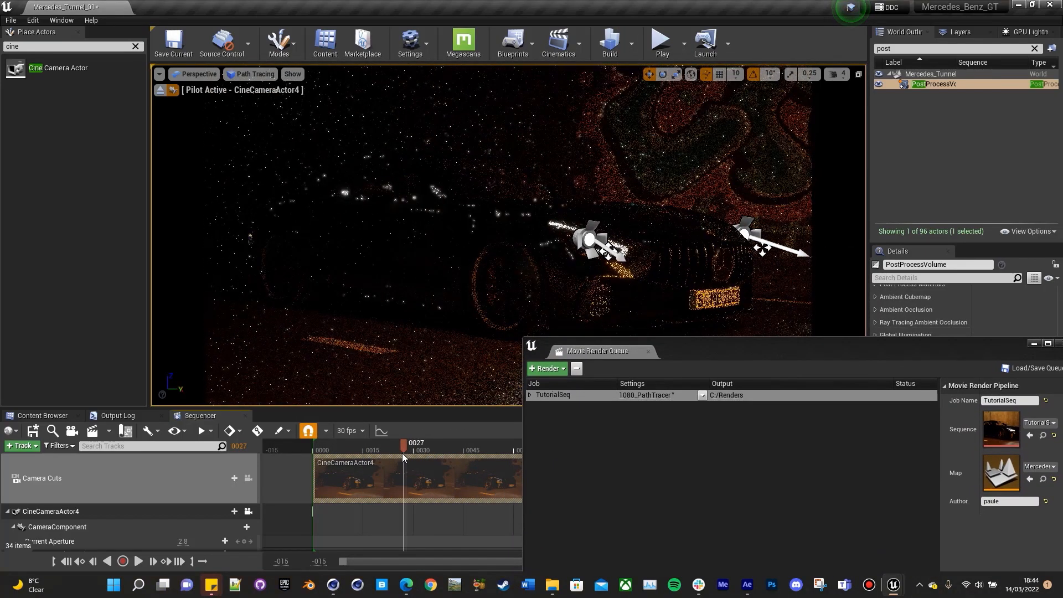
Accept the 1080_PathTracer job settings, close the render queue, and scrub the shot.
left_click(746, 584)
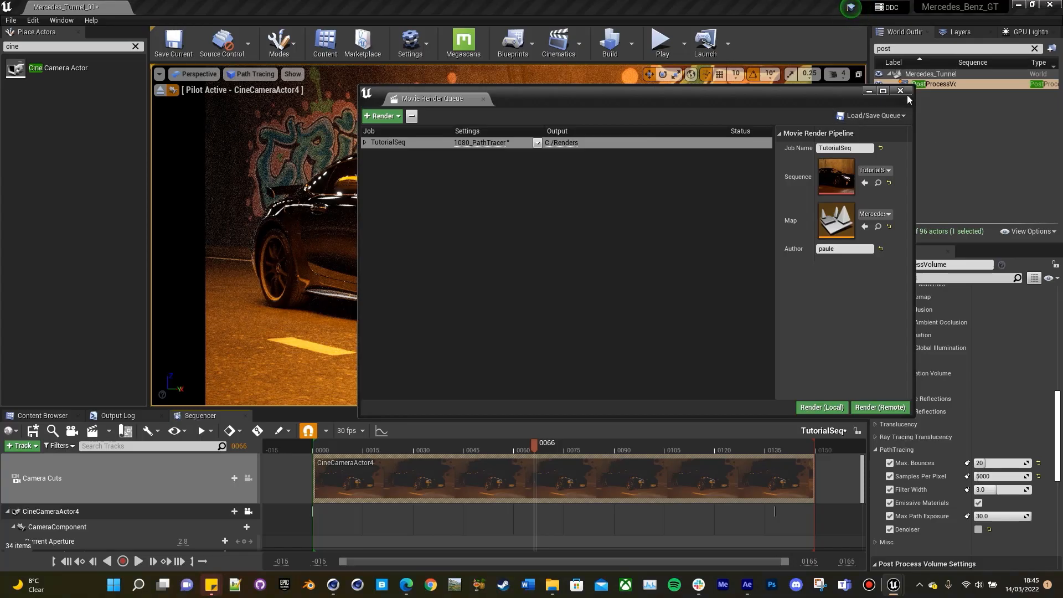
left_click(901, 91)
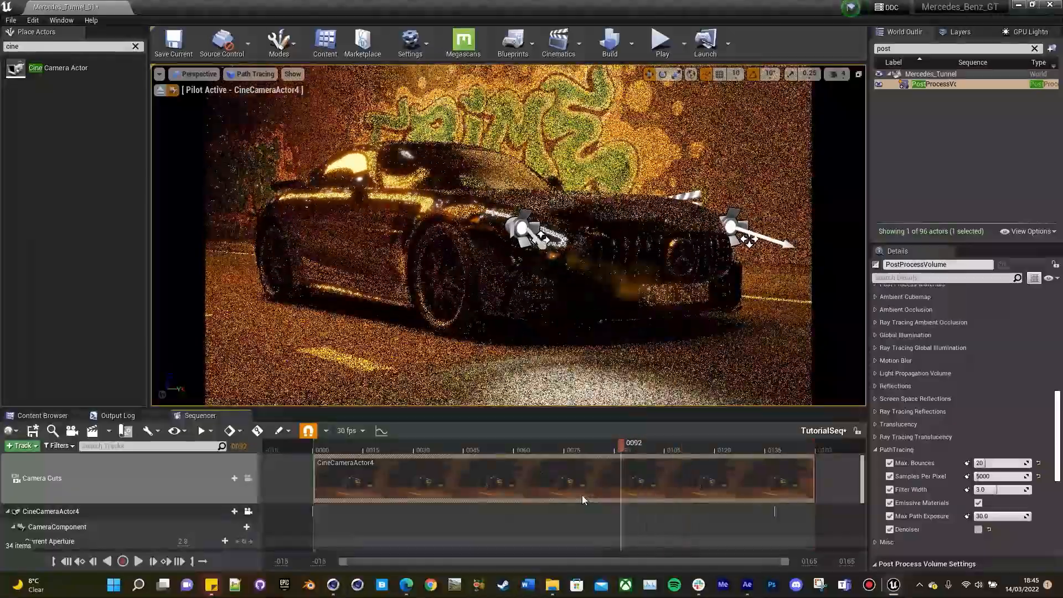
left_click_drag(617, 449, 444, 450)
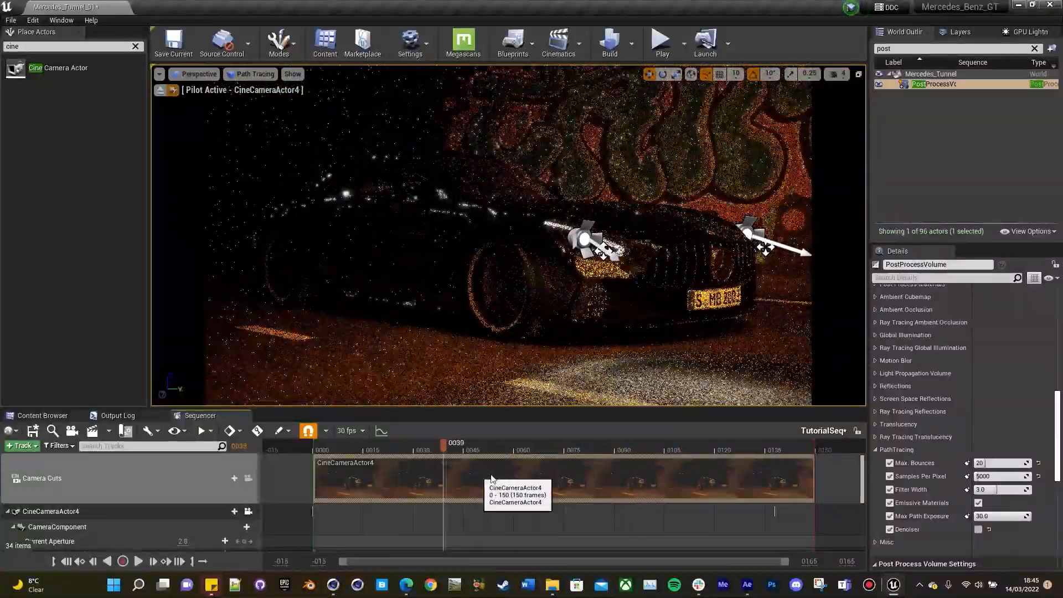